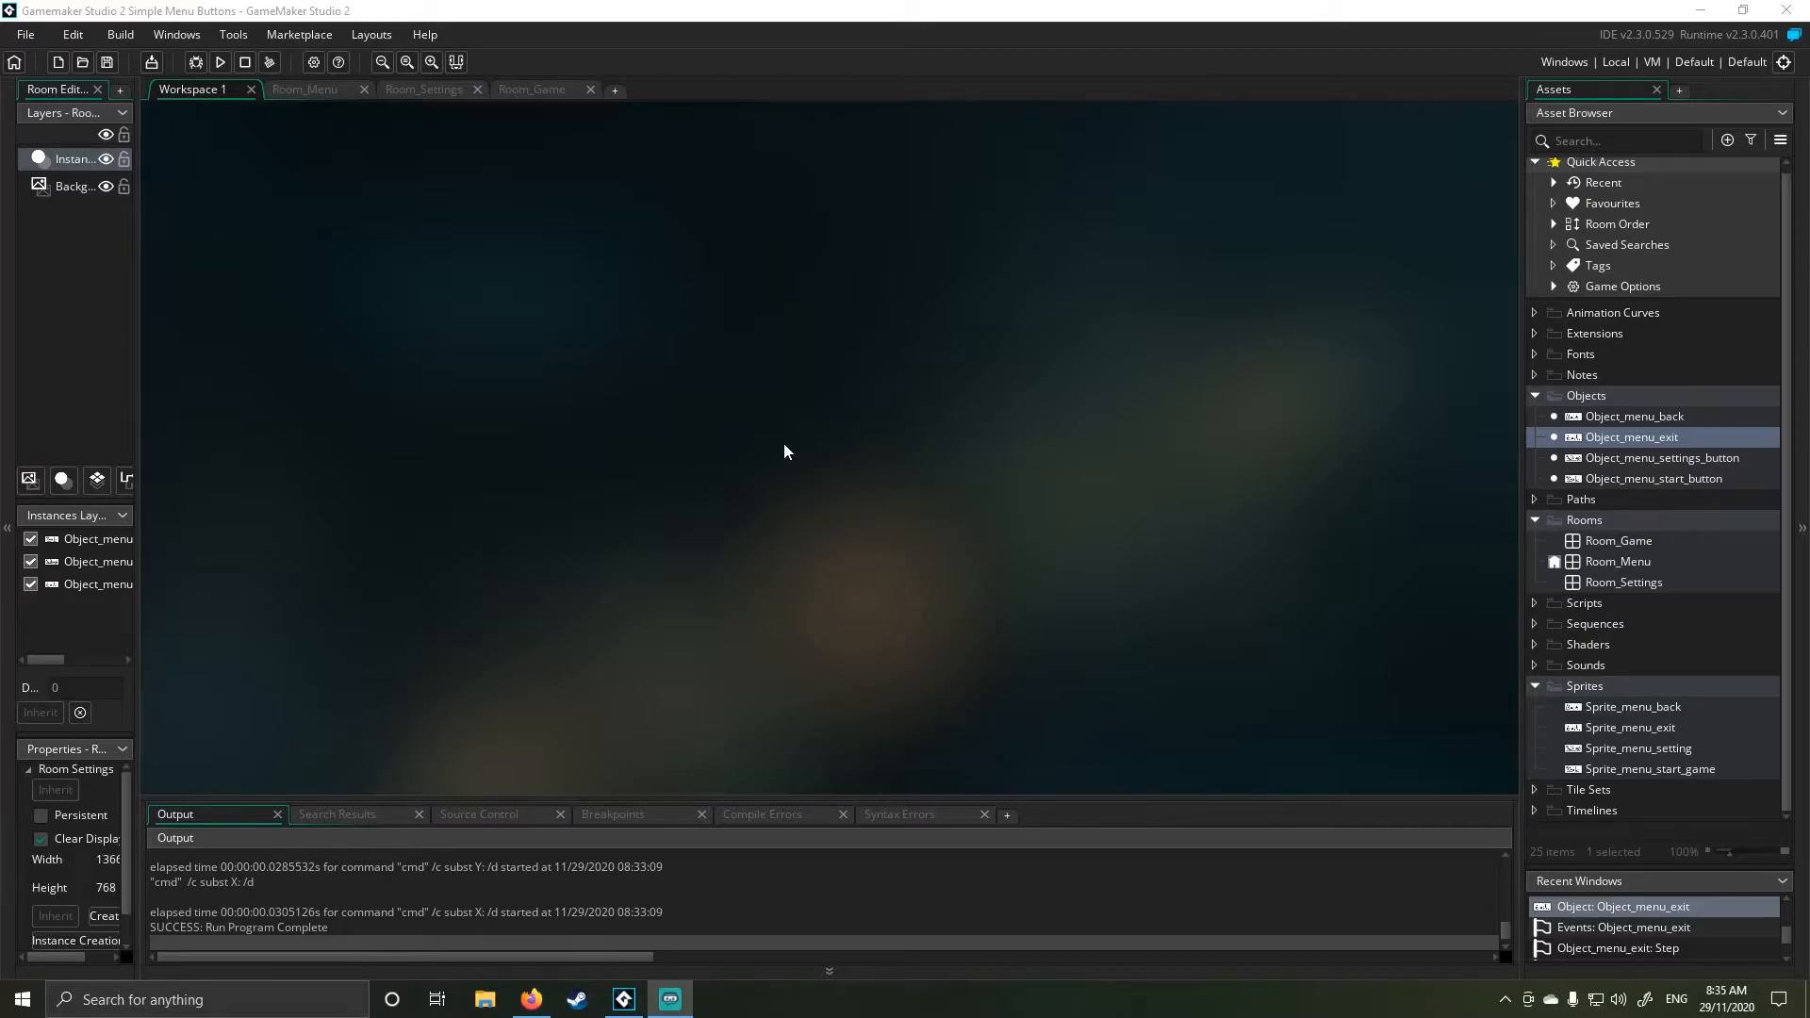
mouse_move(206, 89)
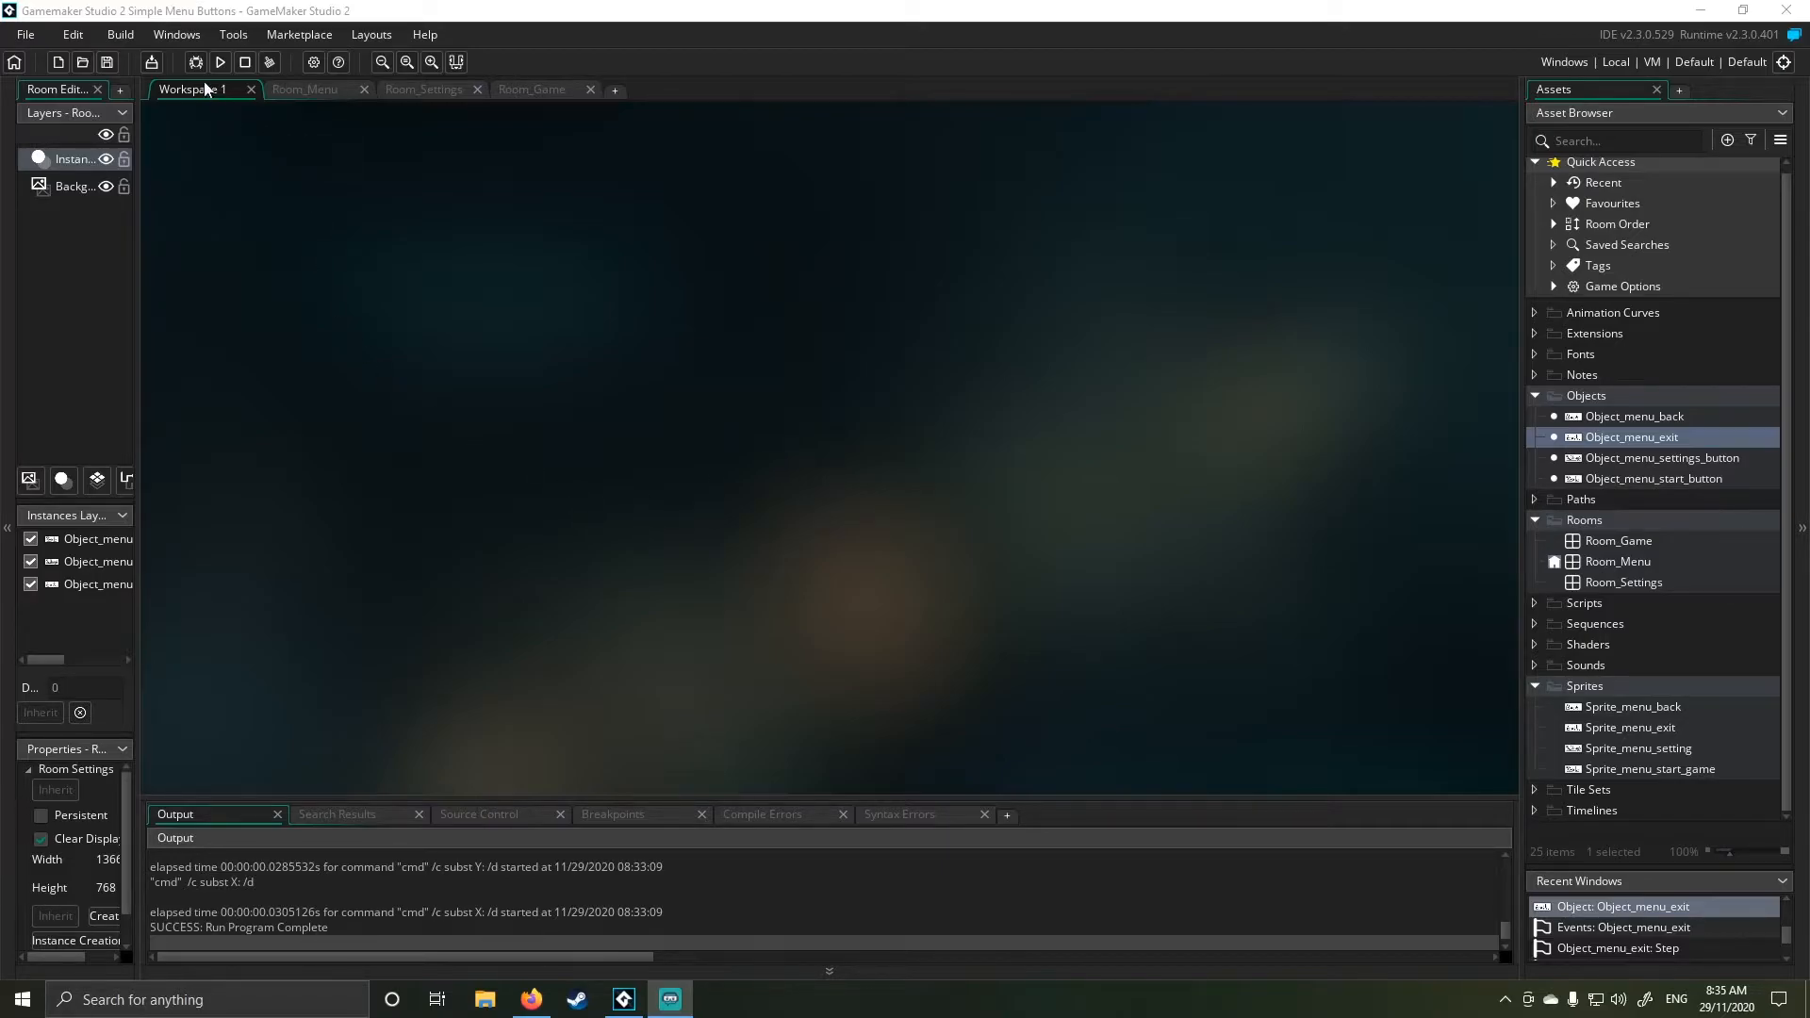
- Test-run the menu: open Settings, return, quit, then relaunch and close the blank window
left_click(219, 63)
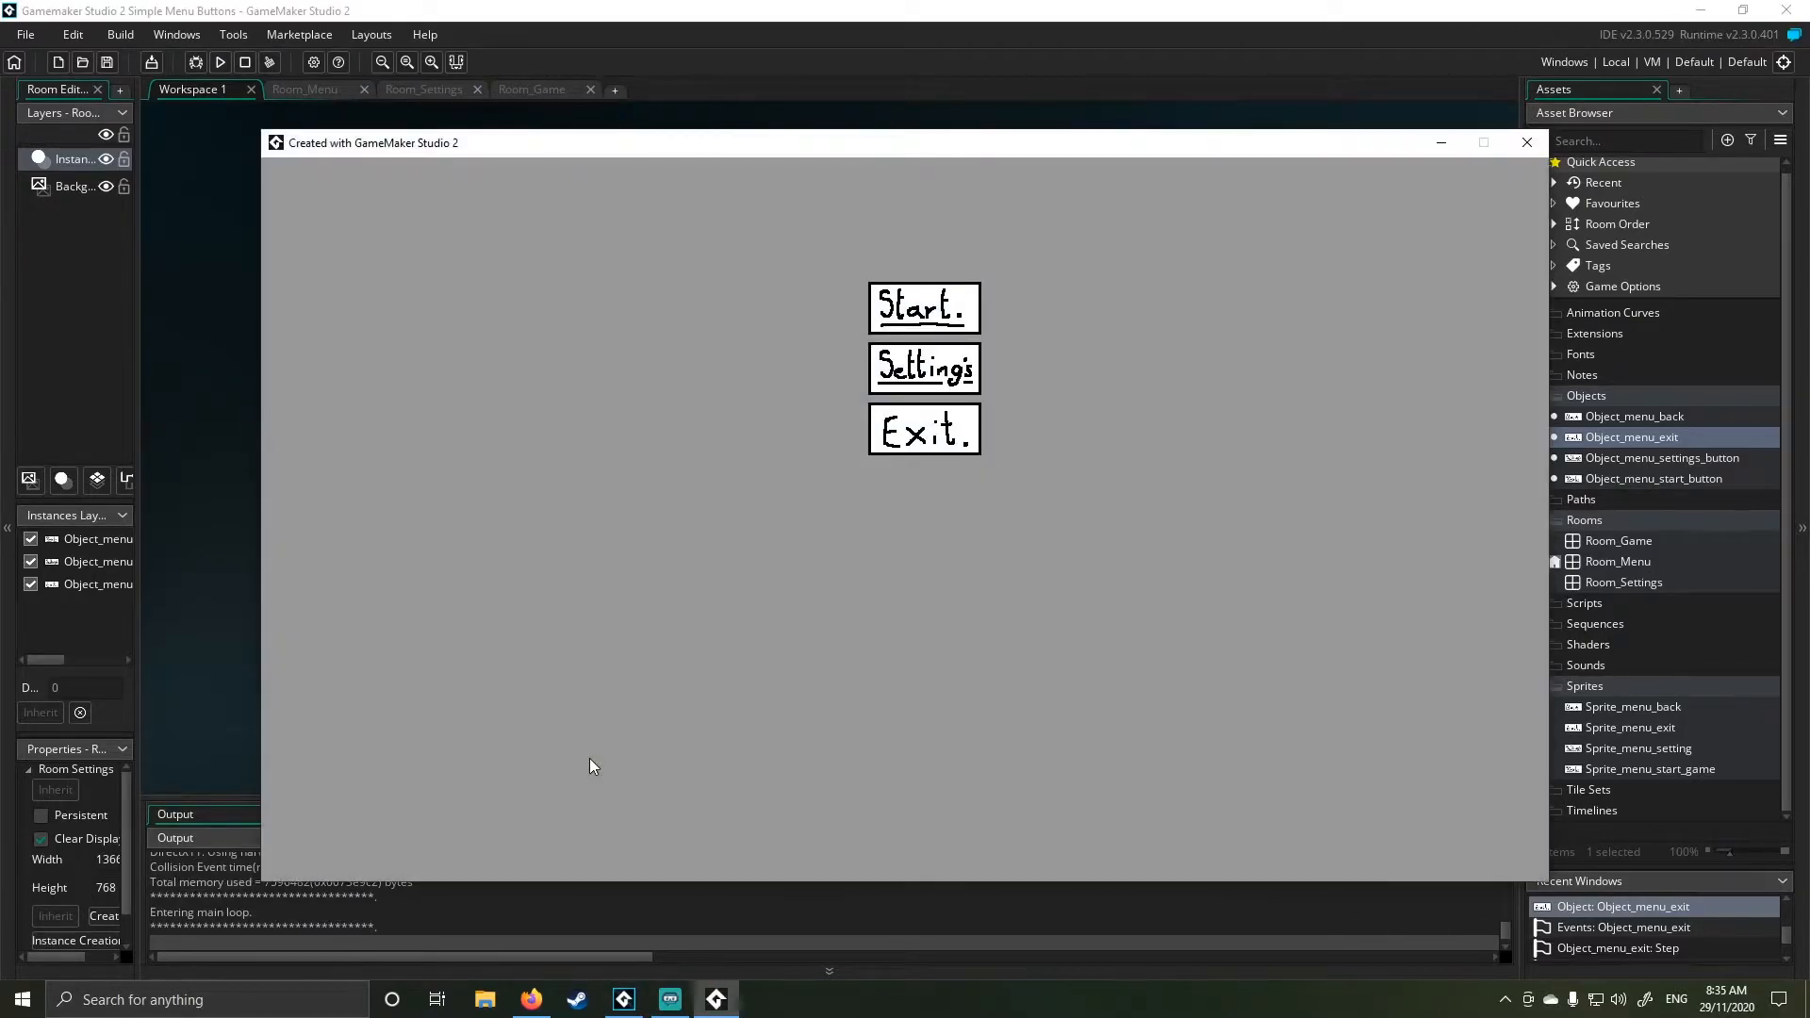
mouse_move(583, 757)
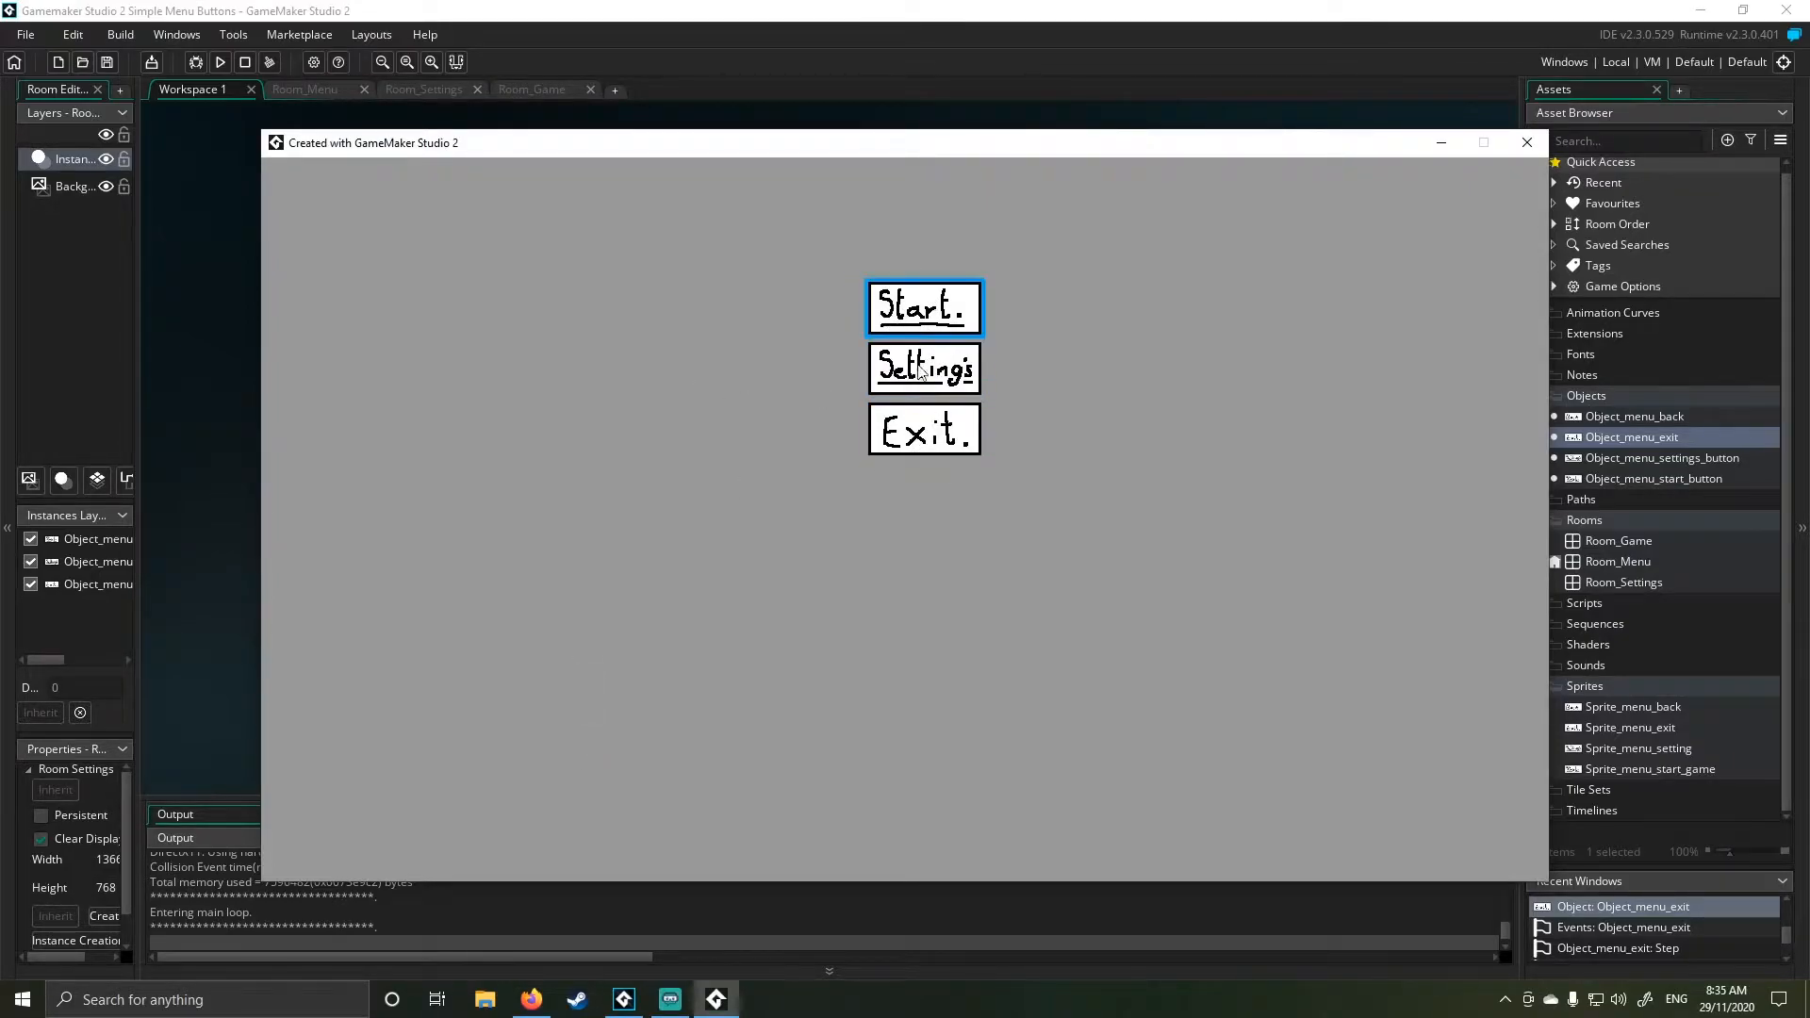
mouse_move(928, 329)
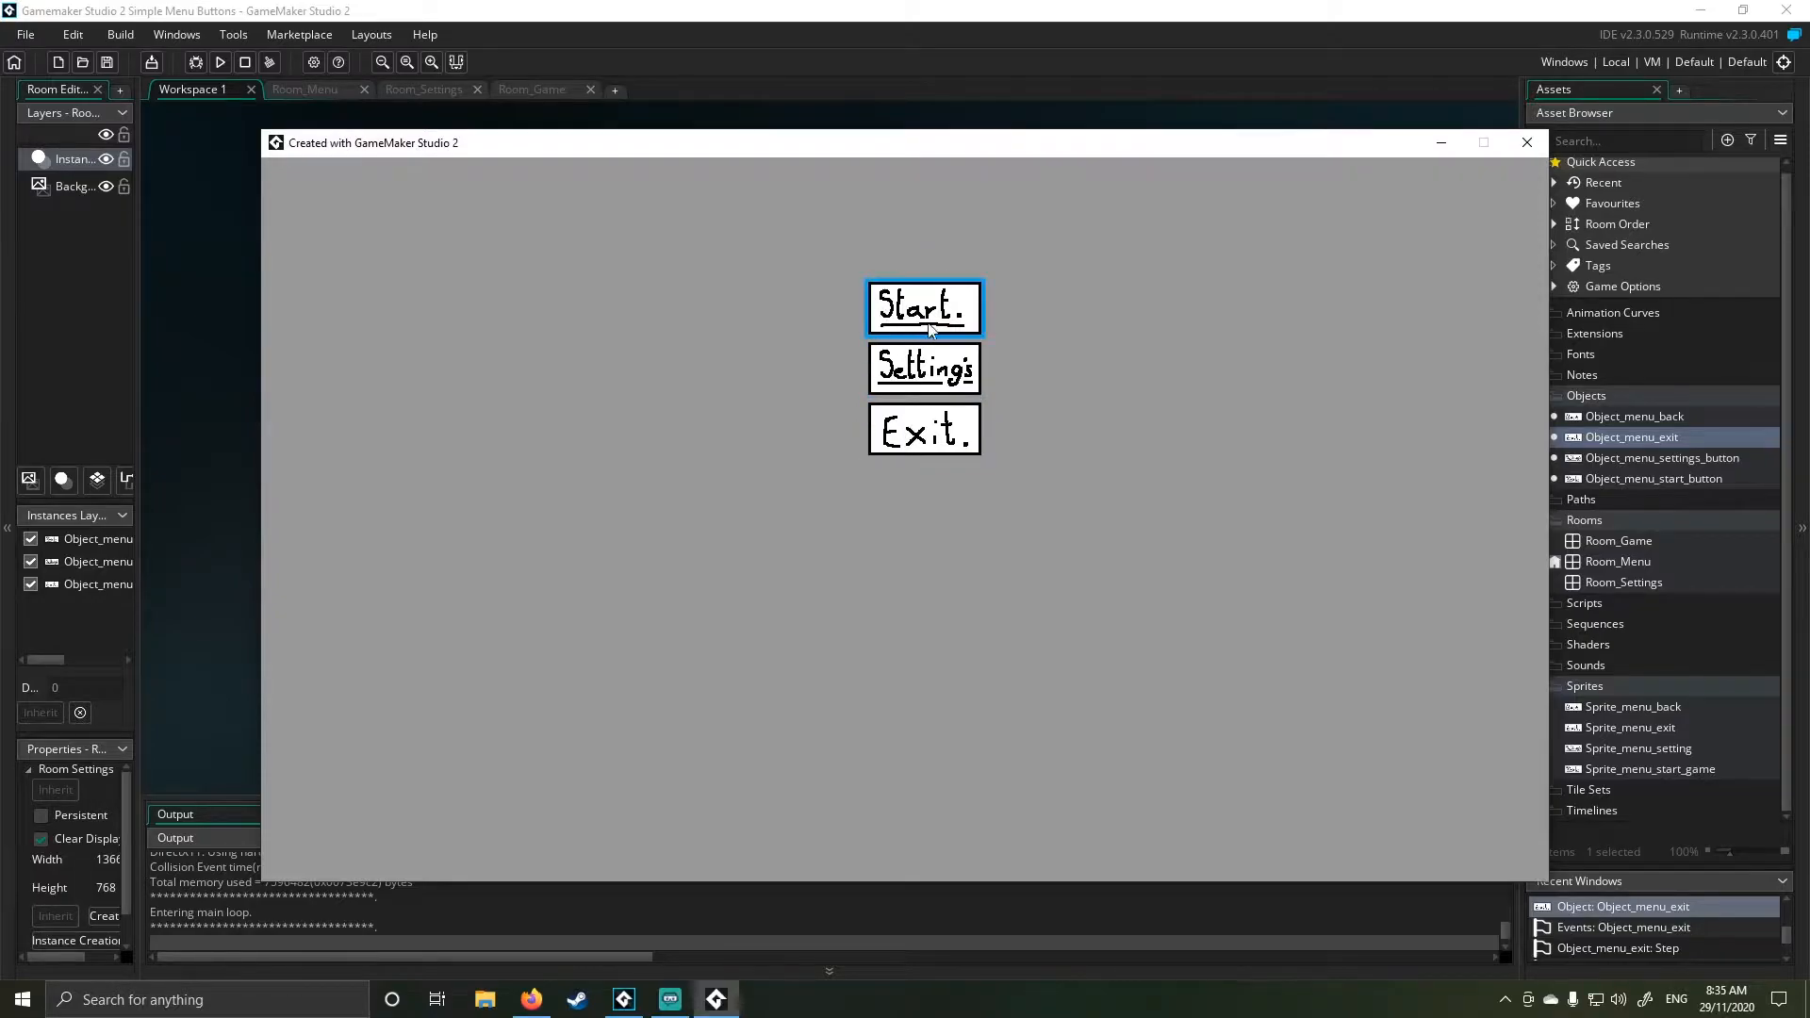
mouse_move(924, 369)
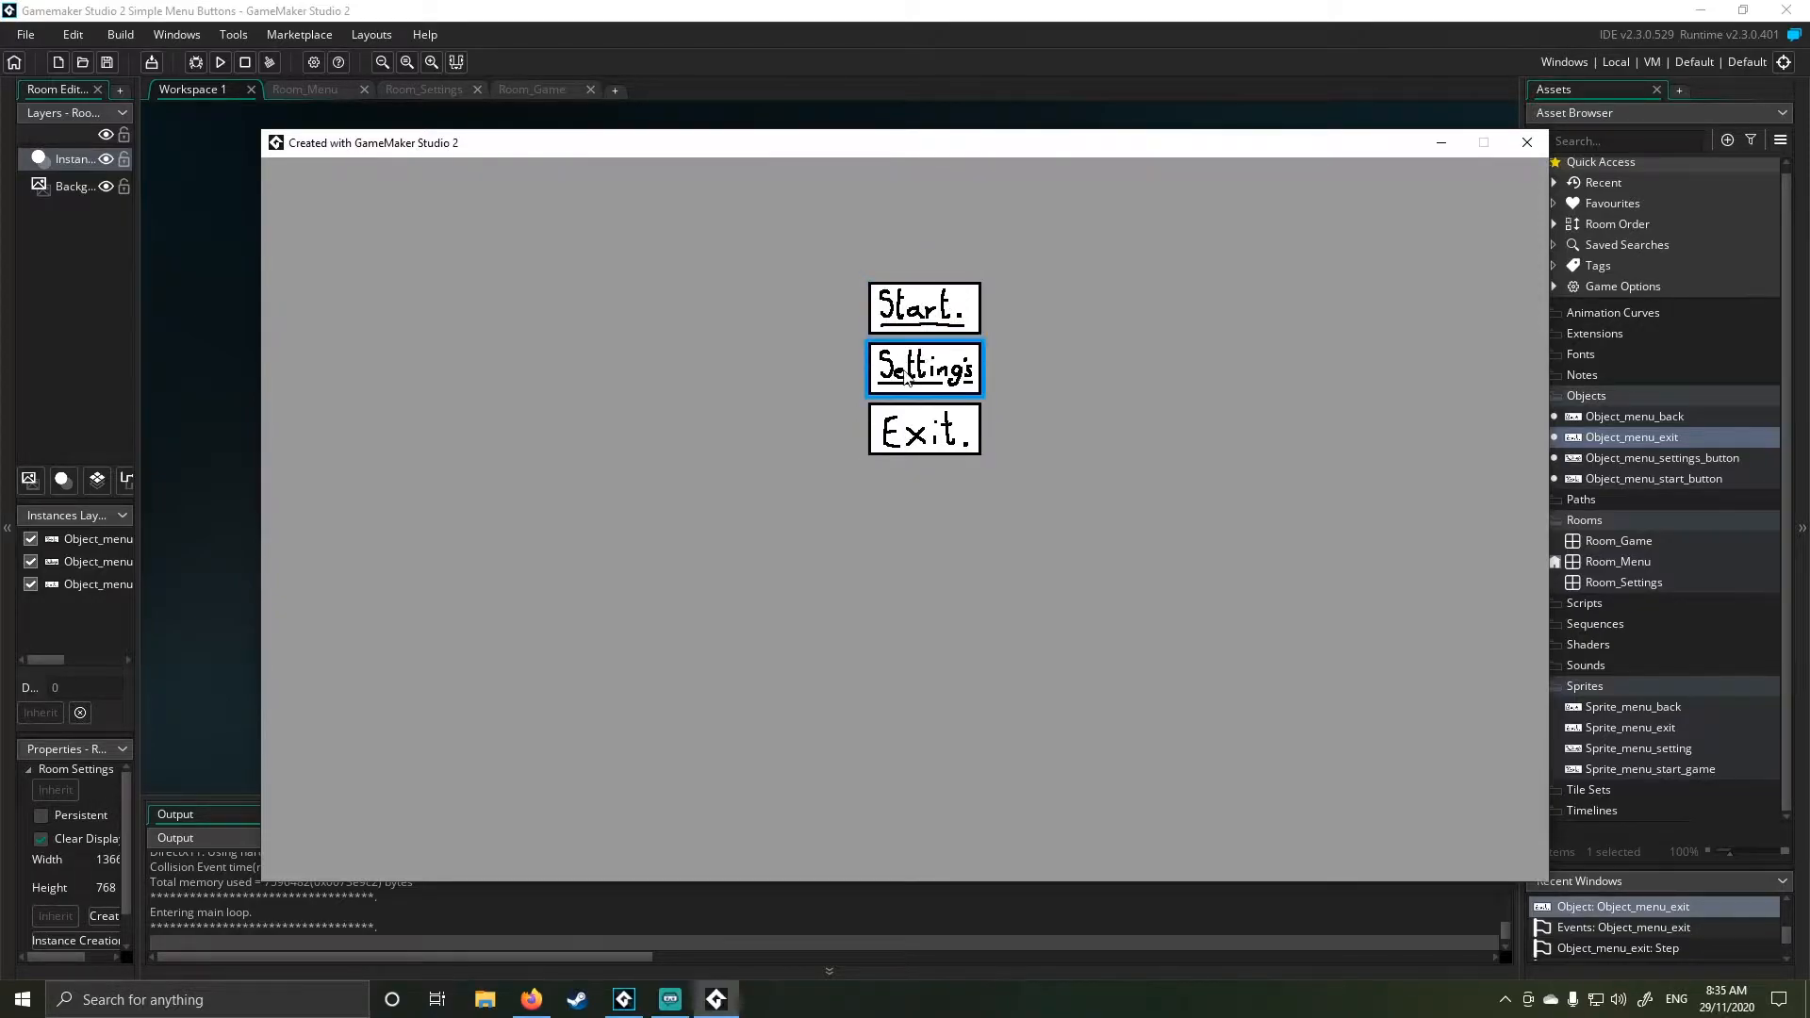
left_click(924, 369)
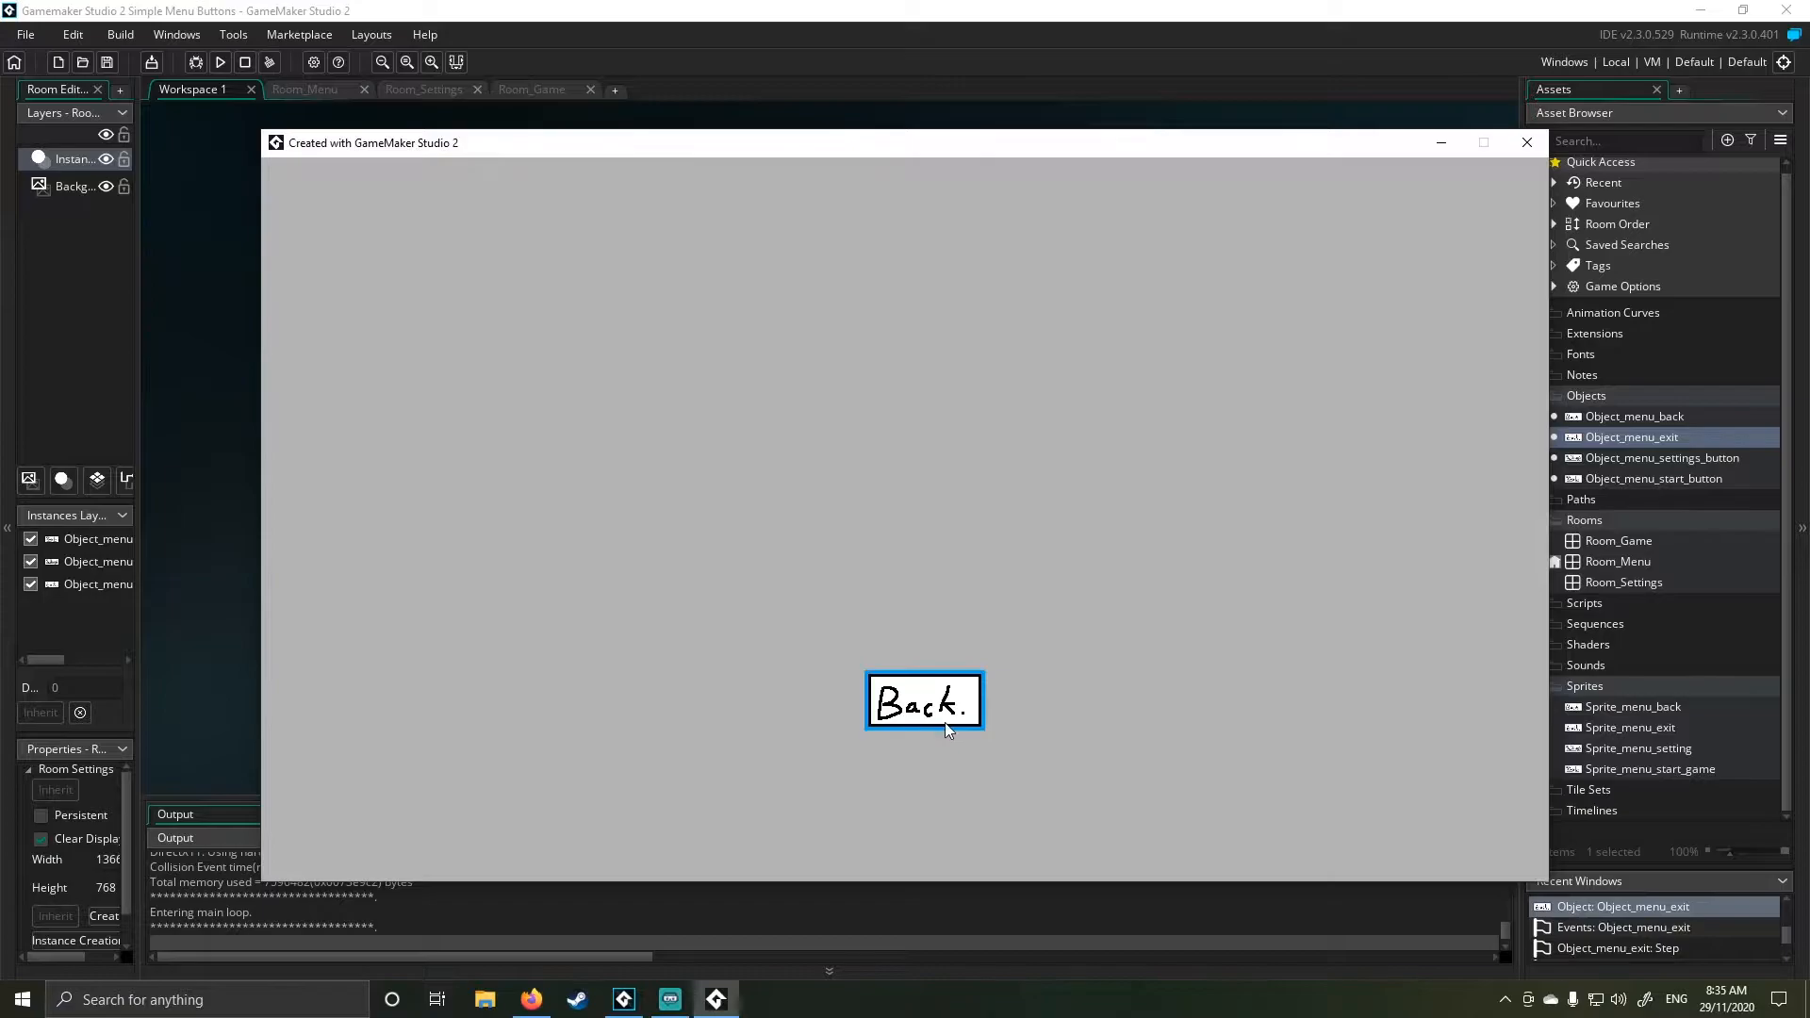
mouse_move(970, 369)
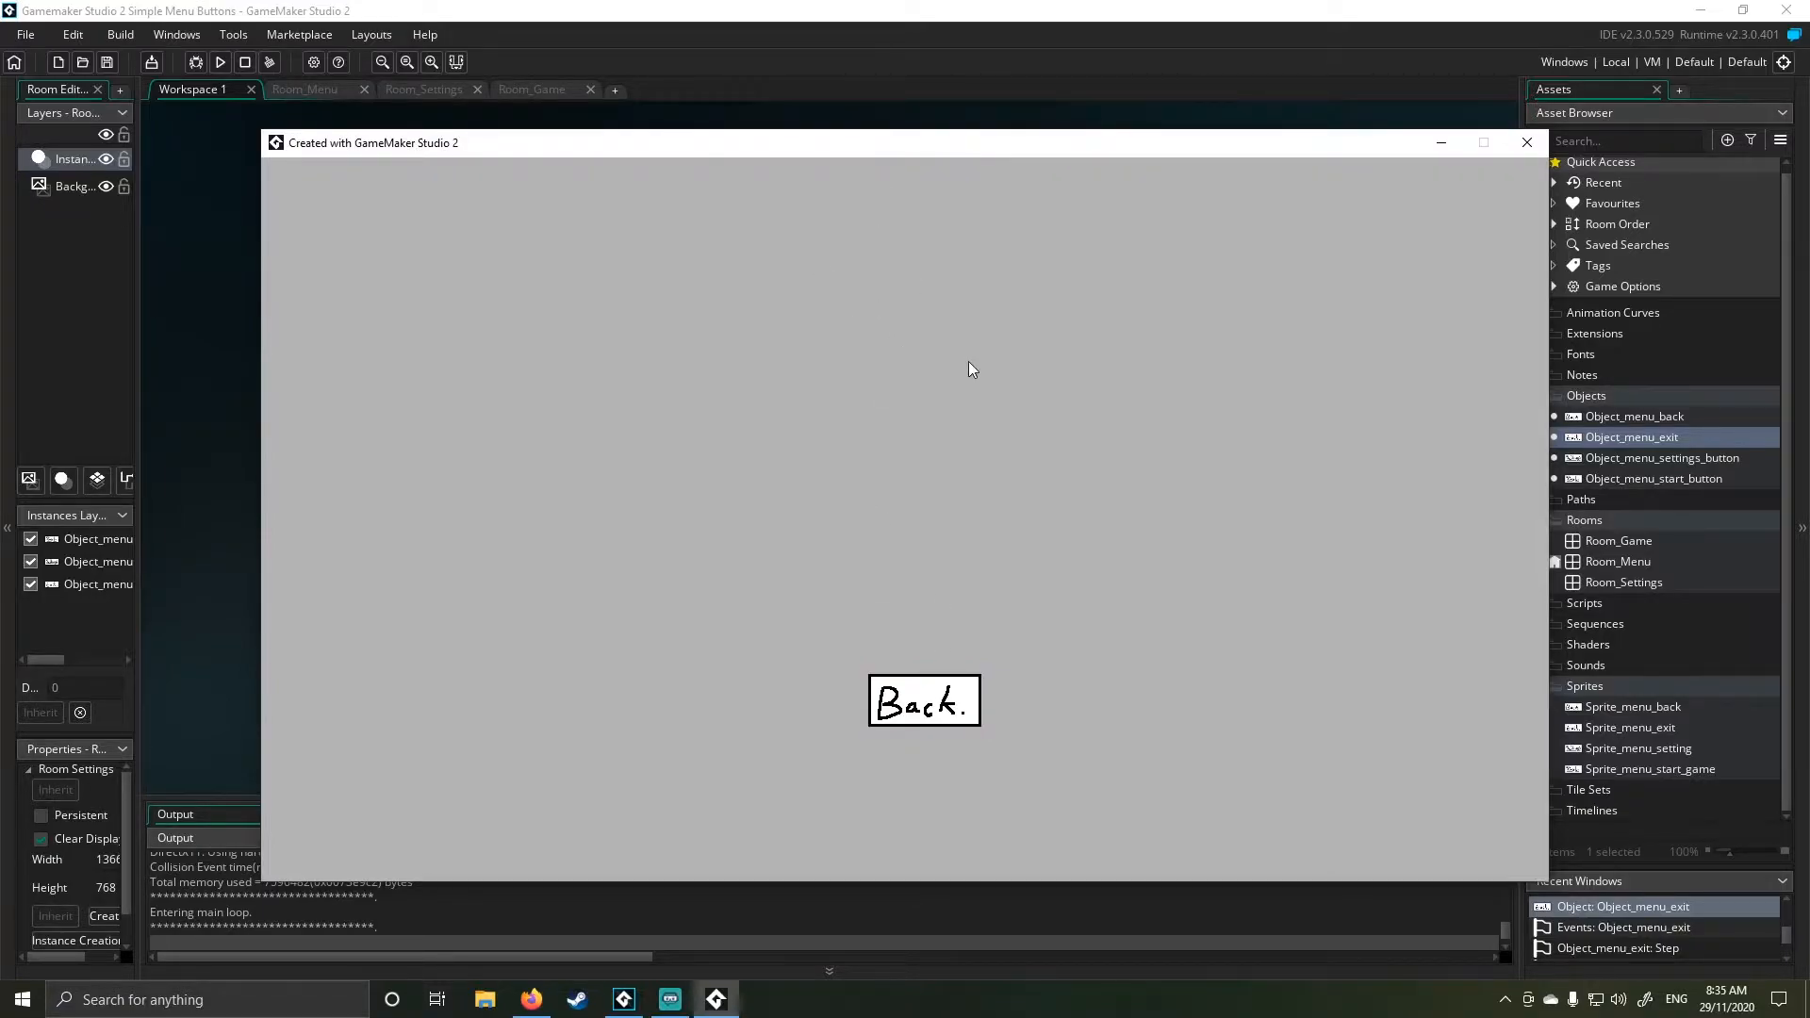
mouse_move(958, 358)
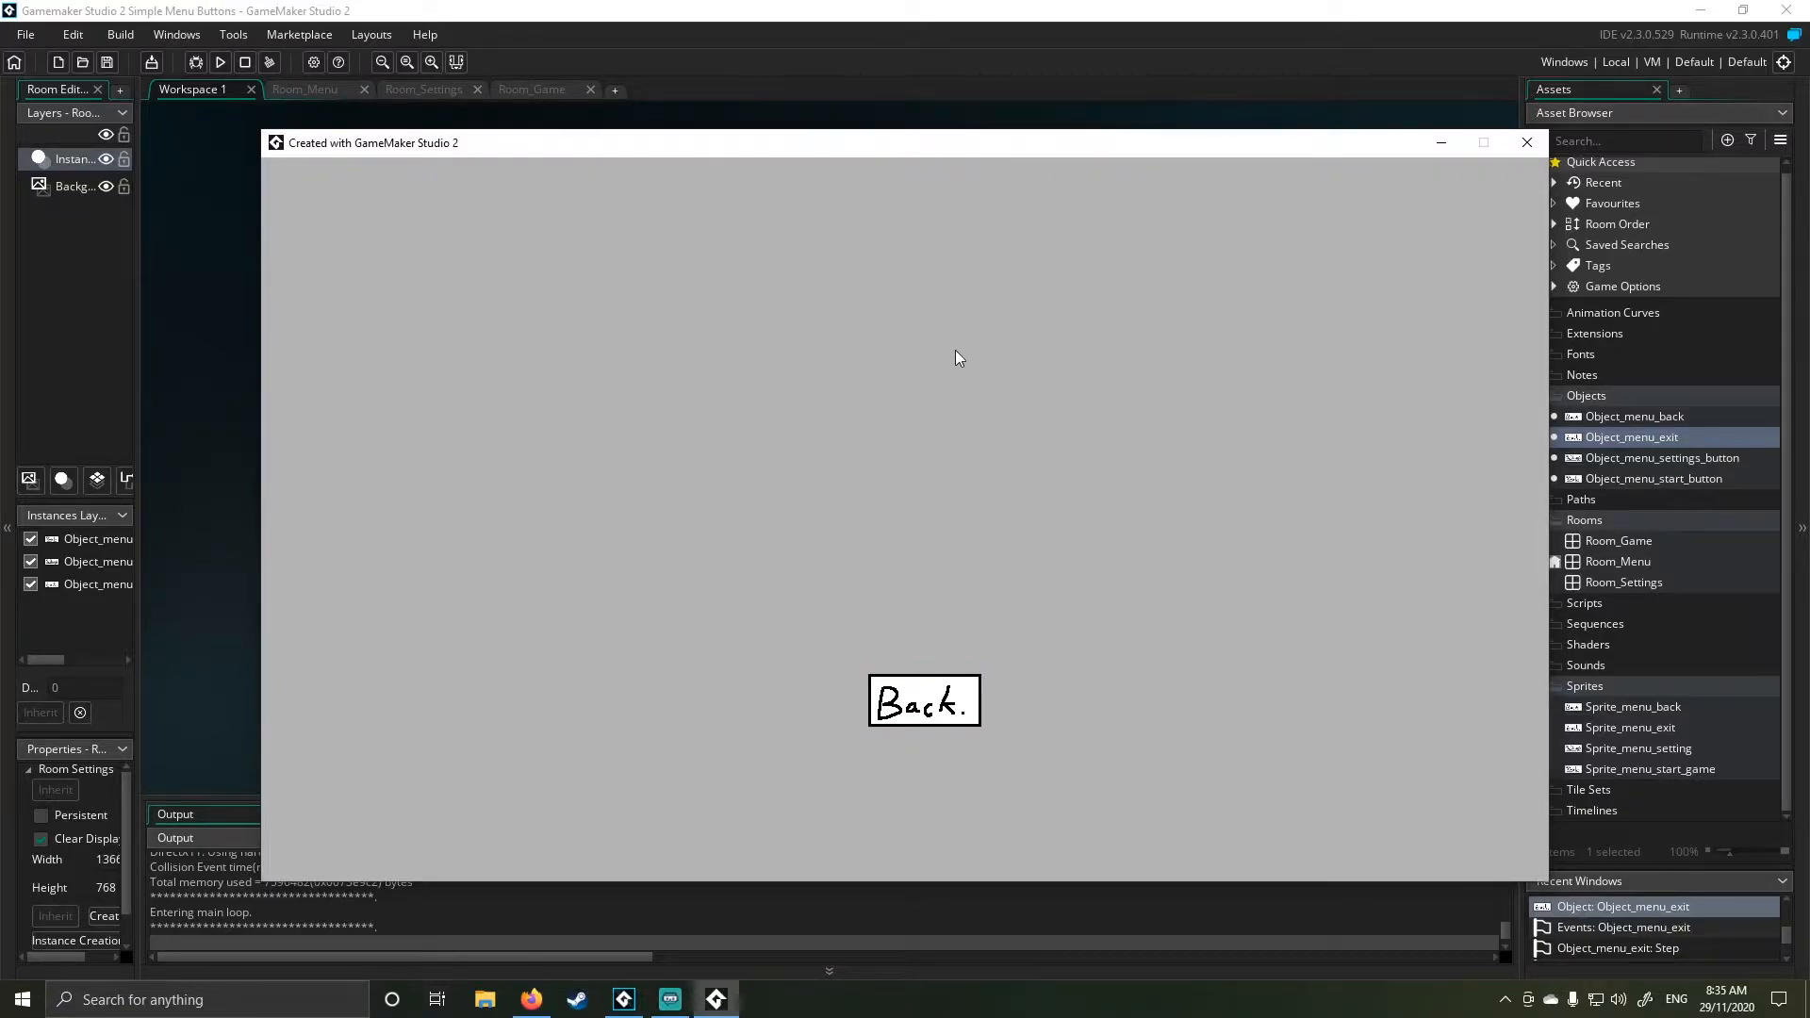
left_click(924, 700)
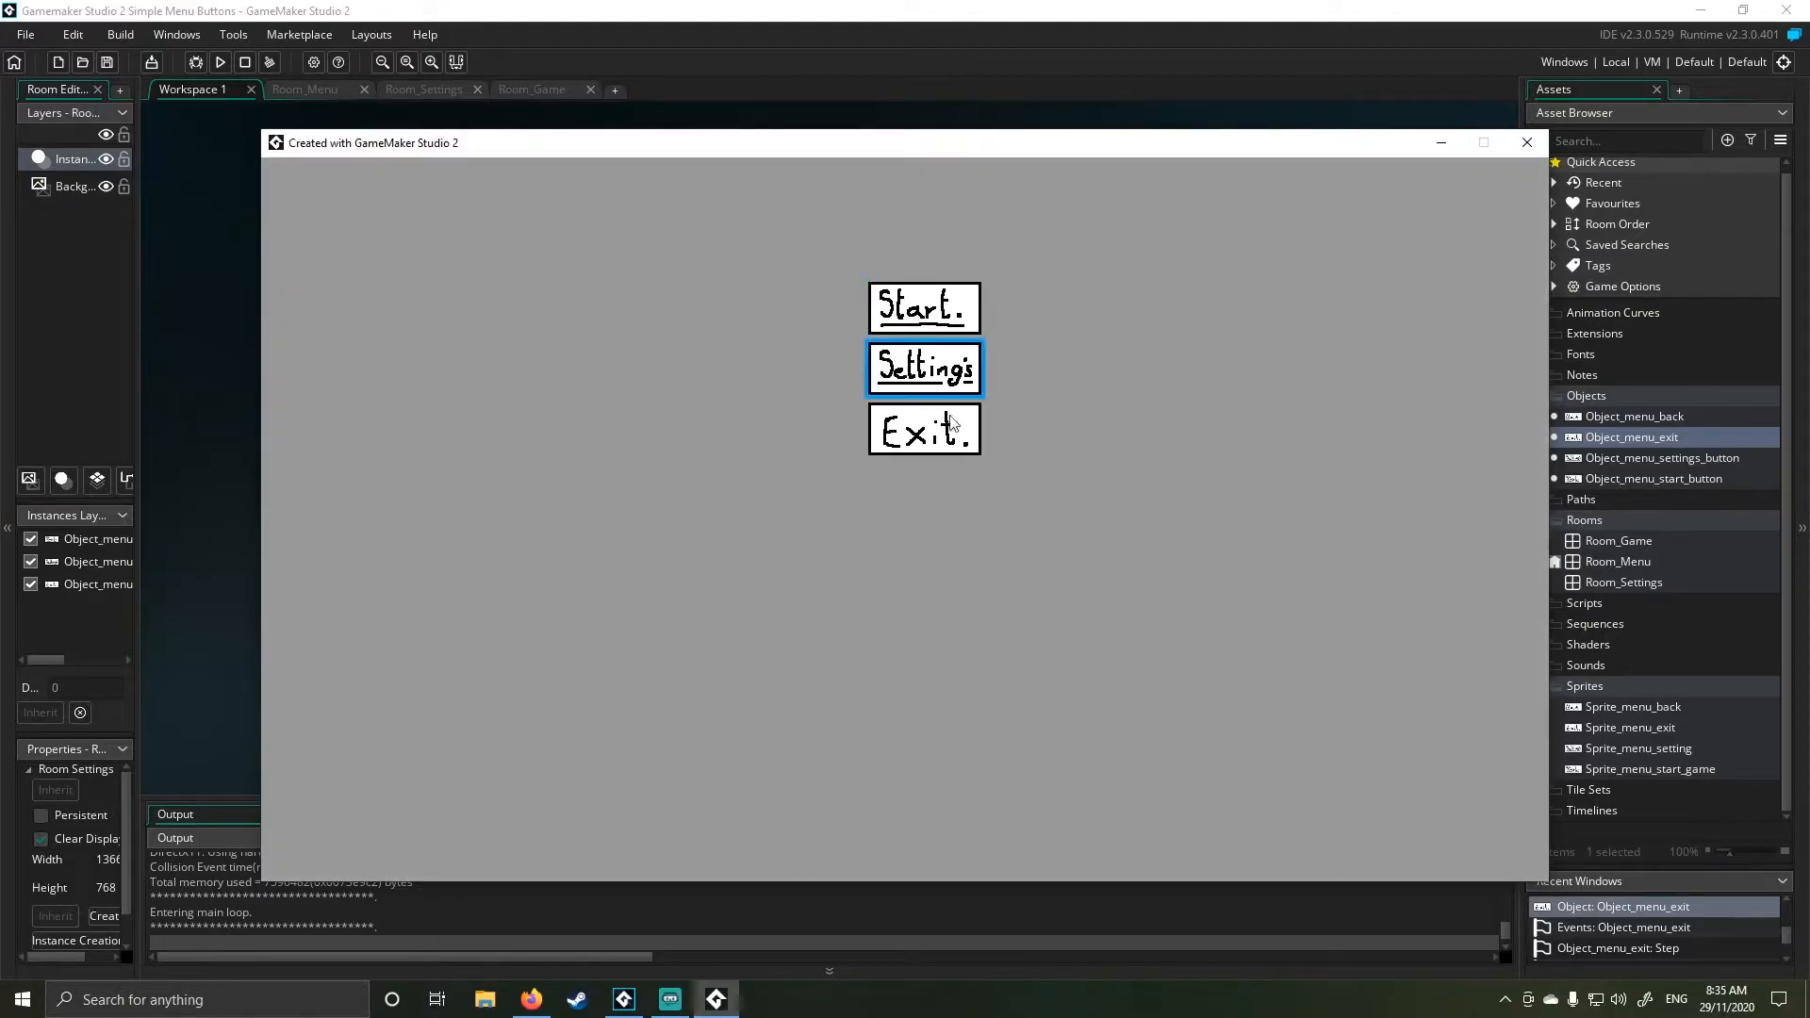
left_click(1526, 142)
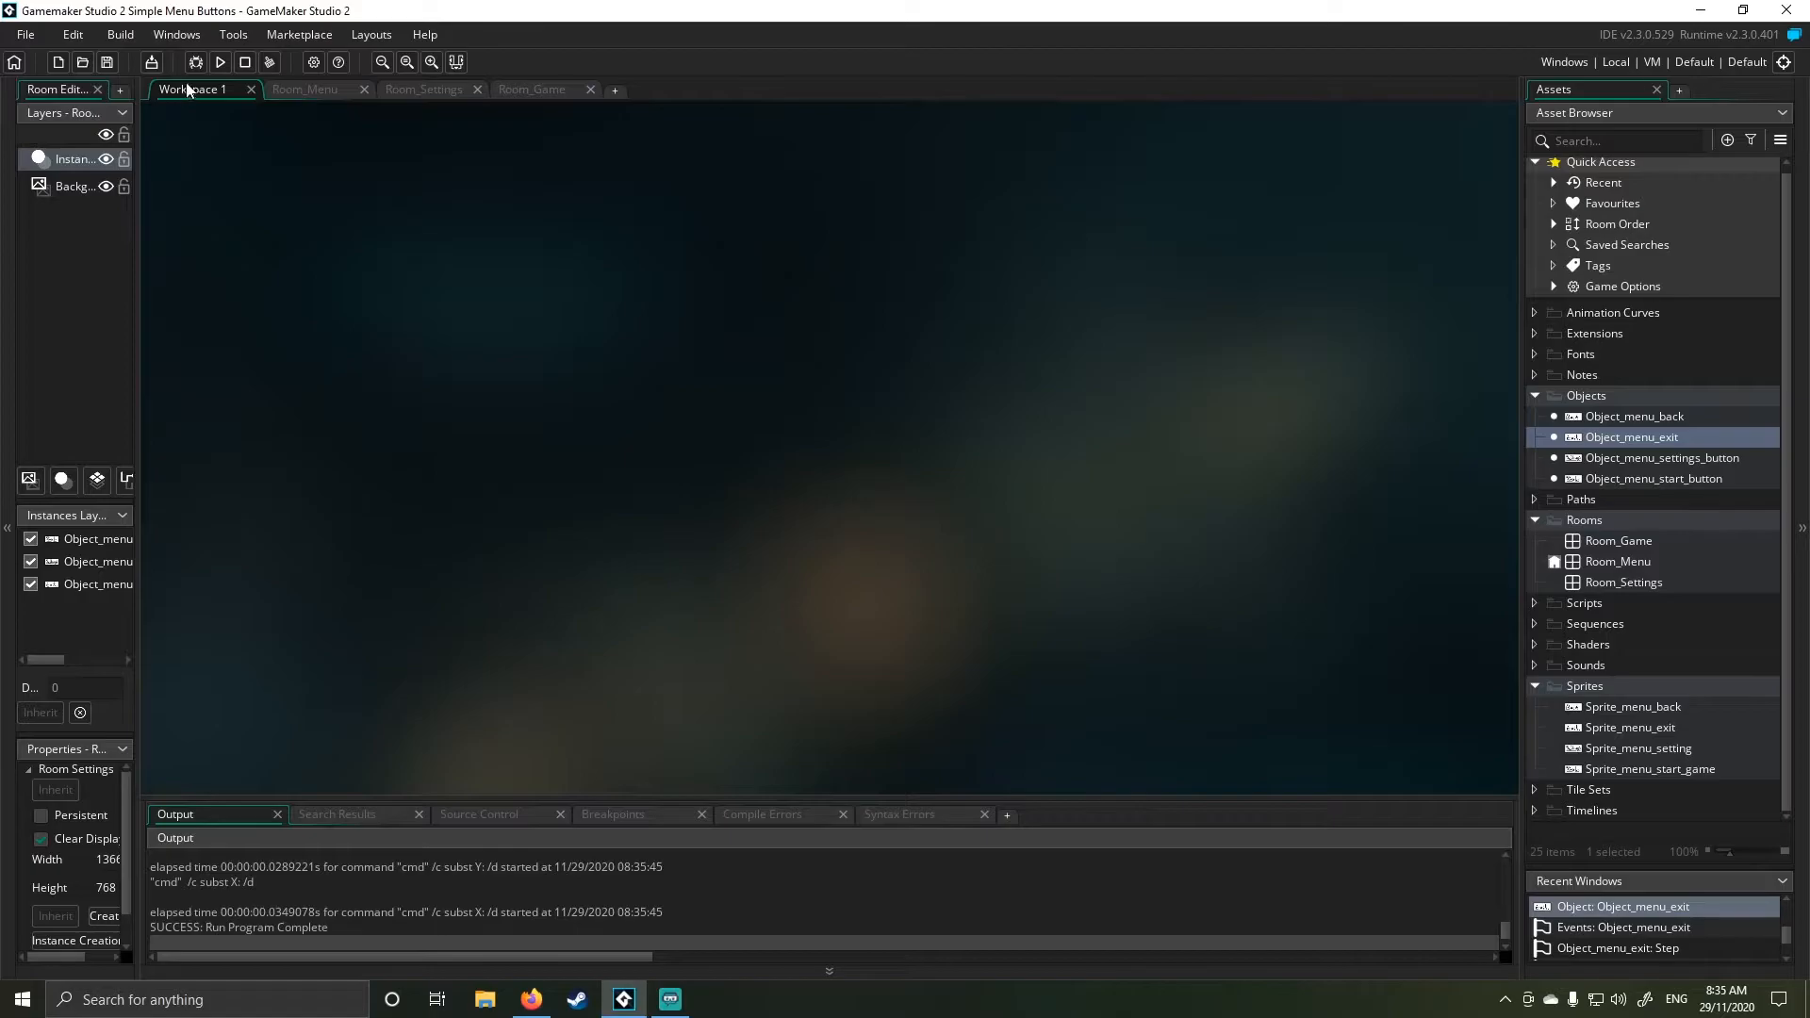
left_click(219, 63)
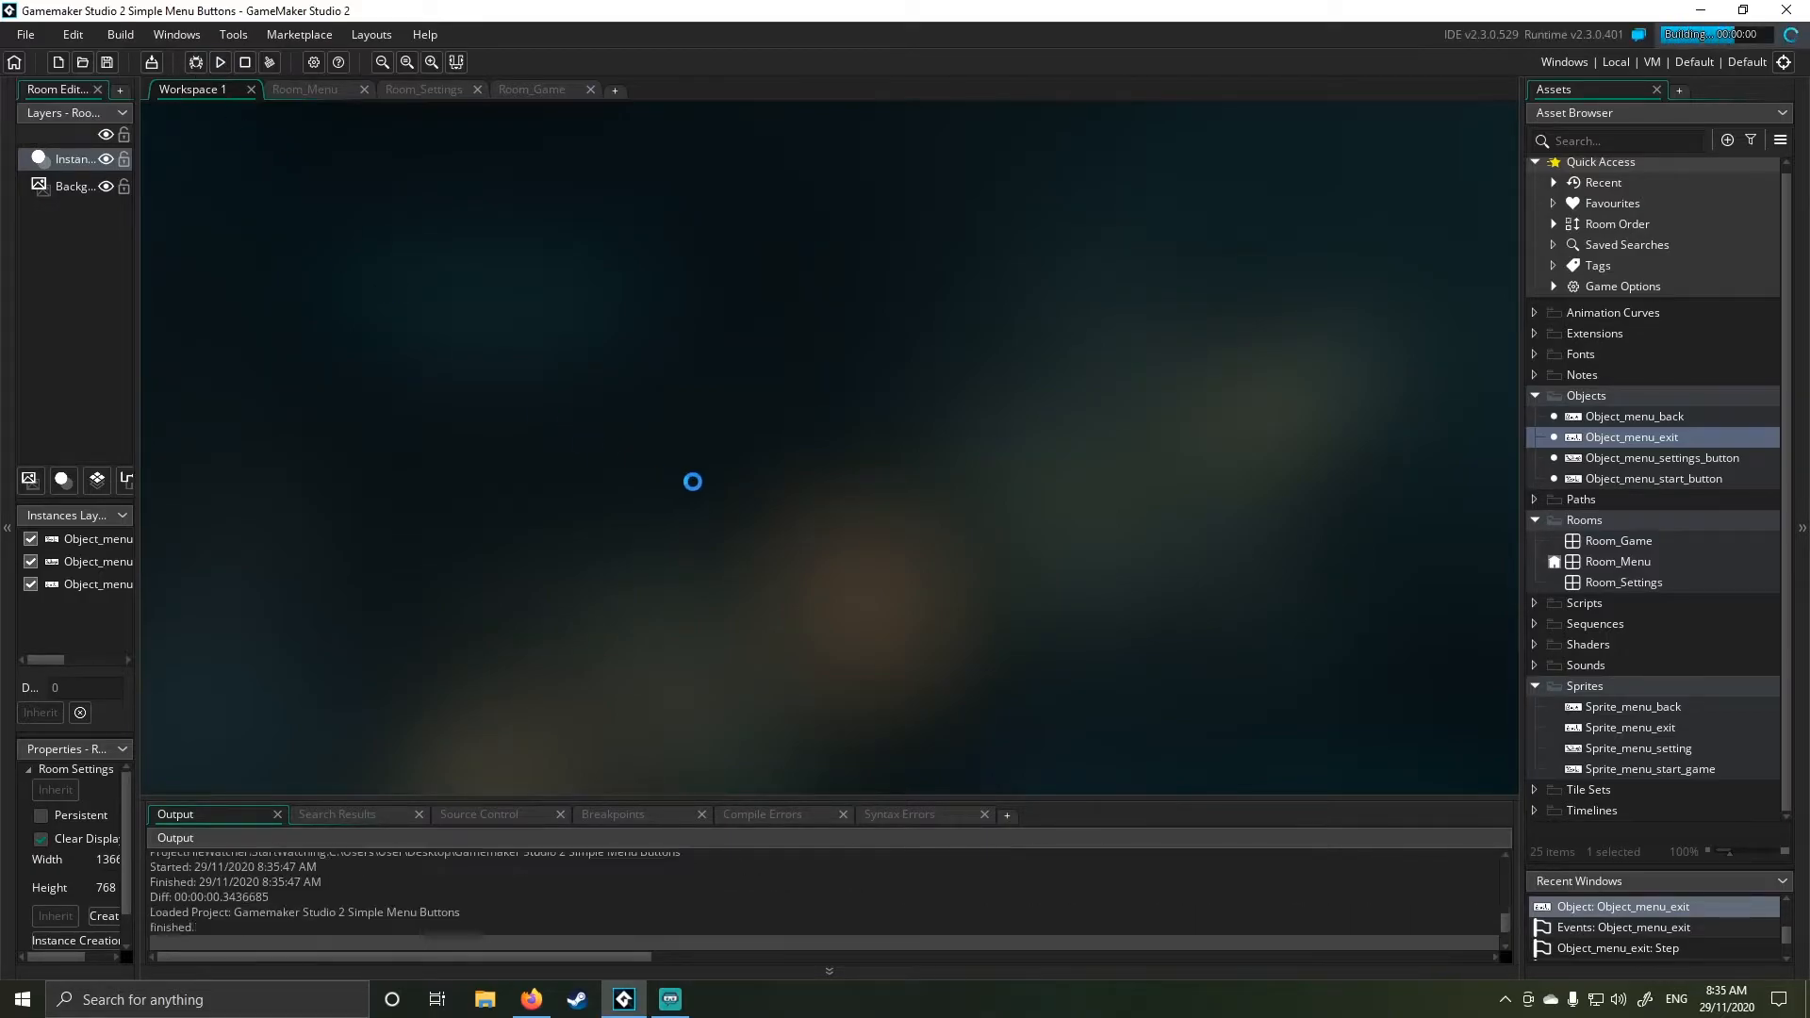
left_click(220, 62)
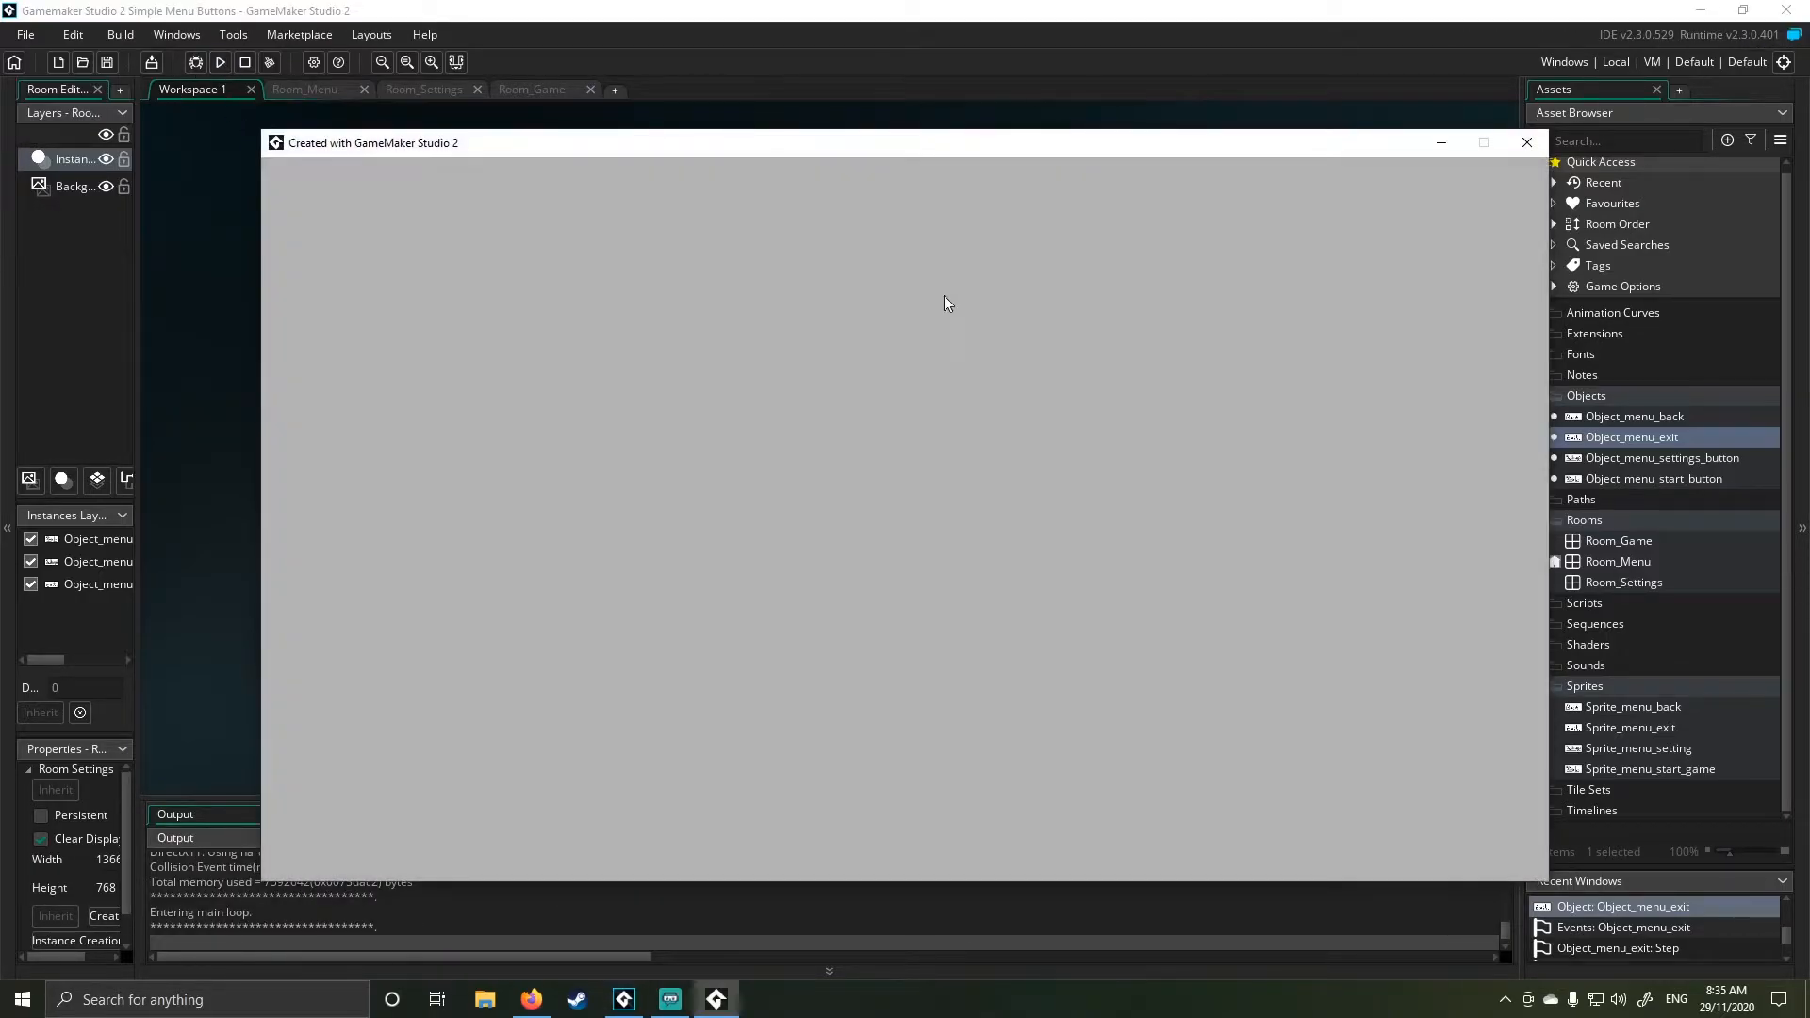
mouse_move(1526, 142)
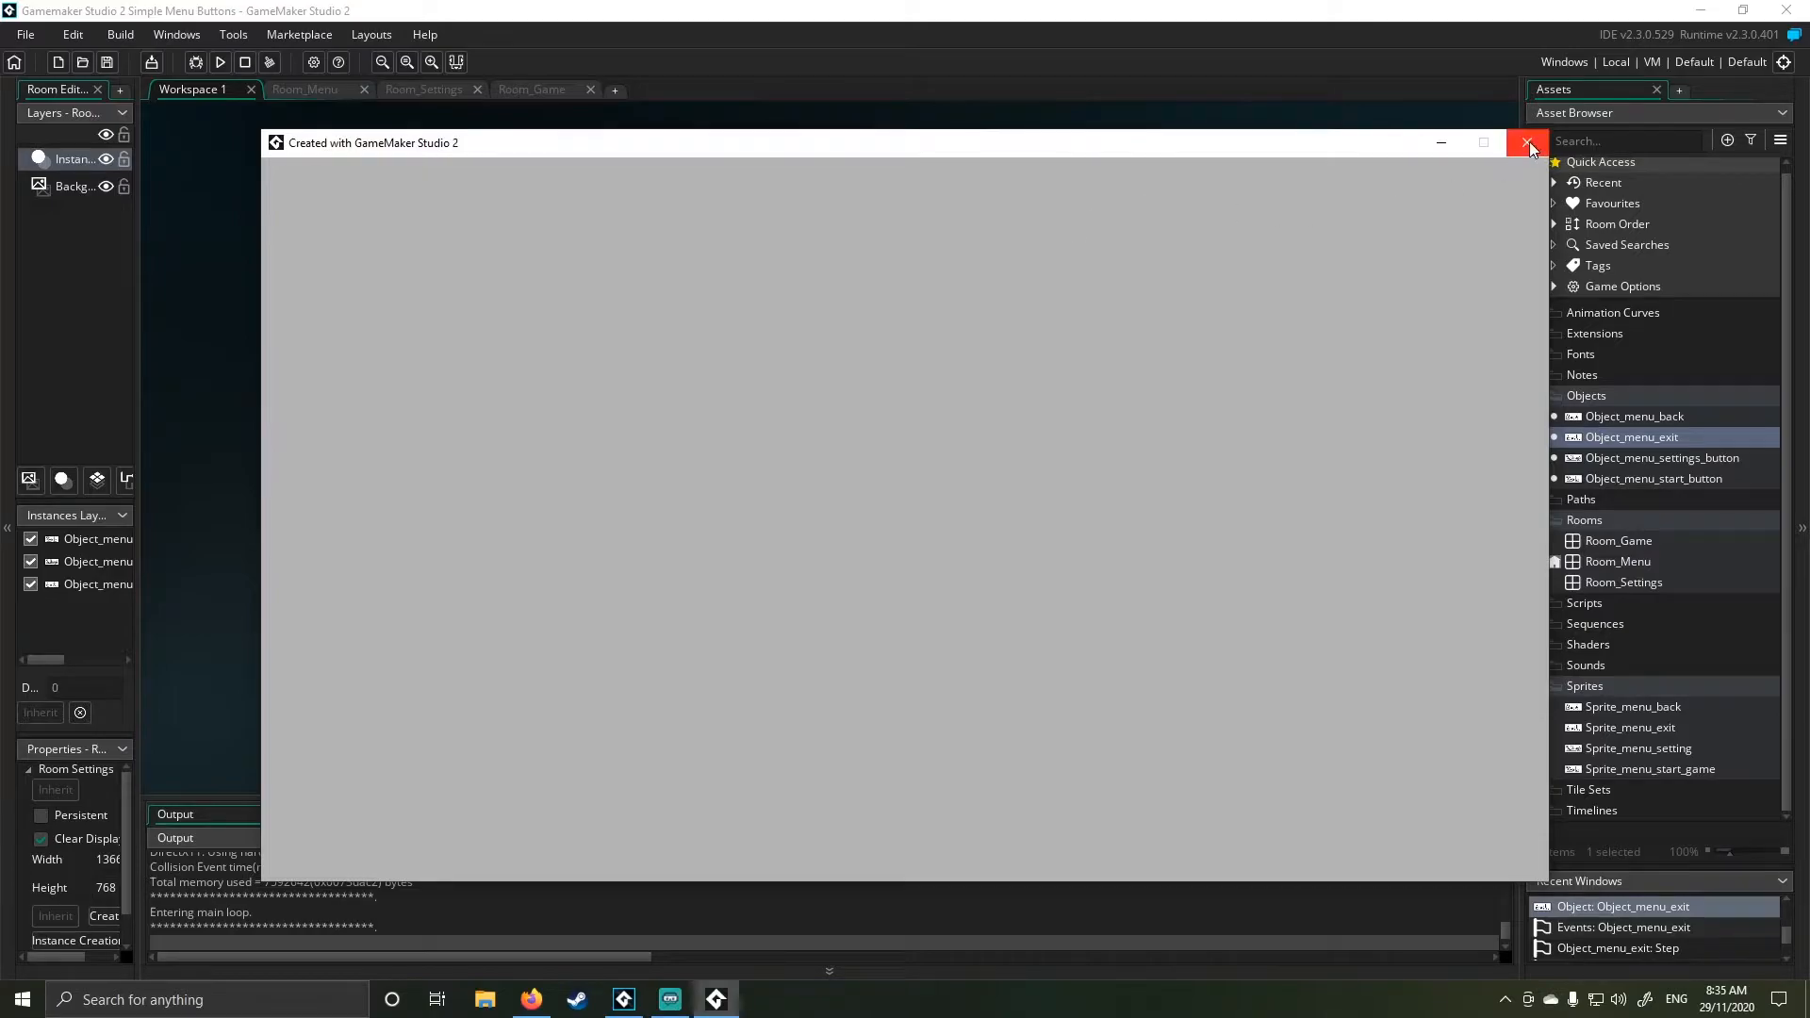
left_click(1528, 142)
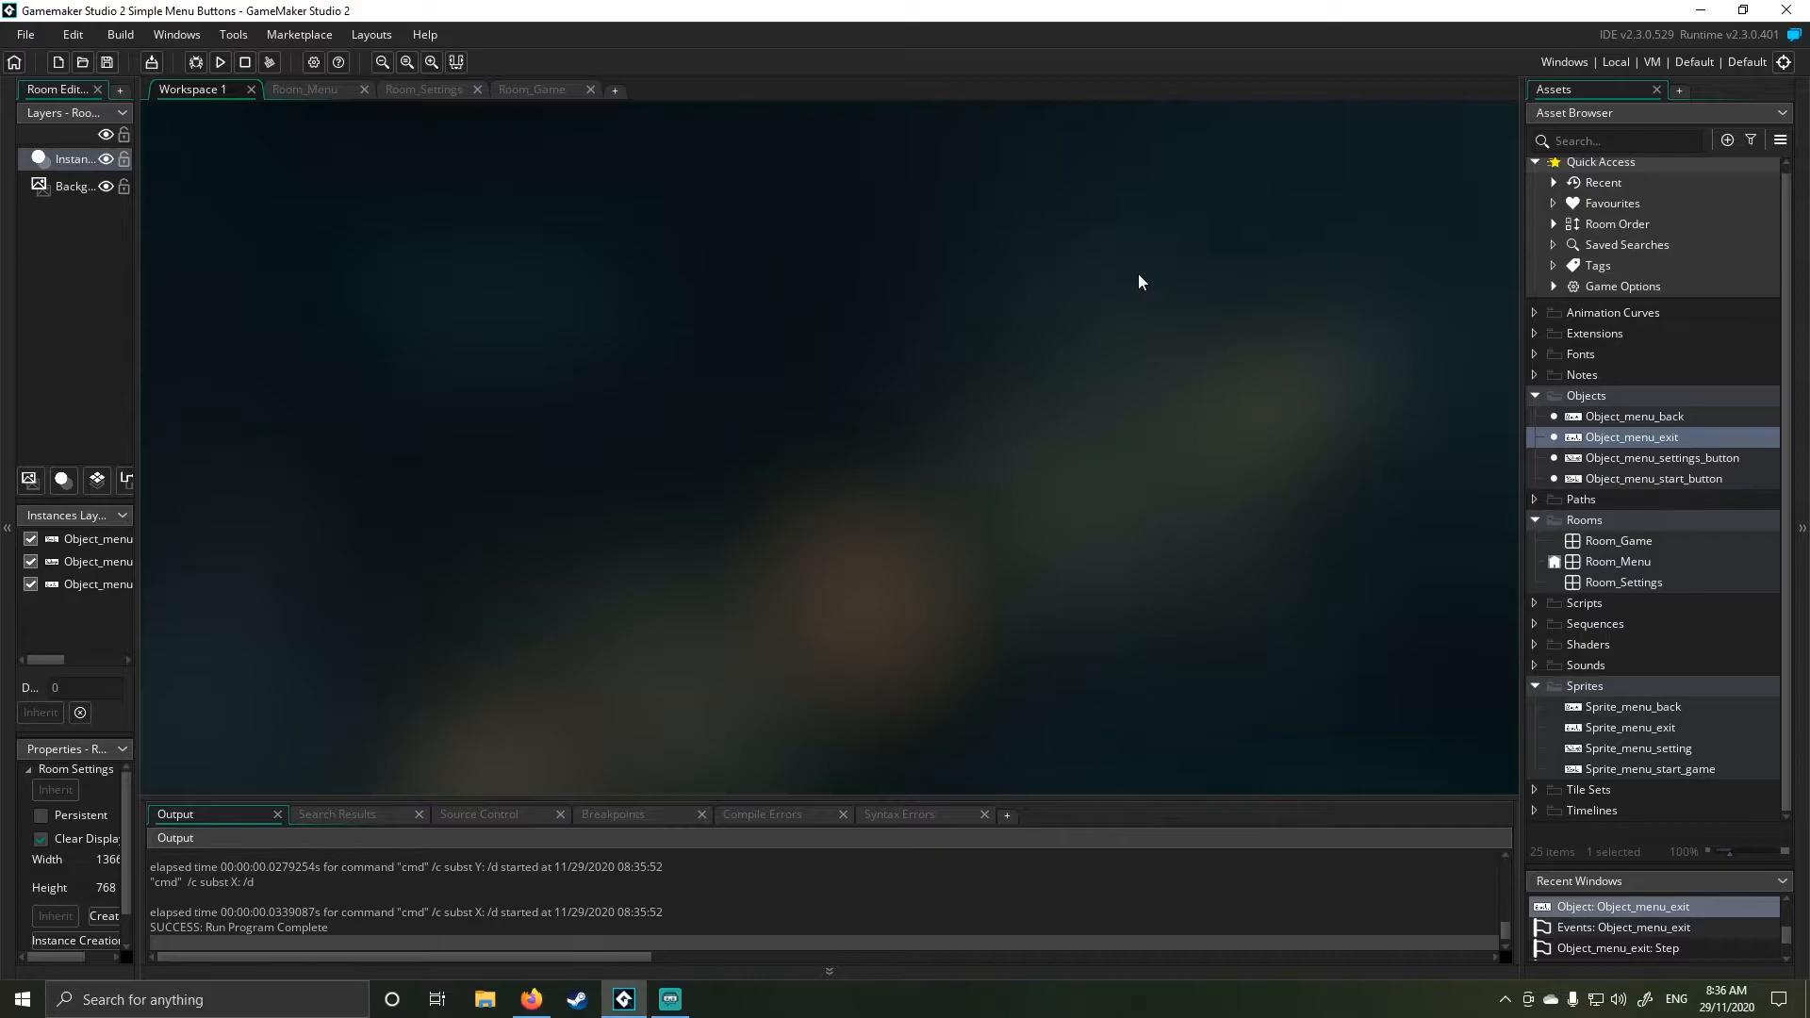
mouse_move(1651, 450)
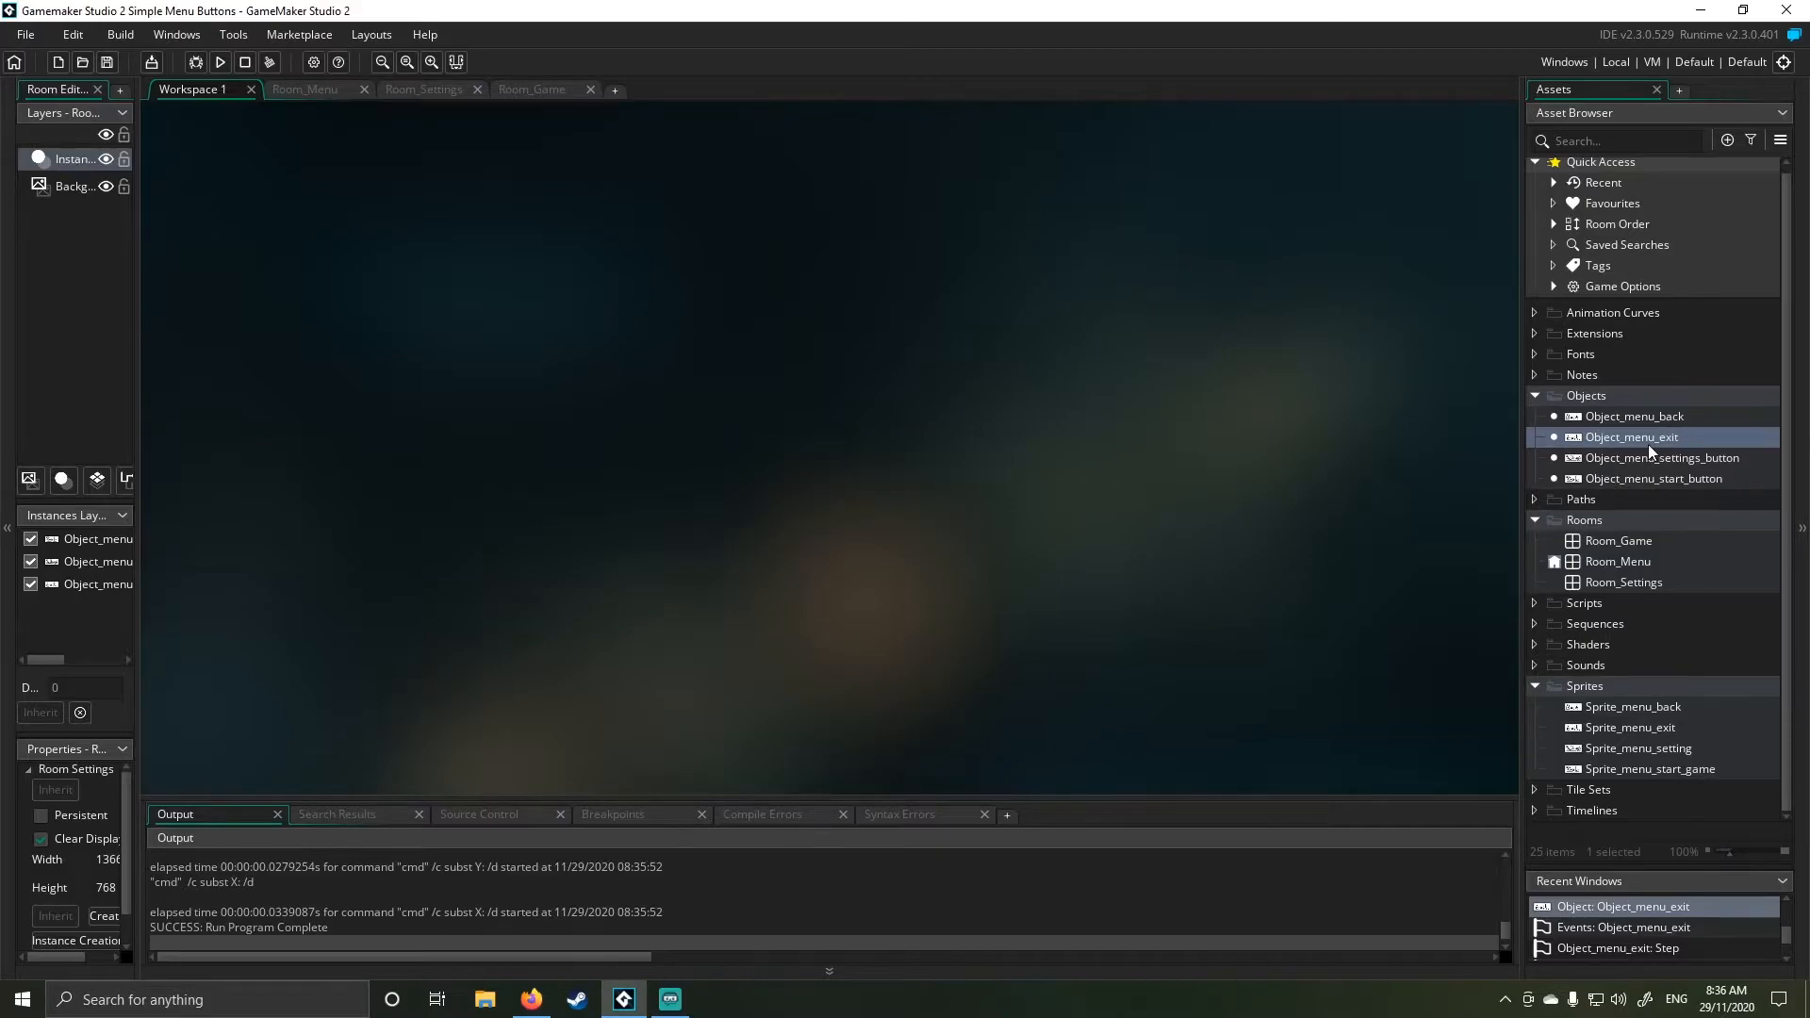
mouse_move(1659, 713)
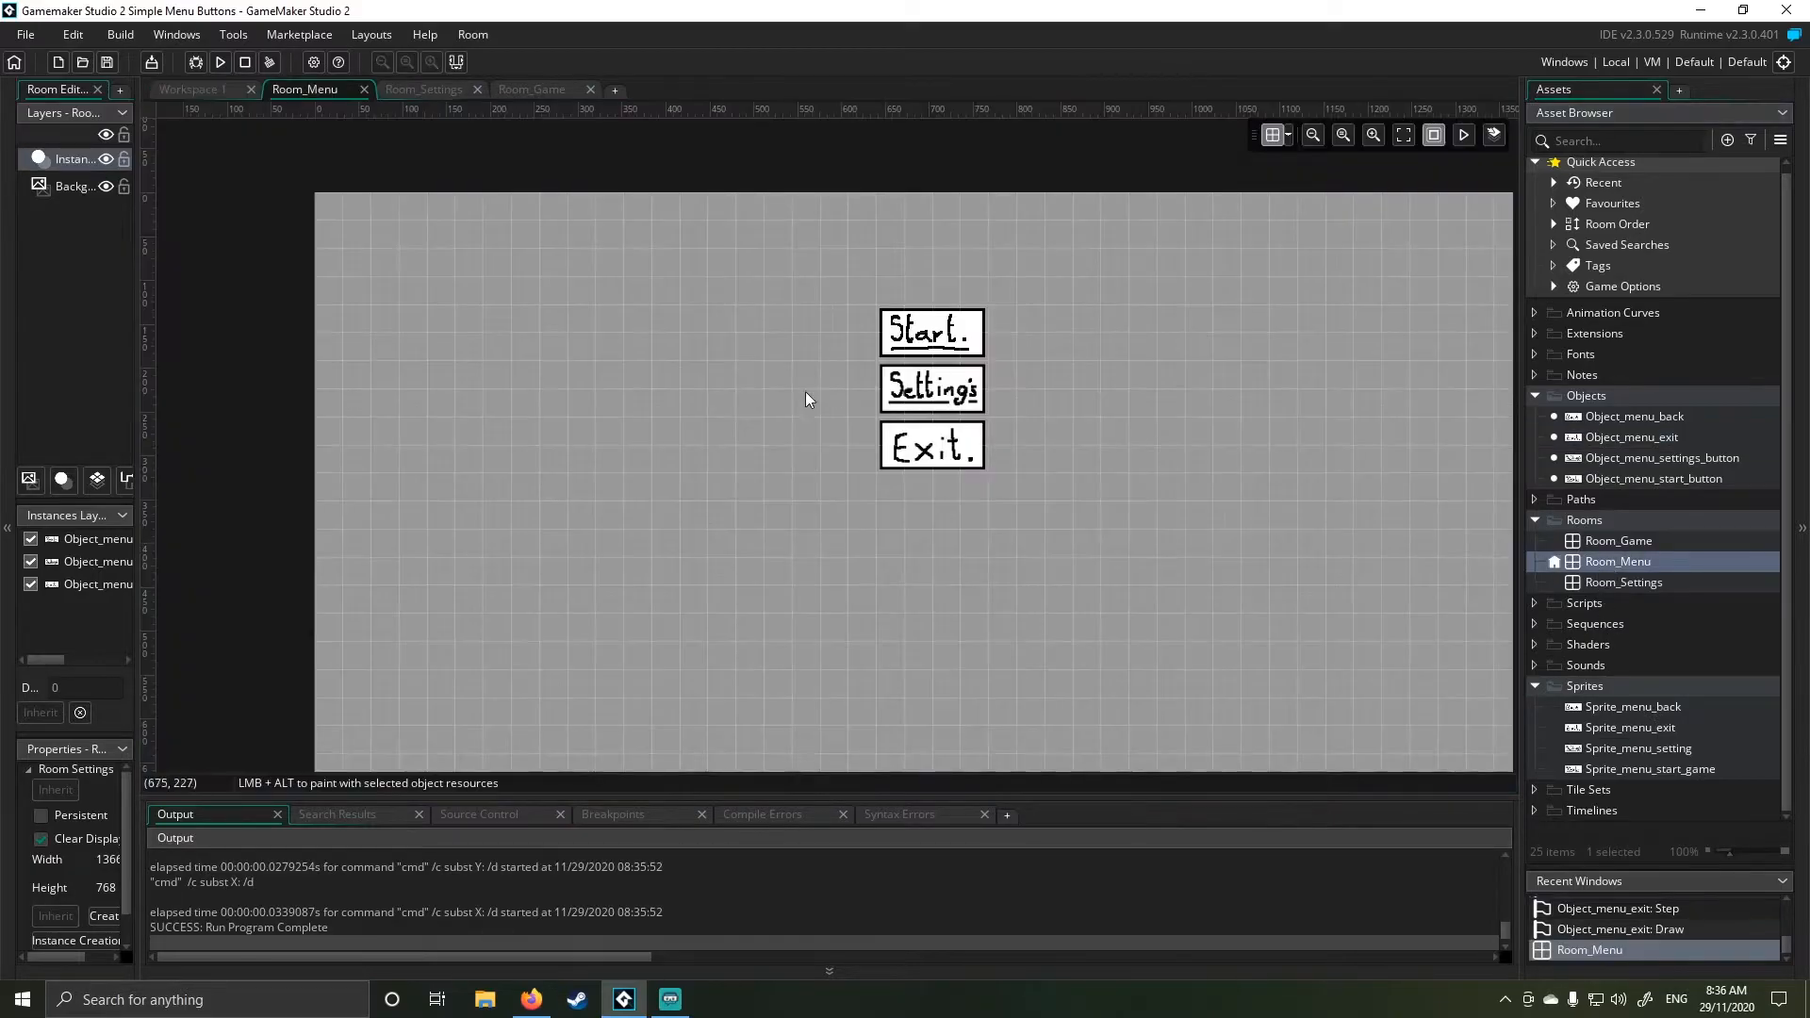
mouse_move(931, 454)
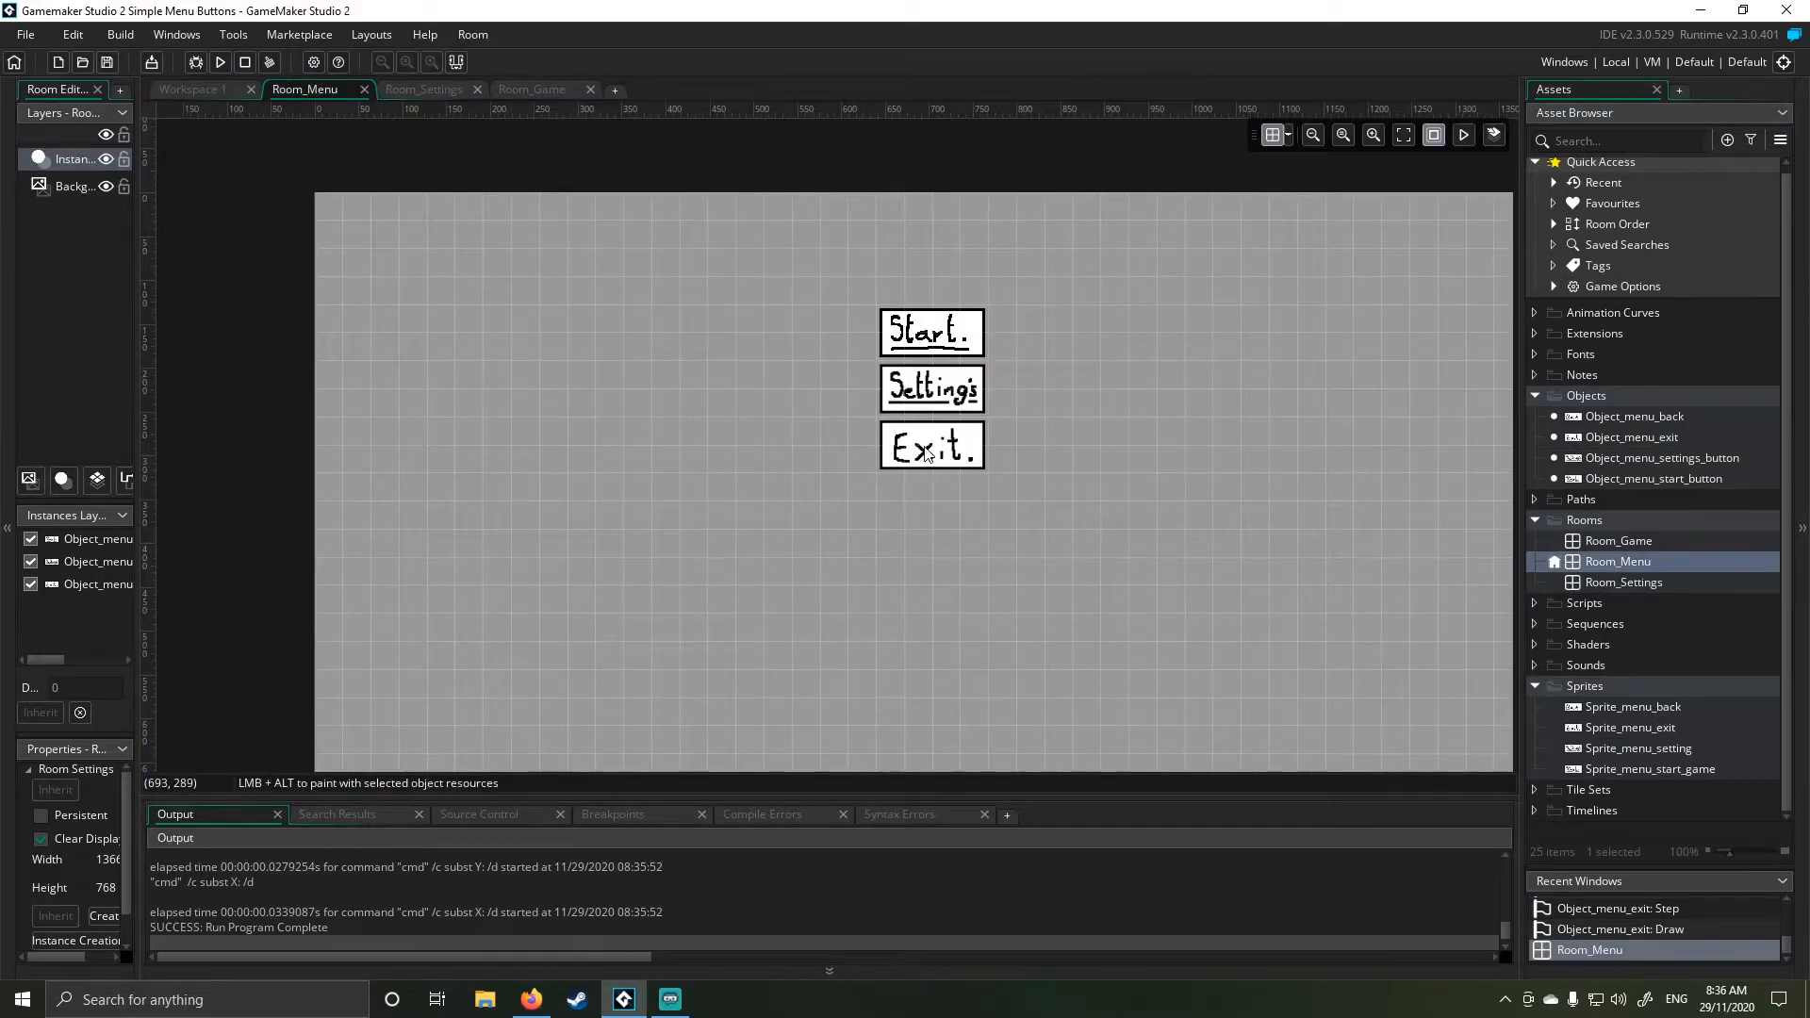
mouse_move(906, 519)
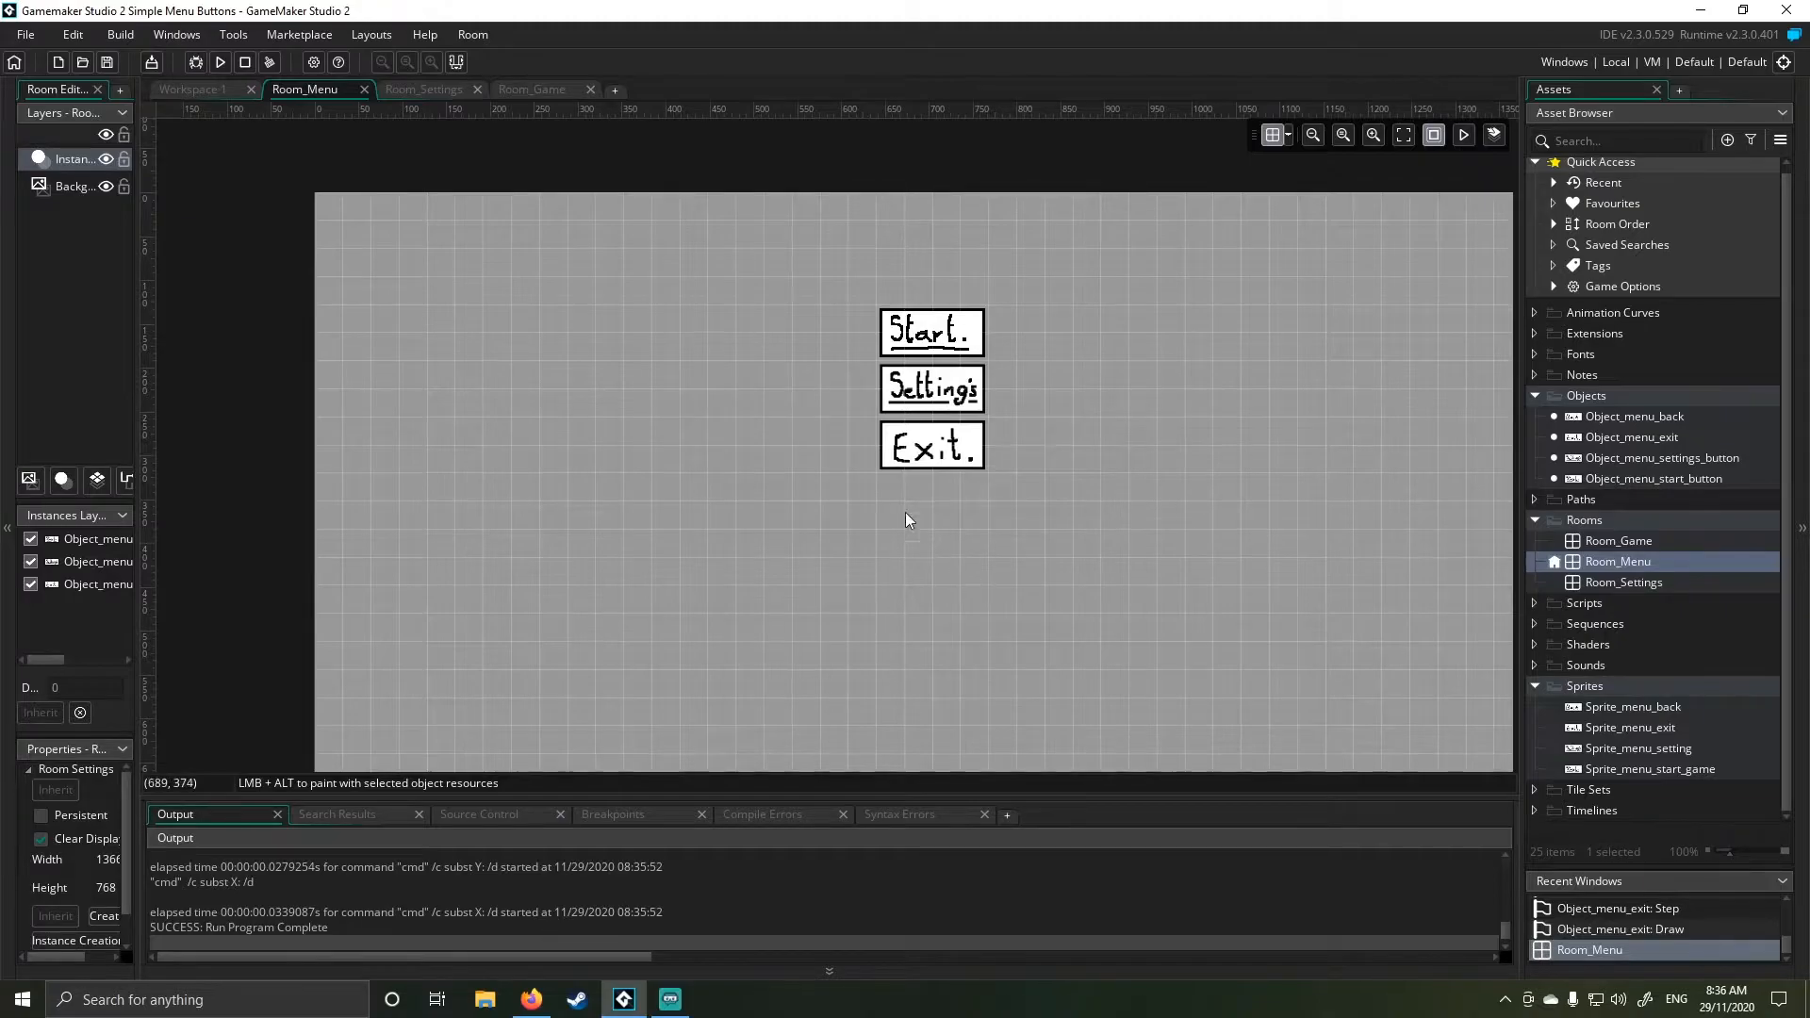
mouse_move(826, 375)
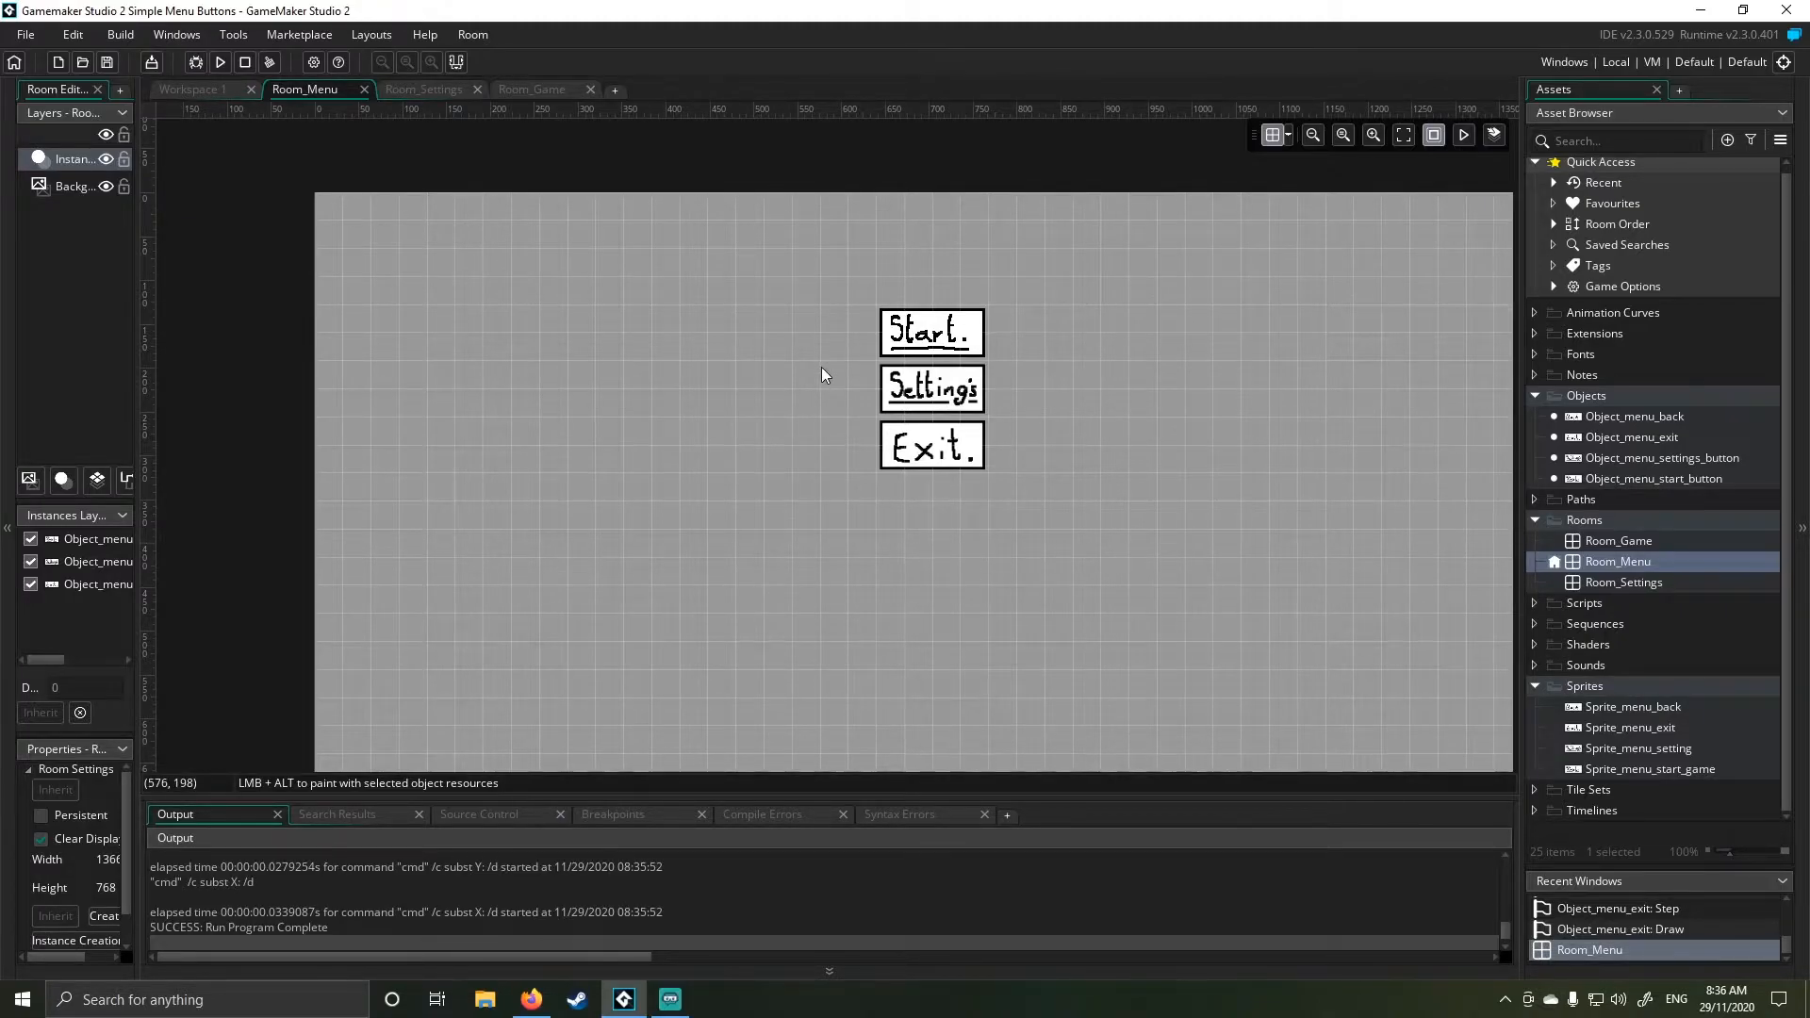
mouse_move(859, 349)
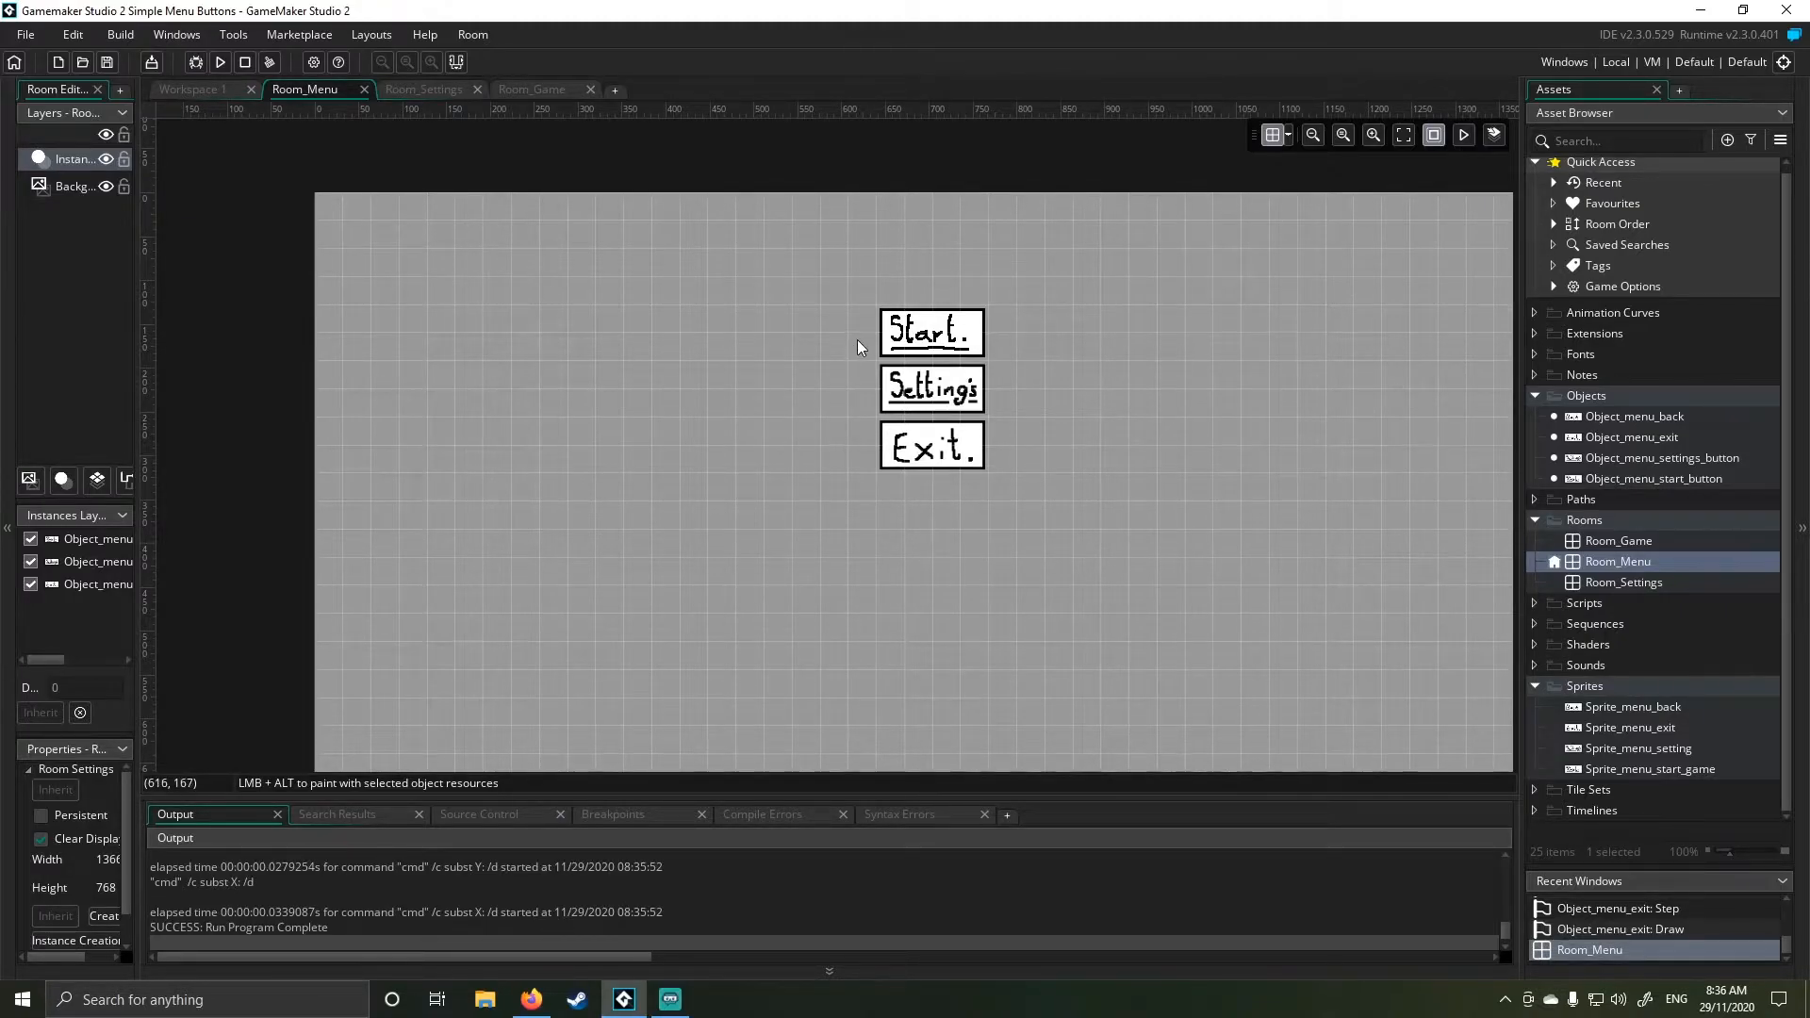
mouse_move(860, 350)
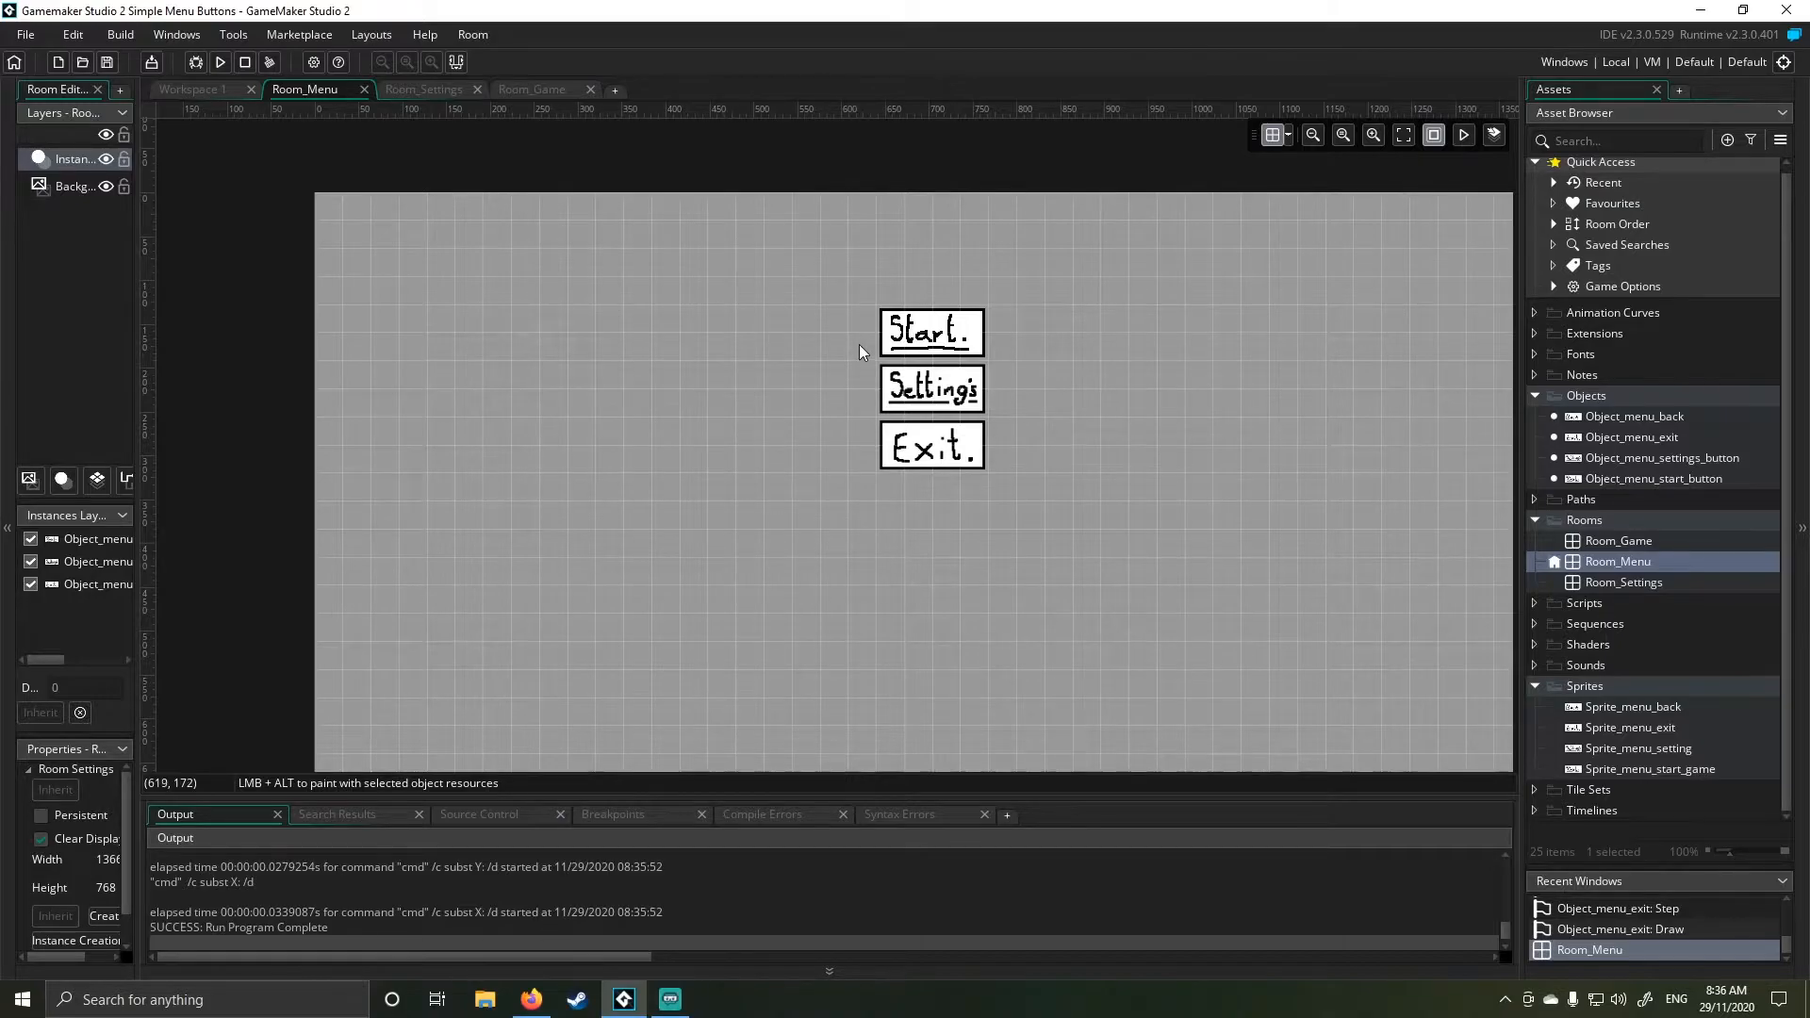
mouse_move(871, 350)
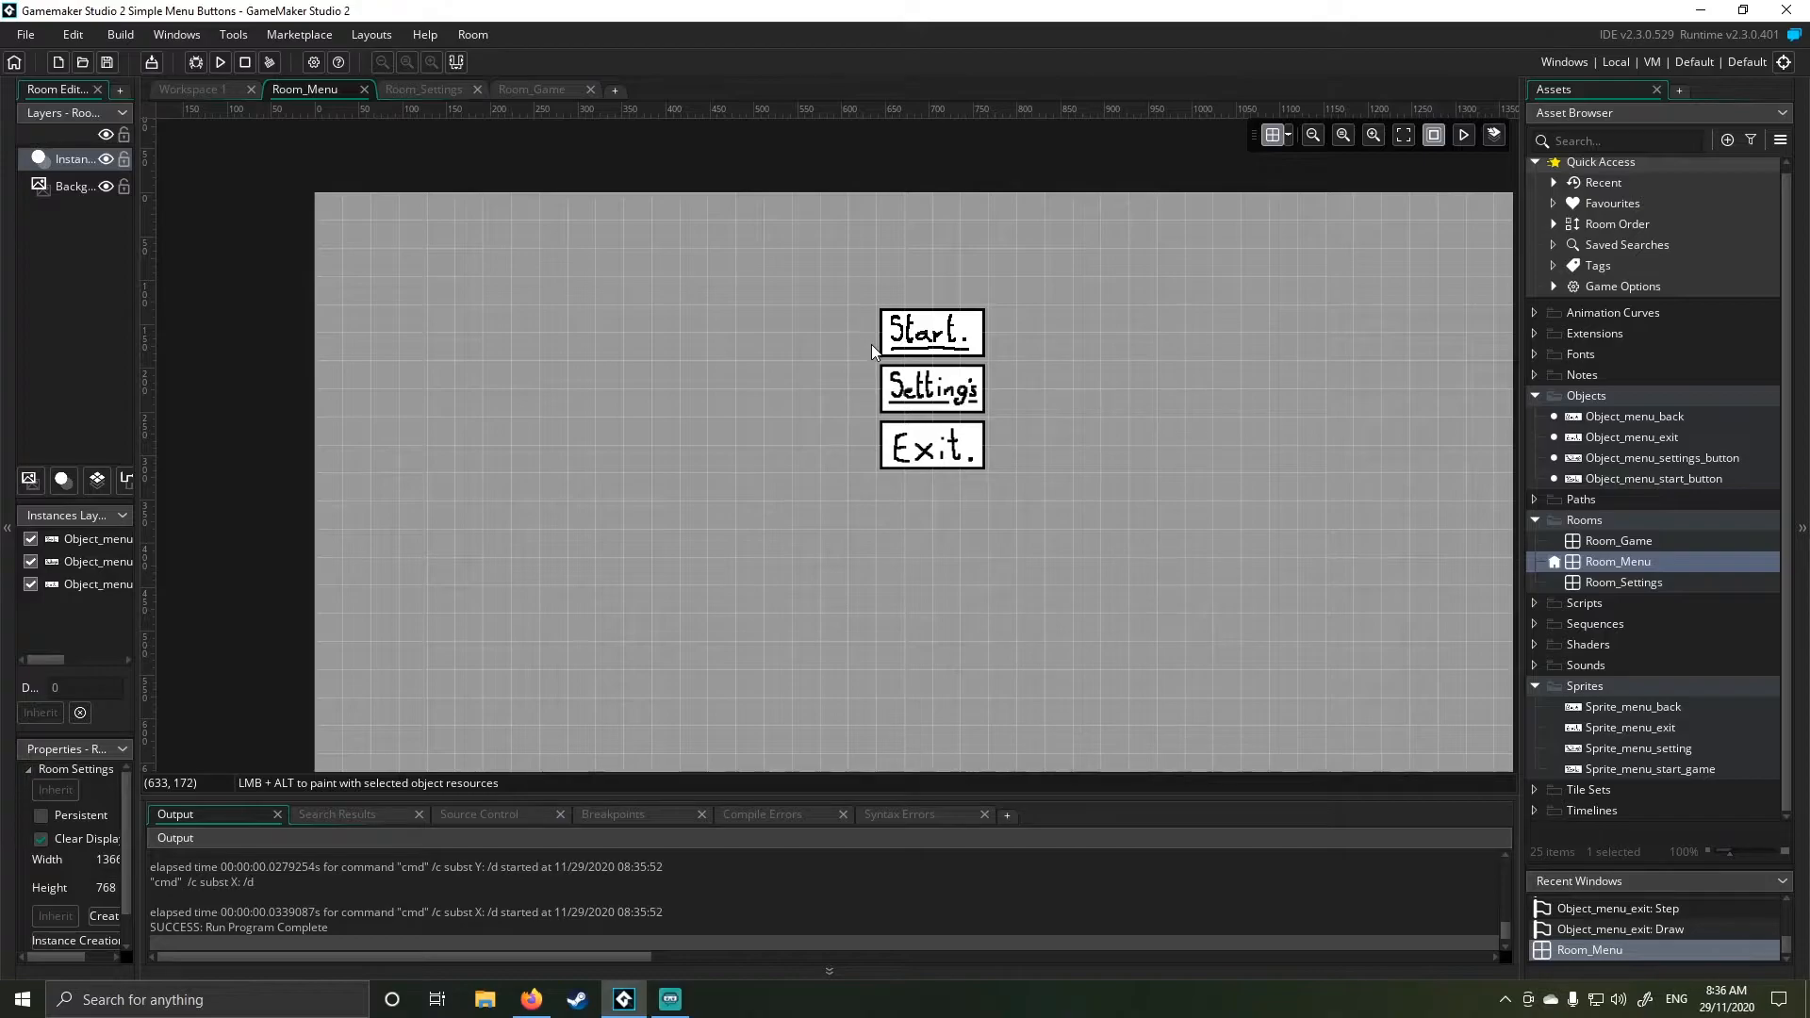
mouse_move(874, 352)
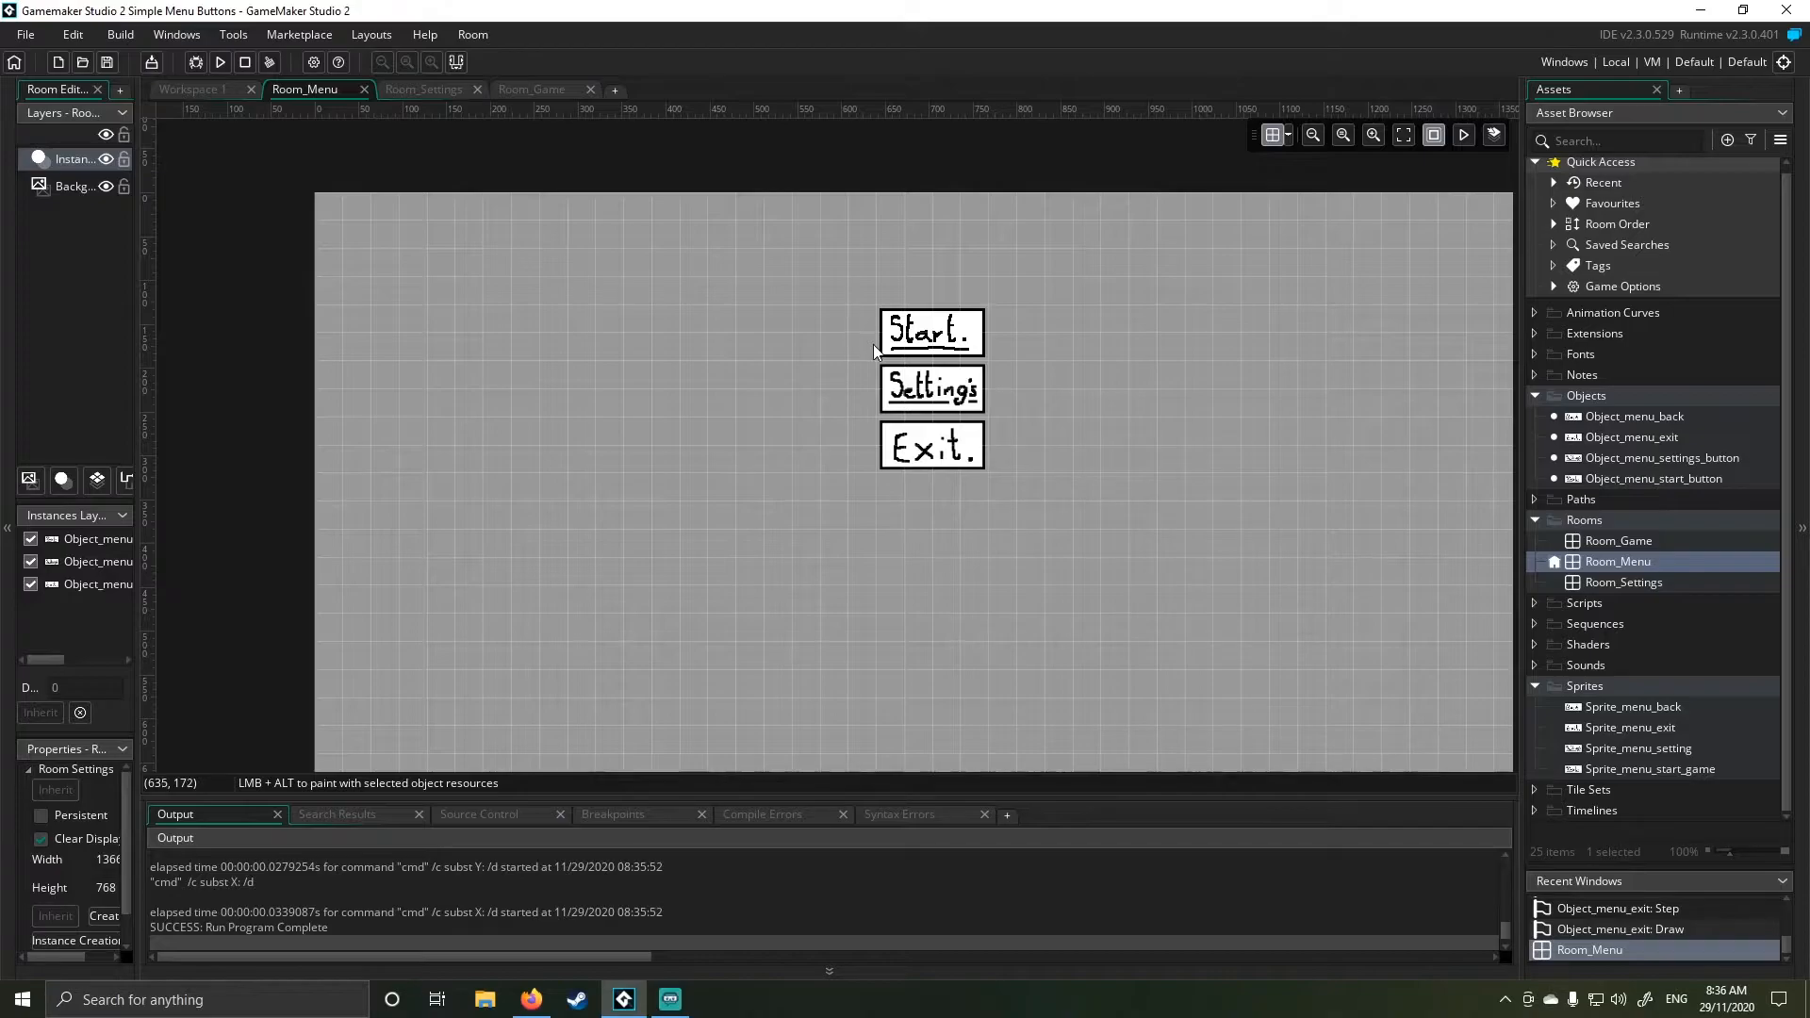
mouse_move(865, 355)
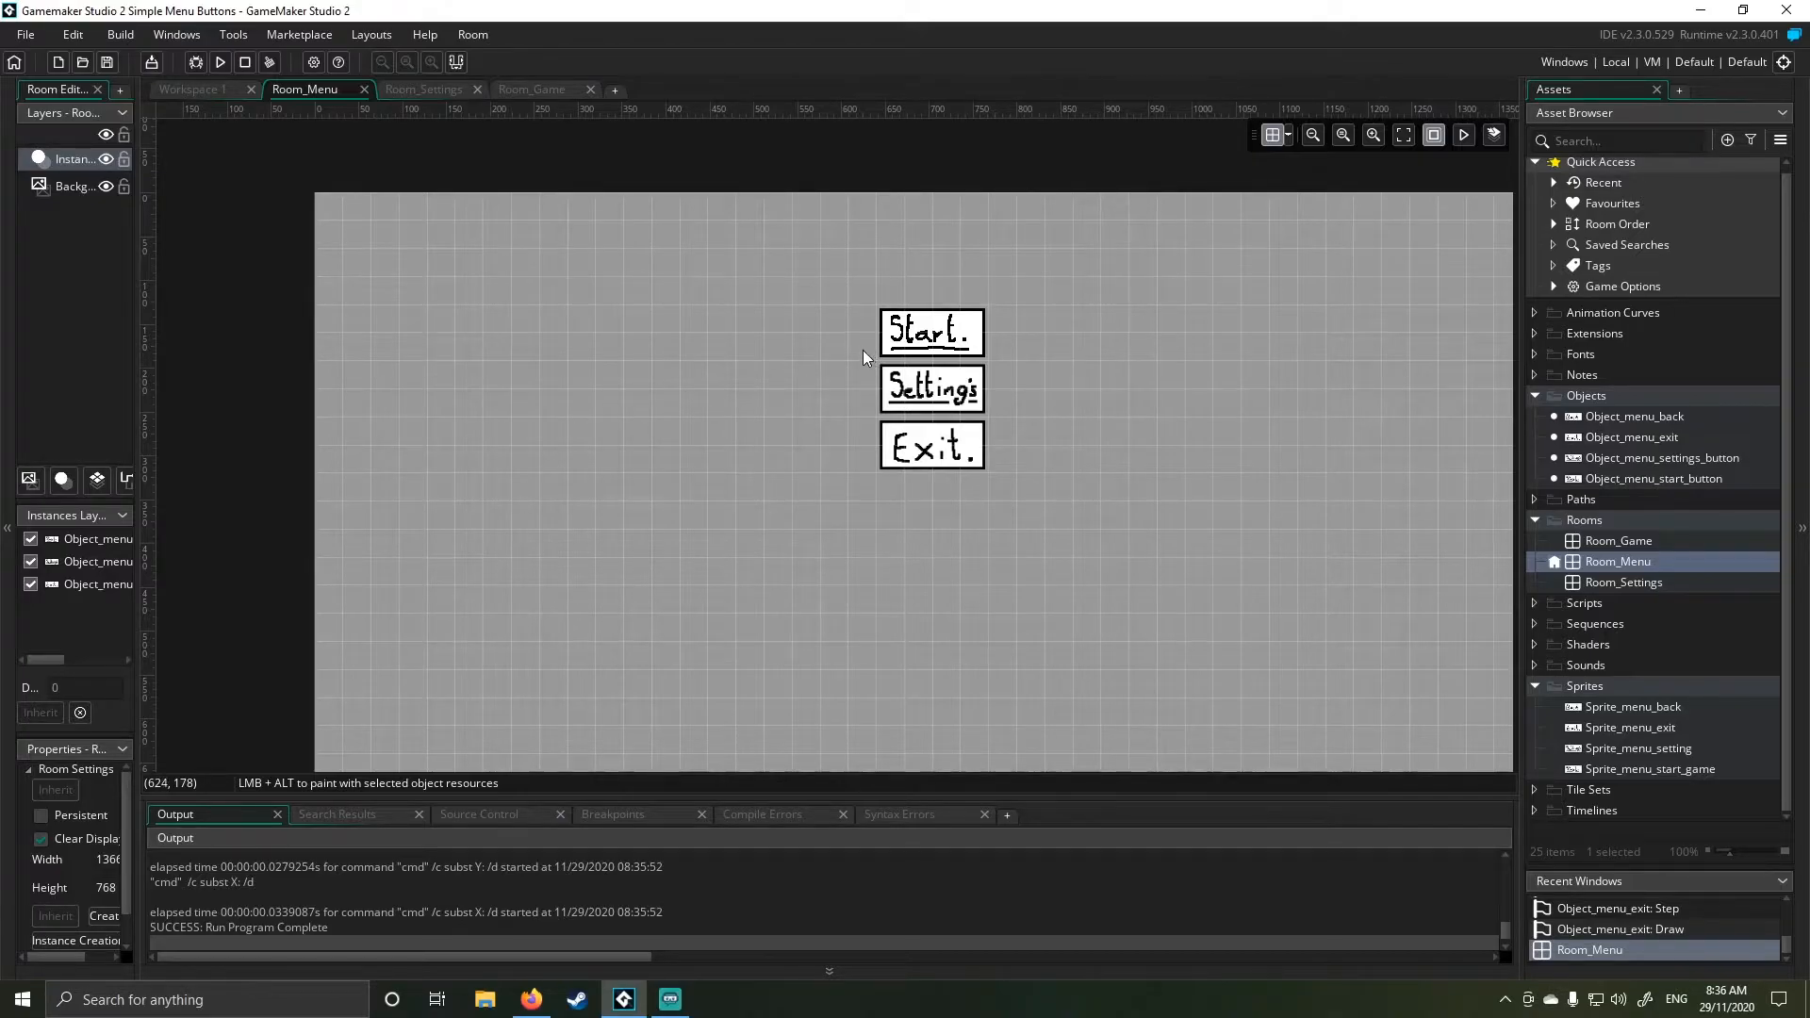
mouse_move(1164, 336)
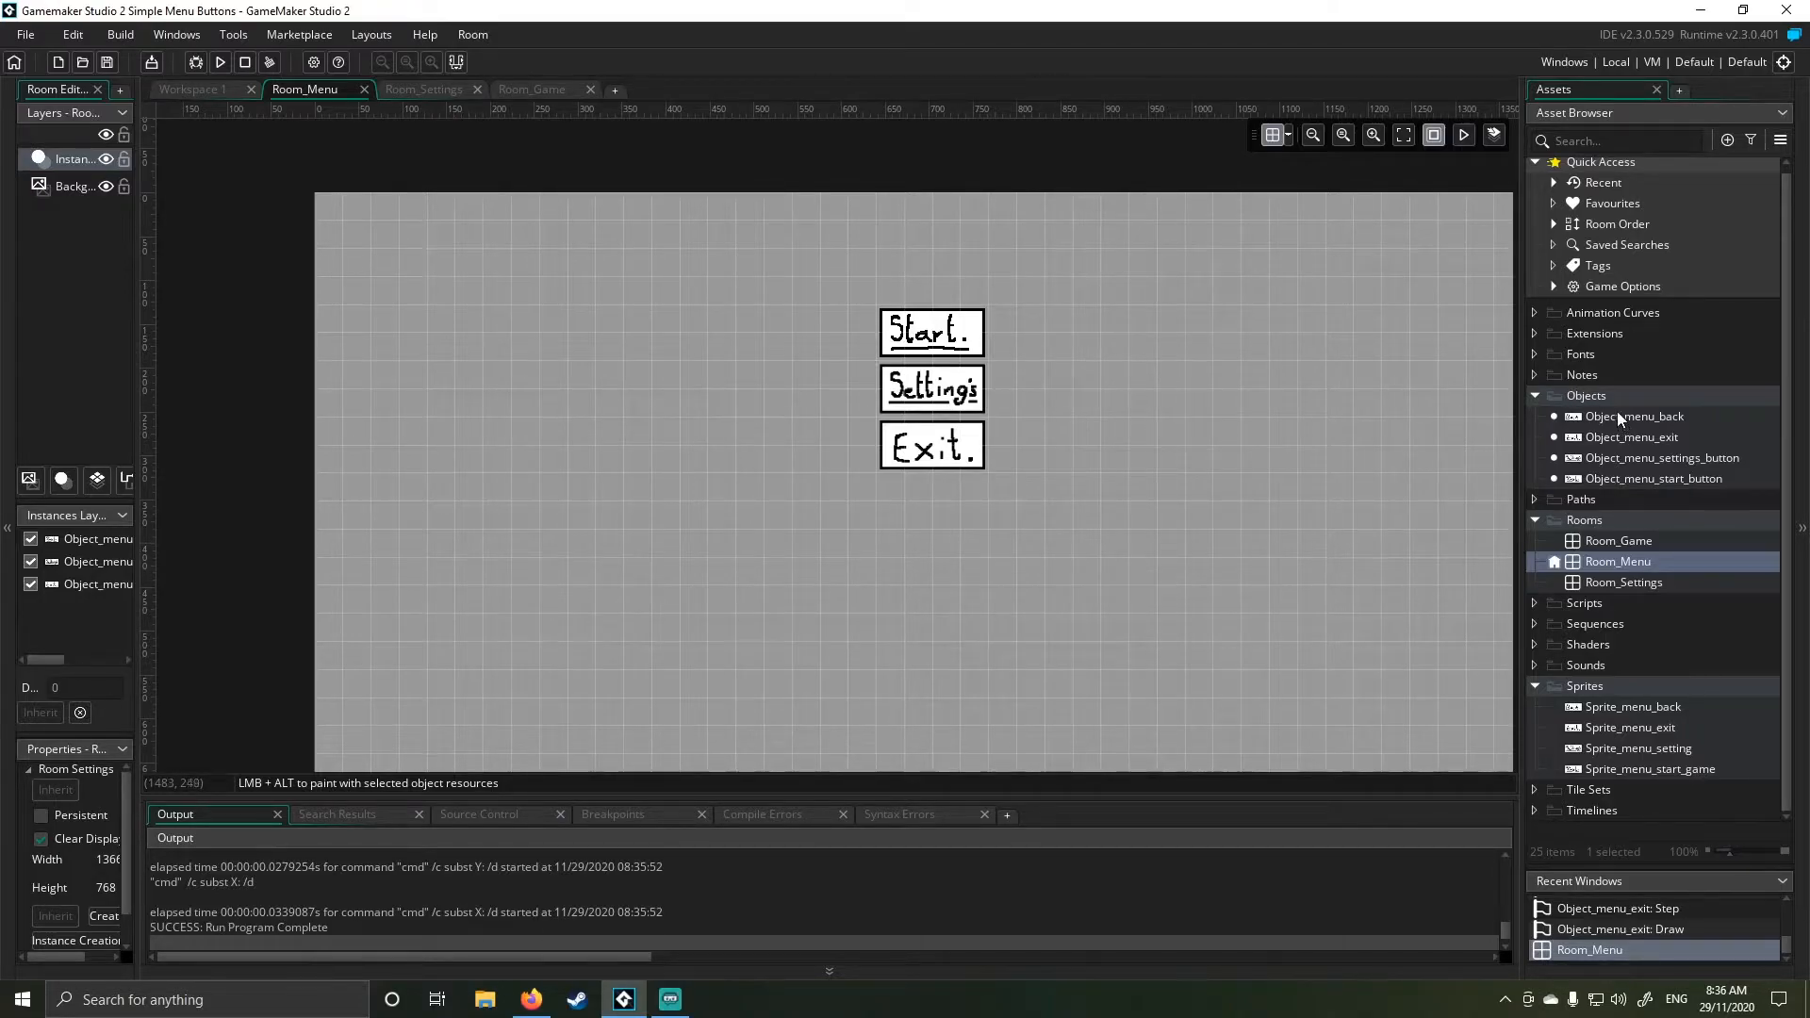
mouse_move(1649, 740)
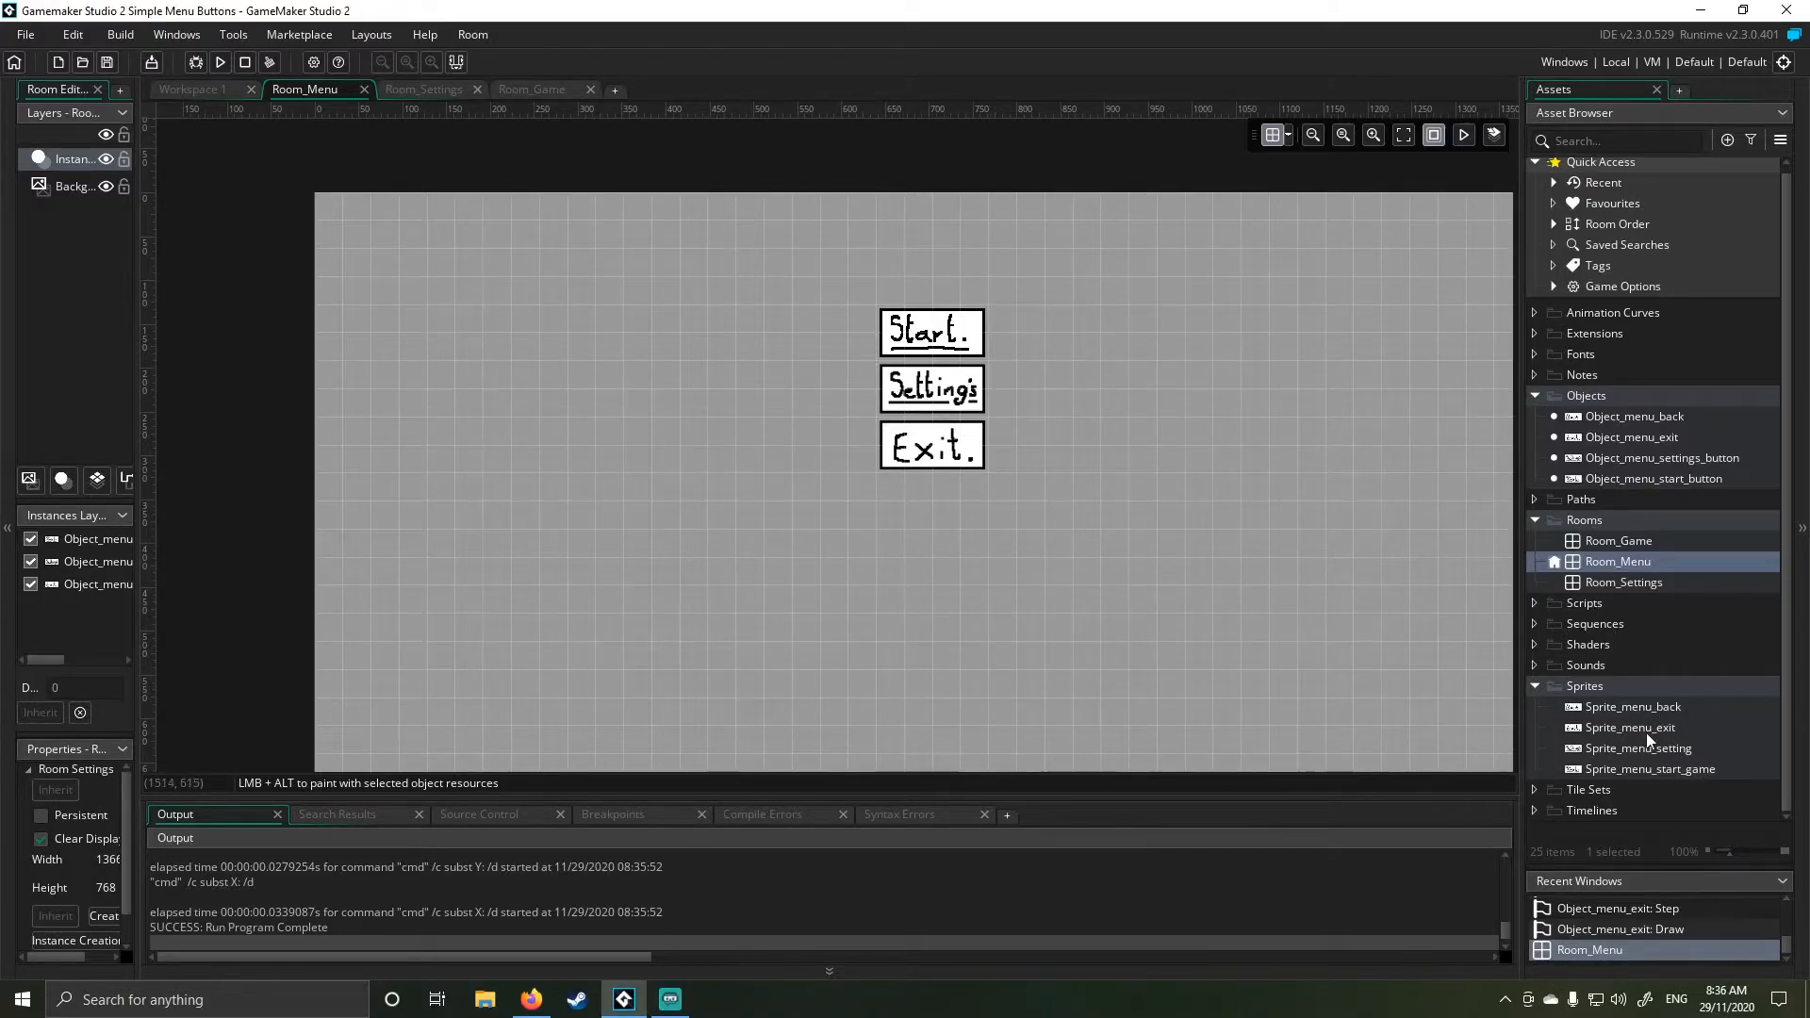
- Open Sprite_menu_start_game and switch between its Start frame and blue outline frame
double_click(1650, 768)
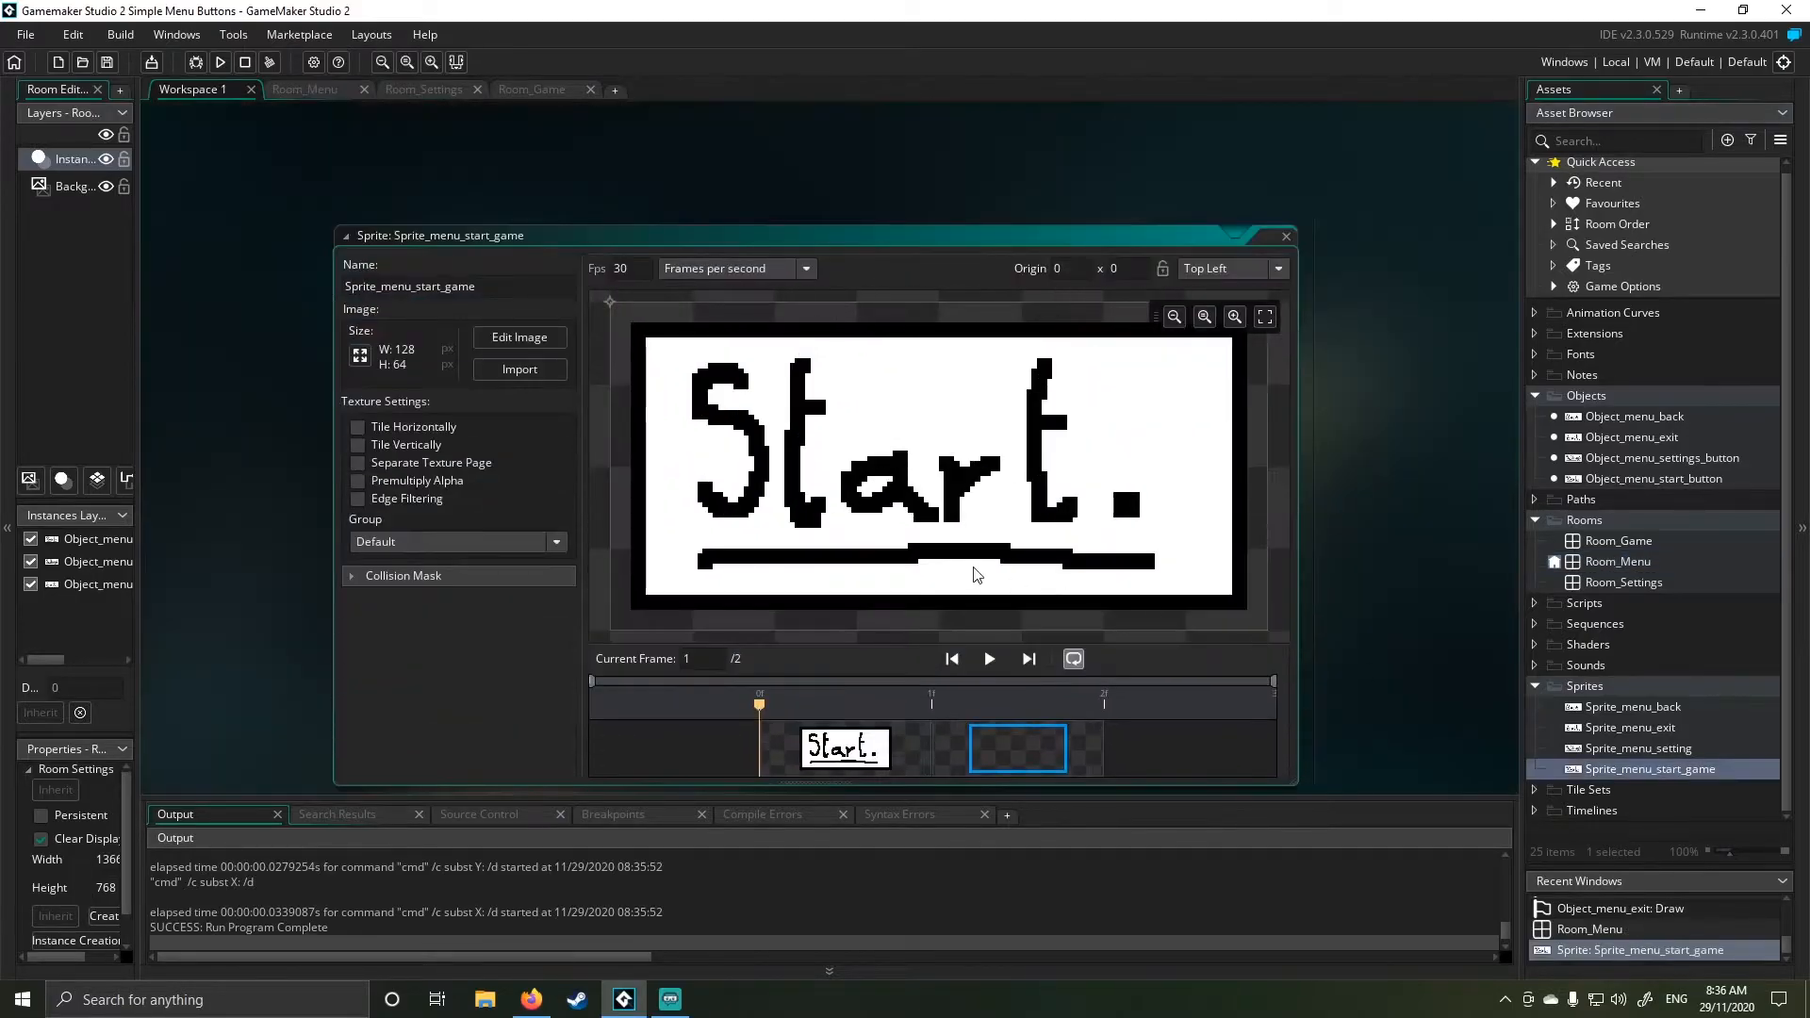
left_click(1016, 747)
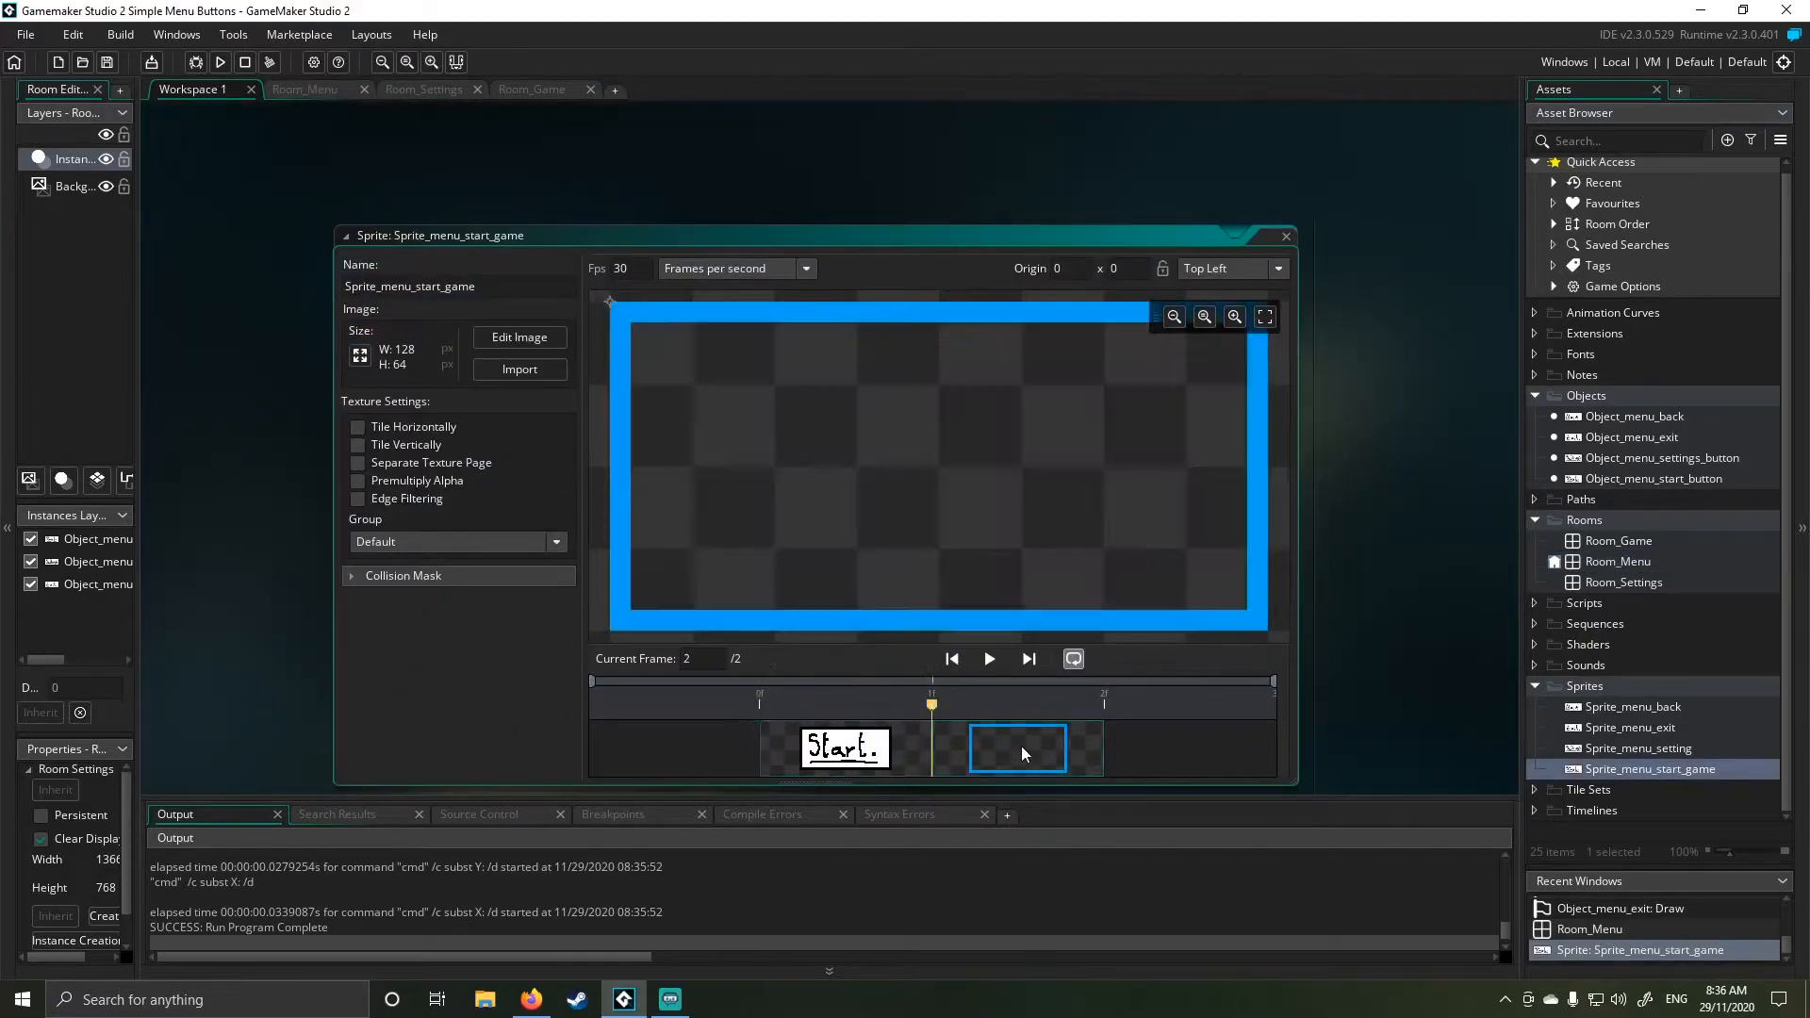
left_click(844, 746)
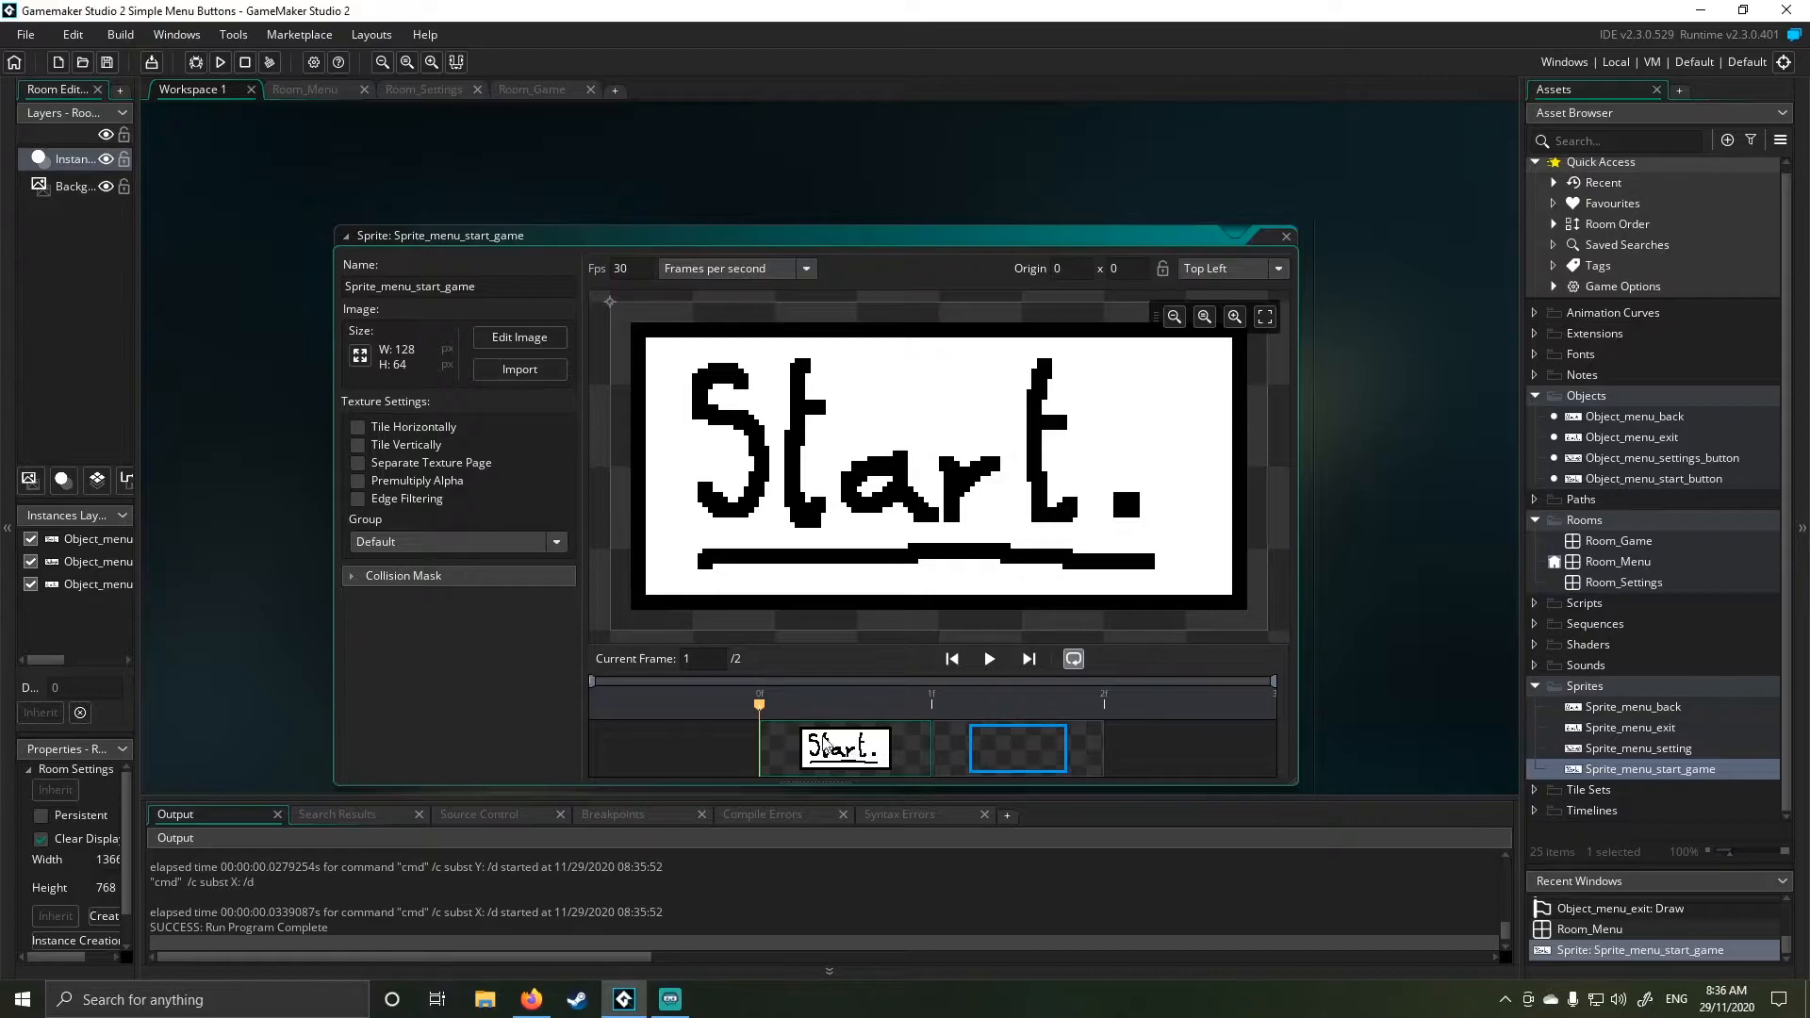
mouse_move(1207, 531)
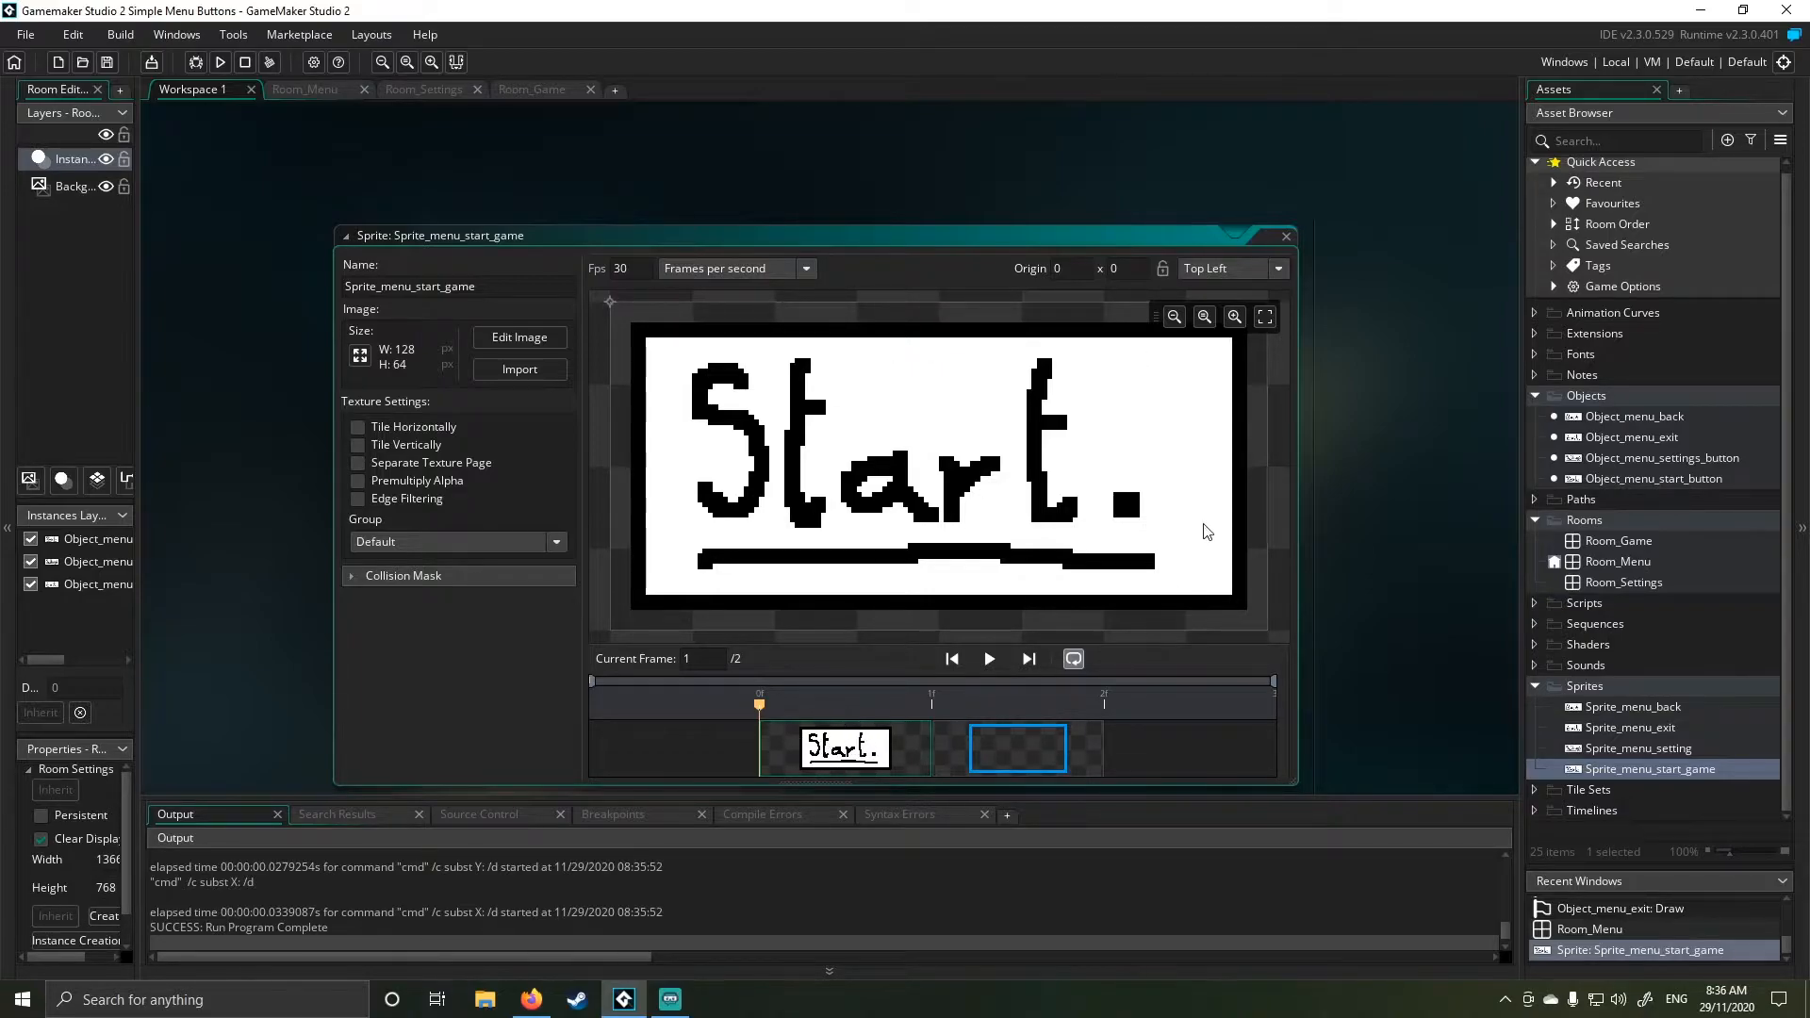
left_click(1017, 746)
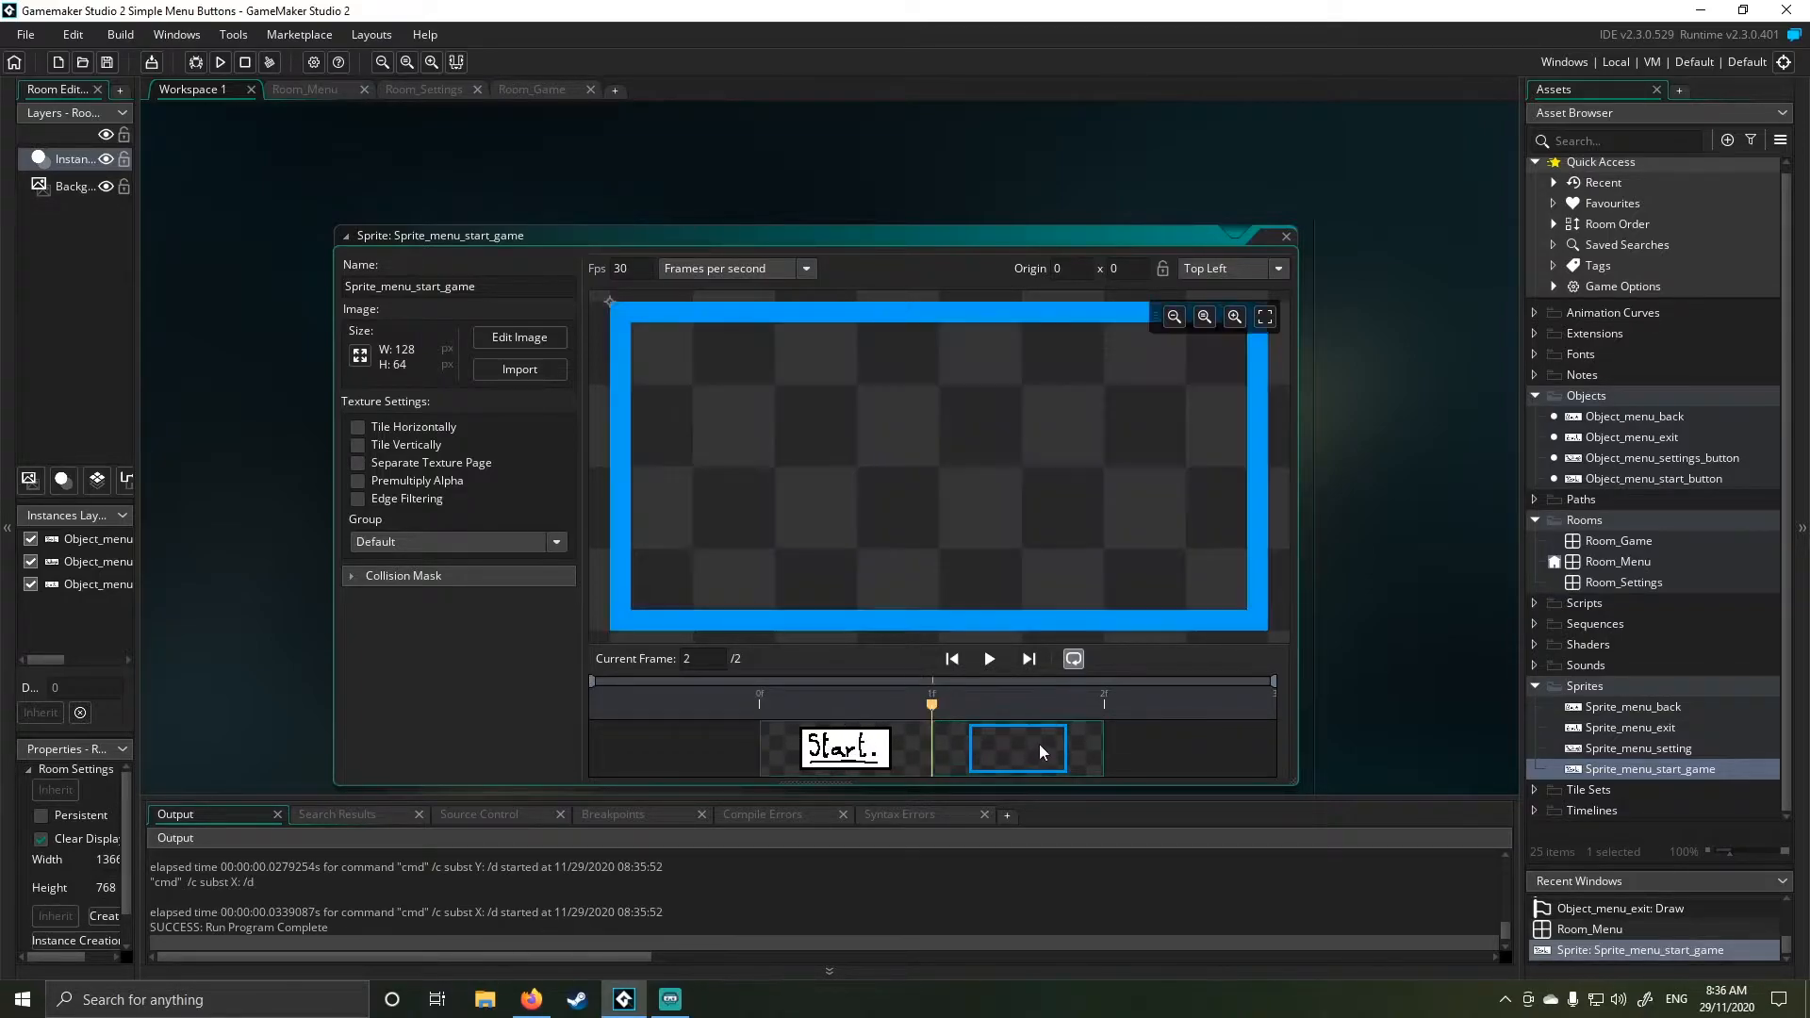
mouse_move(865, 714)
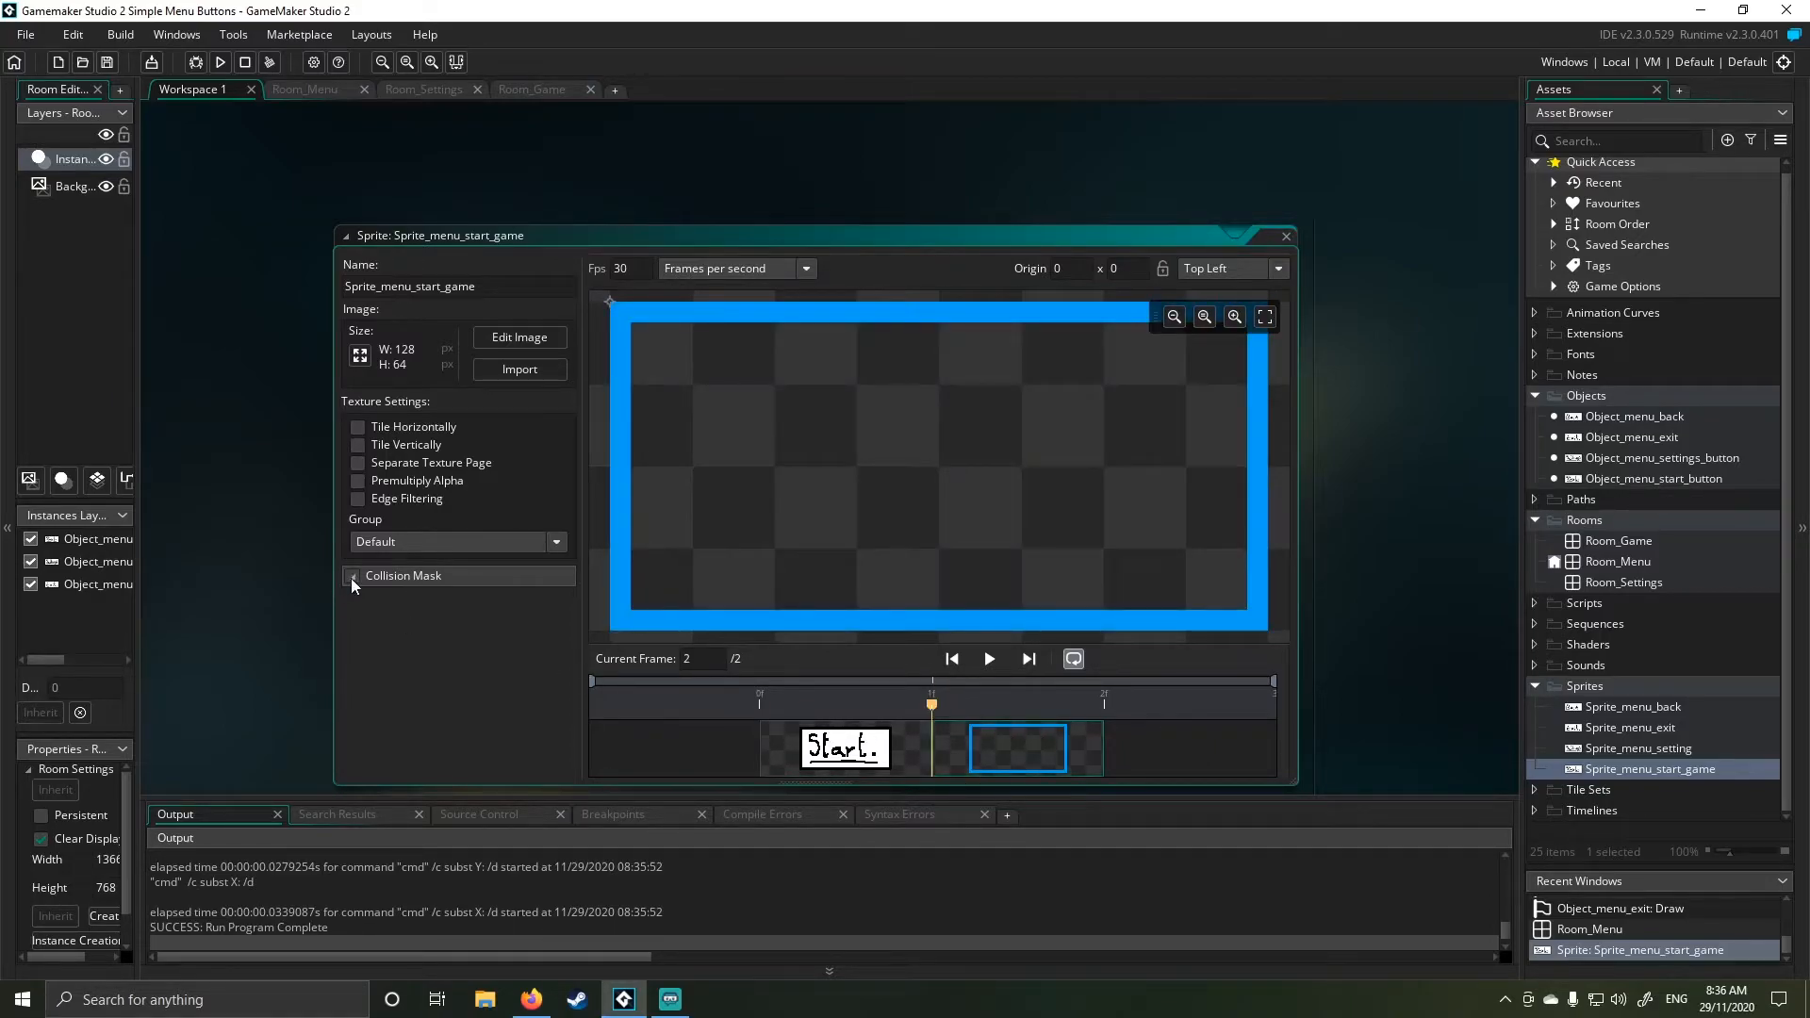
- Show the Start sprite's manual collision mask (5,5 to 122,58) on both frames, ending on Start
left_click(354, 575)
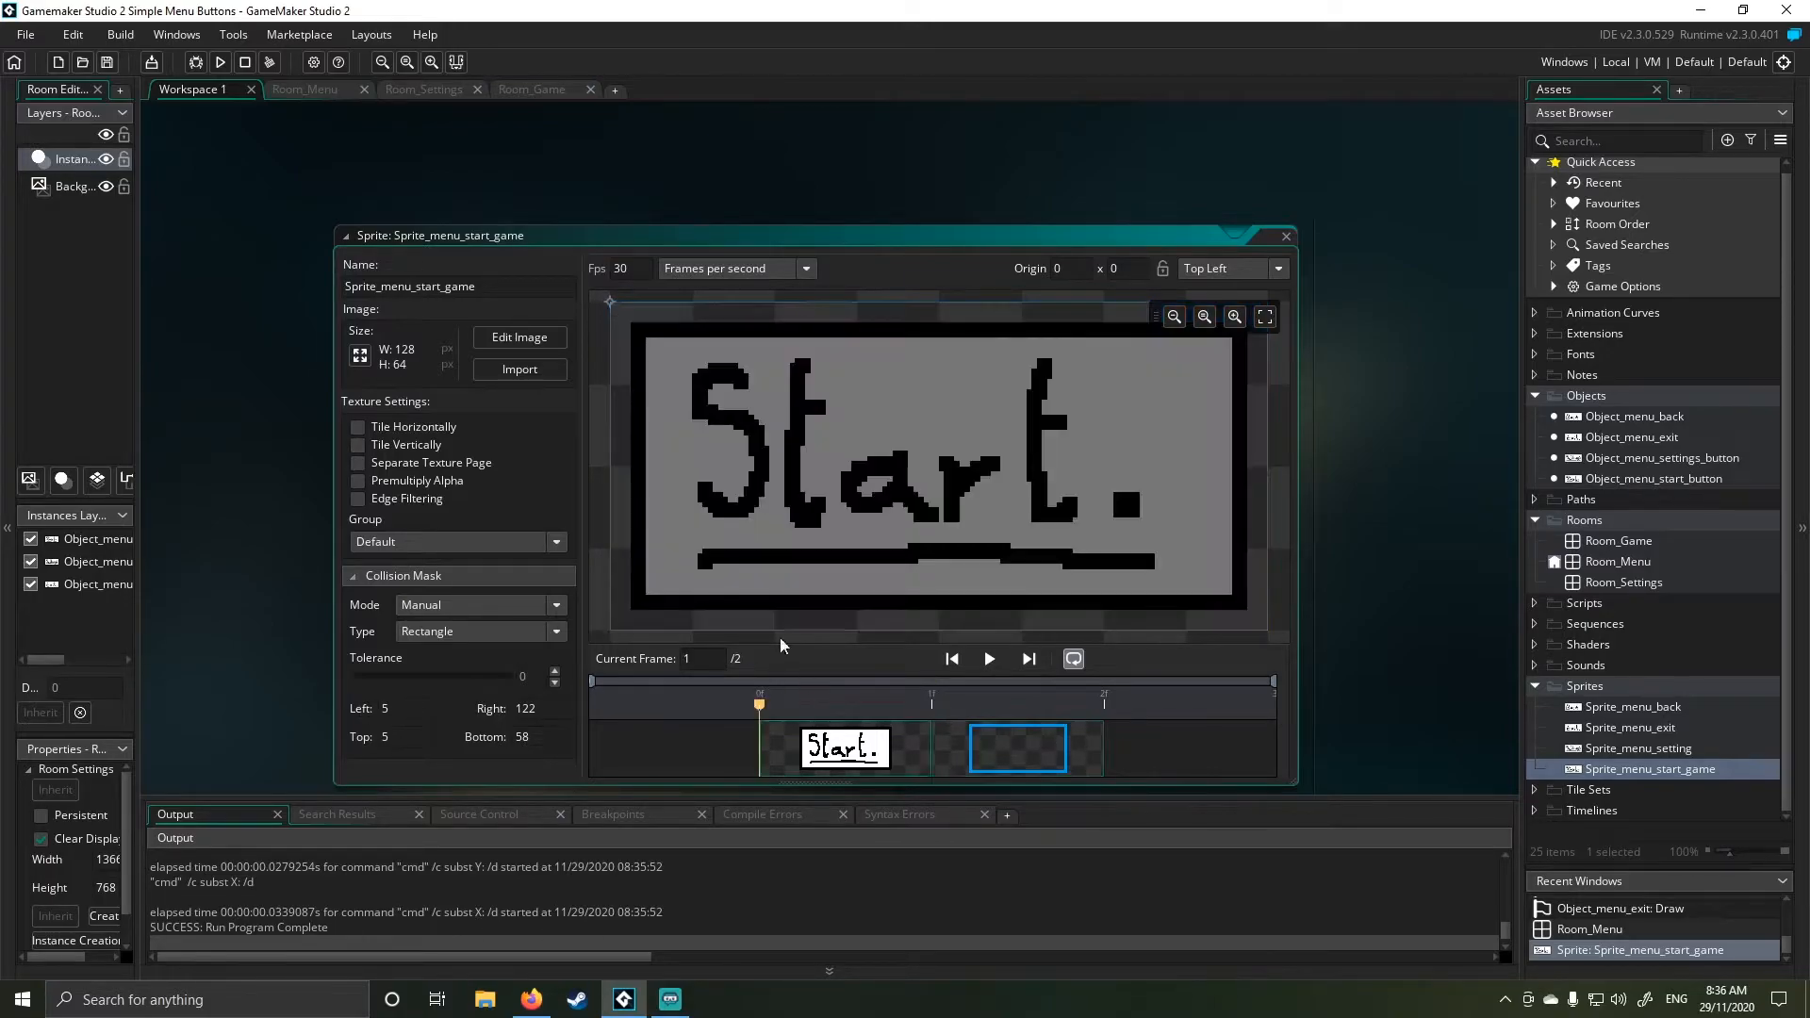
mouse_move(1241, 429)
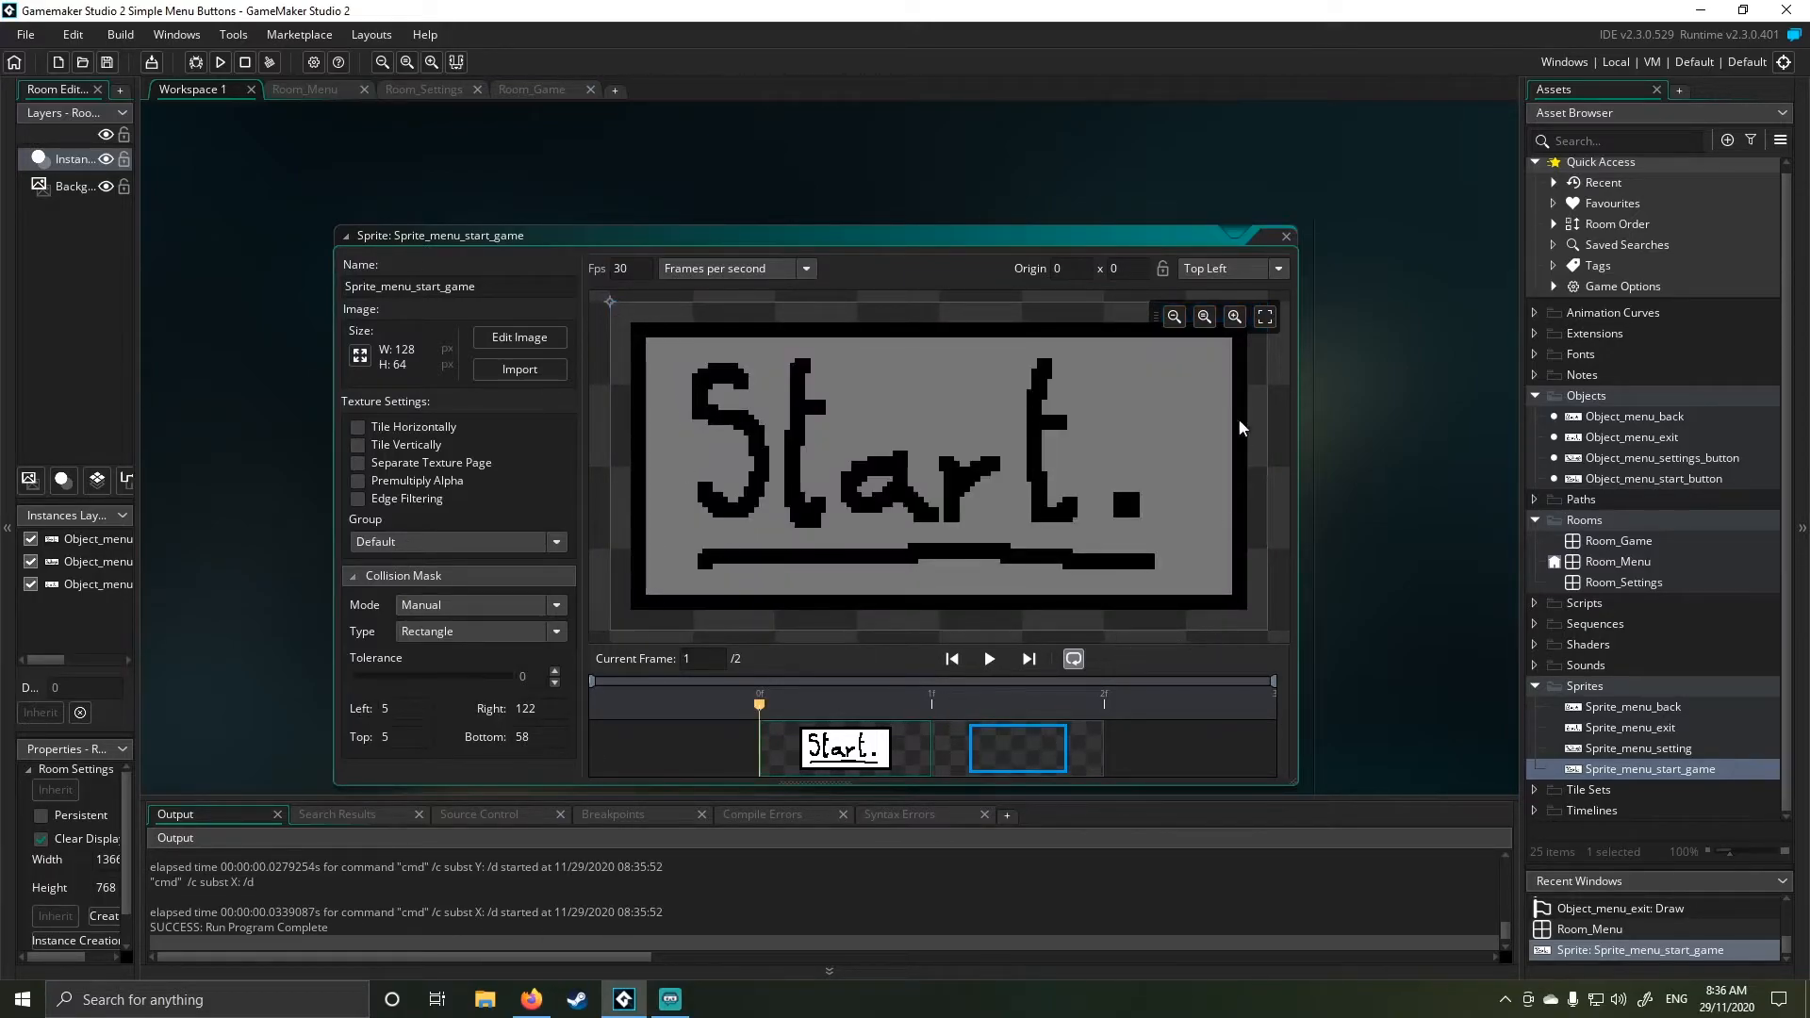
left_click(1016, 748)
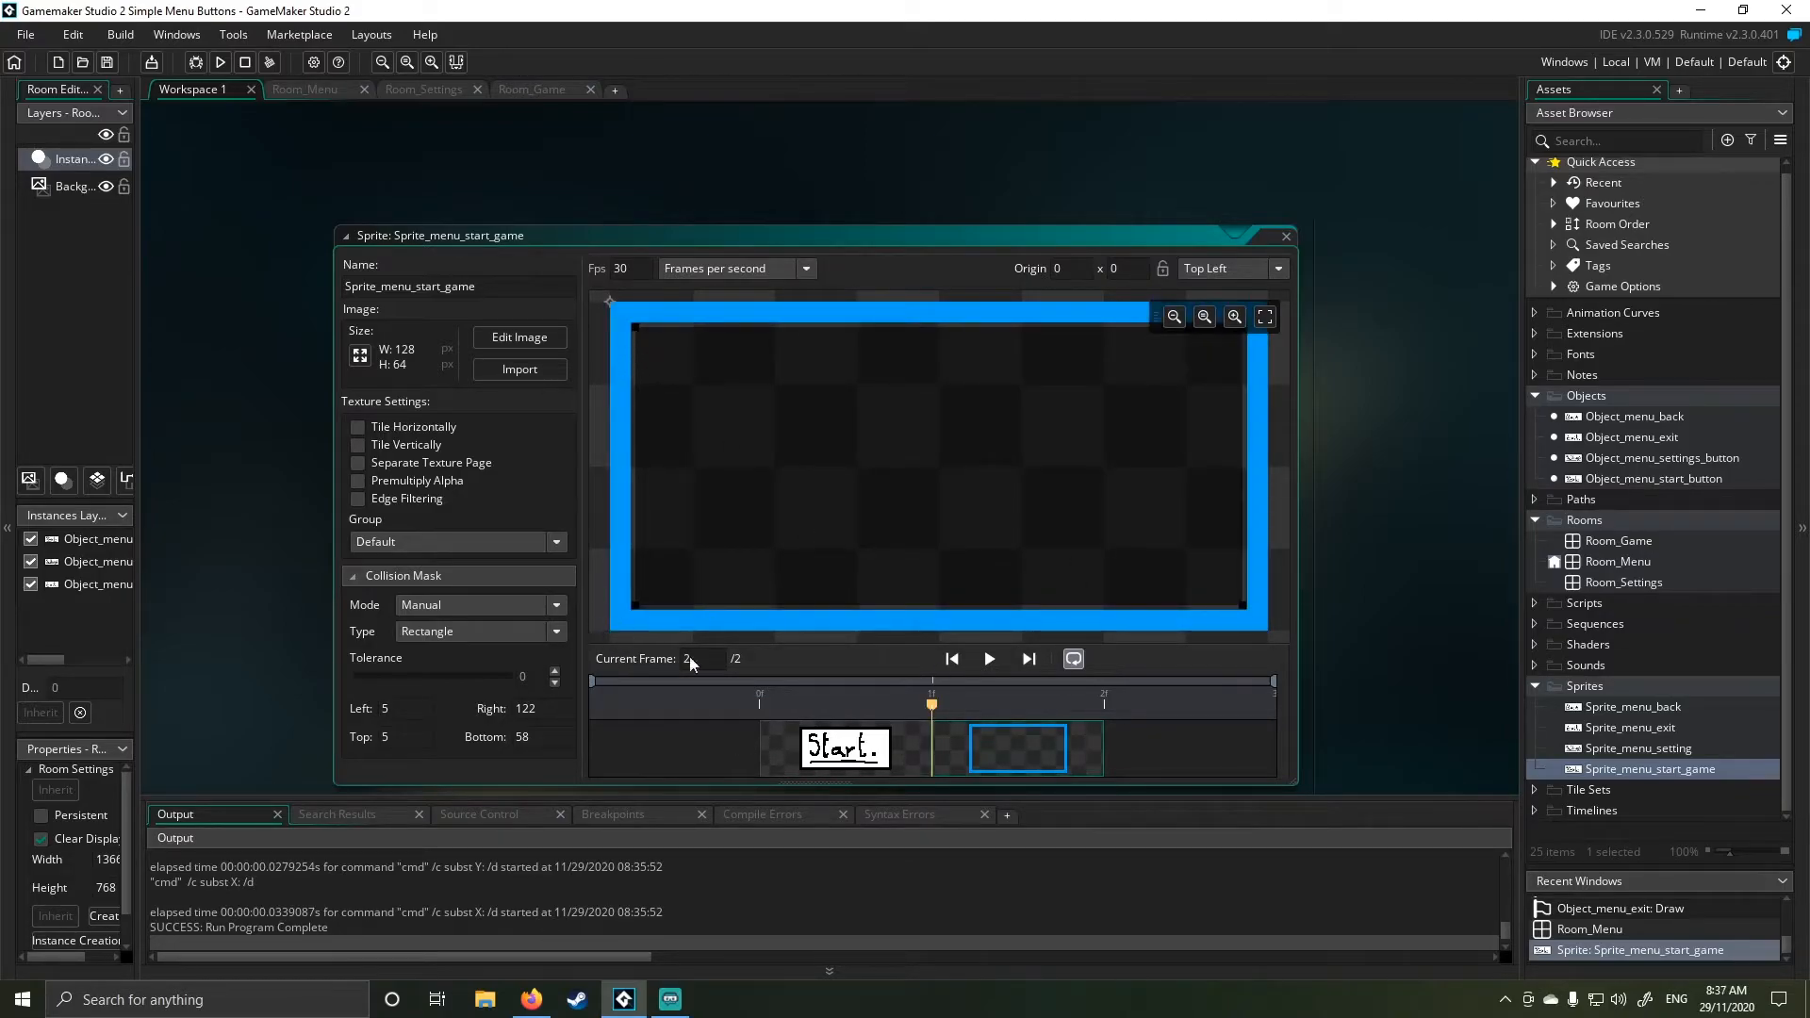
left_click(843, 747)
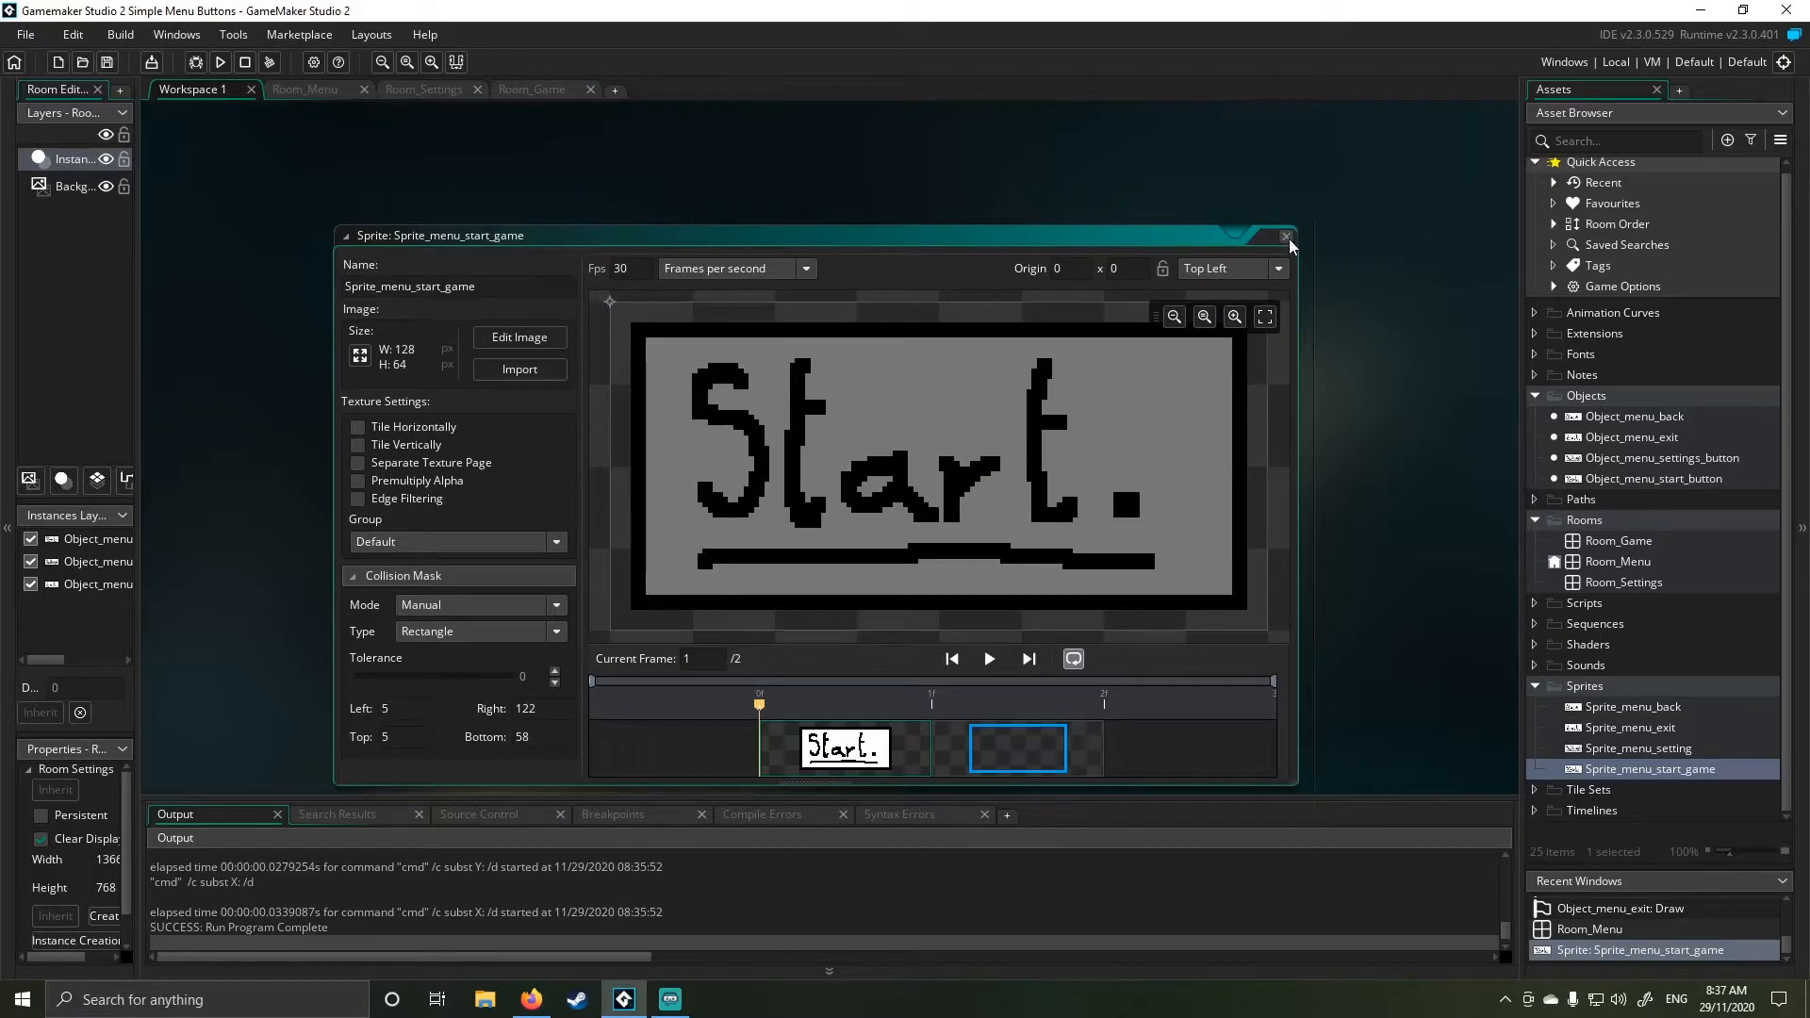
- Close the Start sprite and open Object_menu_start_button's events and Draw code
left_click(1285, 236)
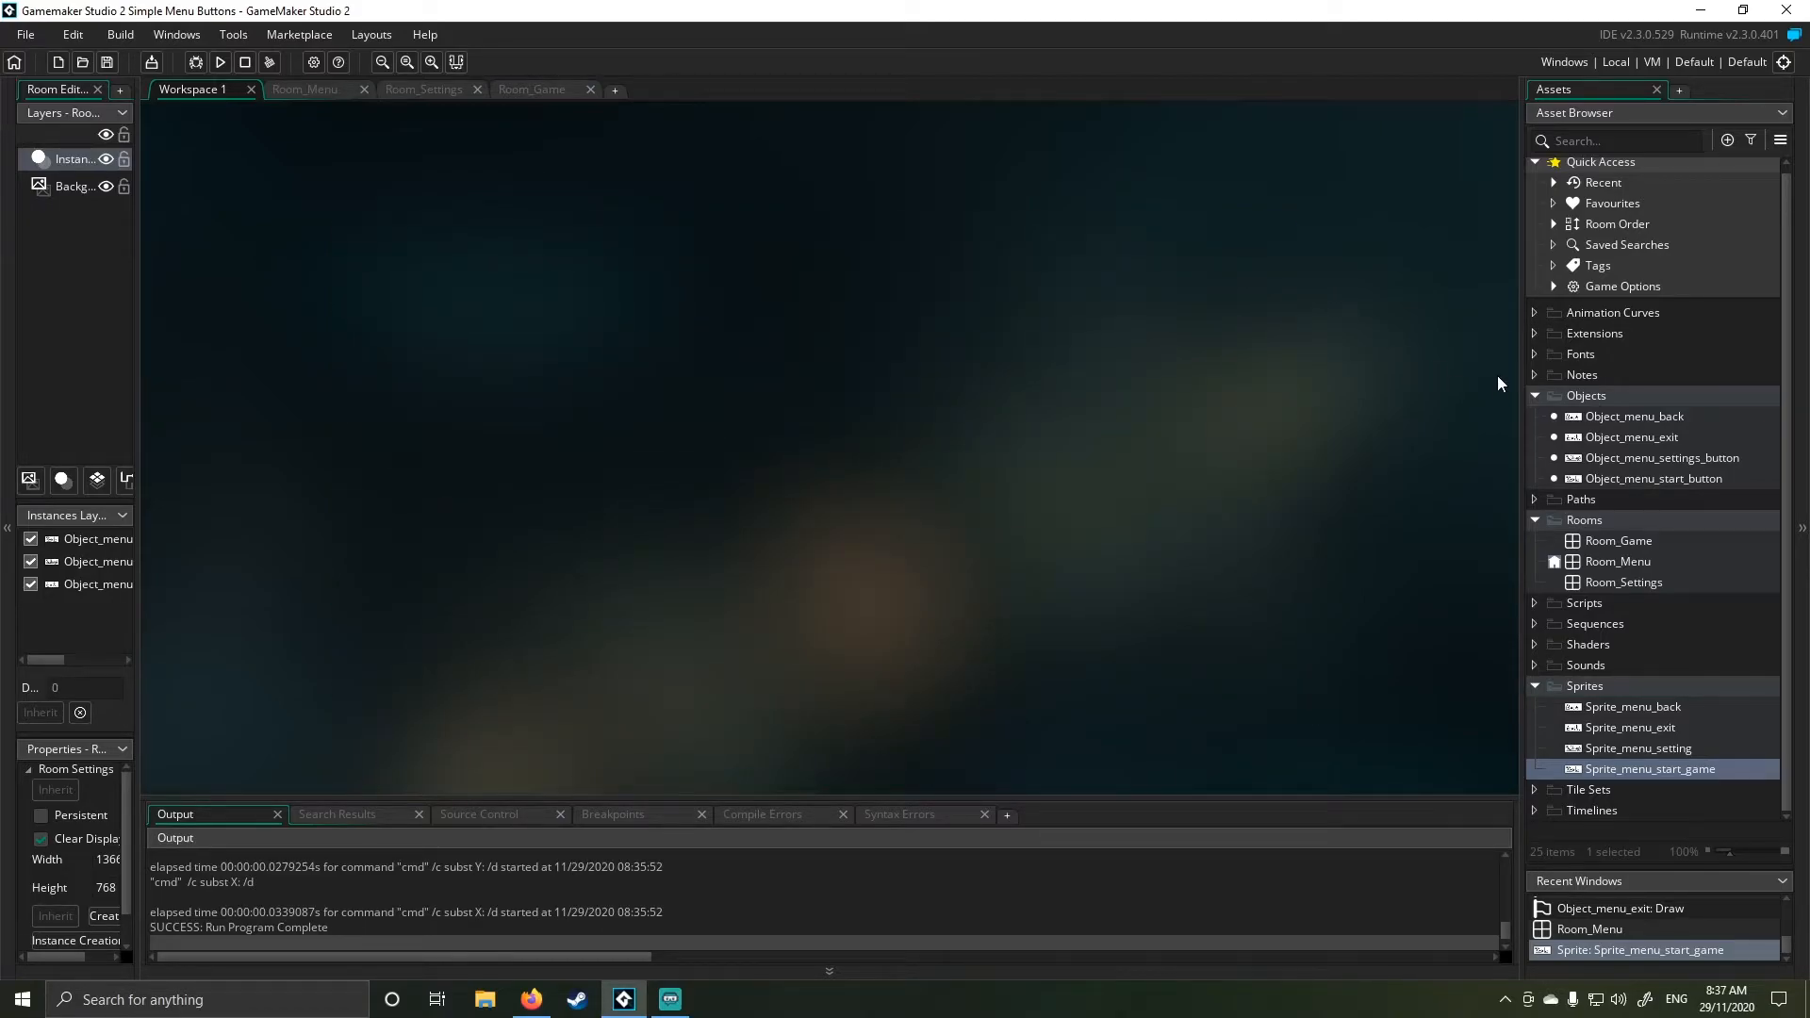
mouse_move(1693, 478)
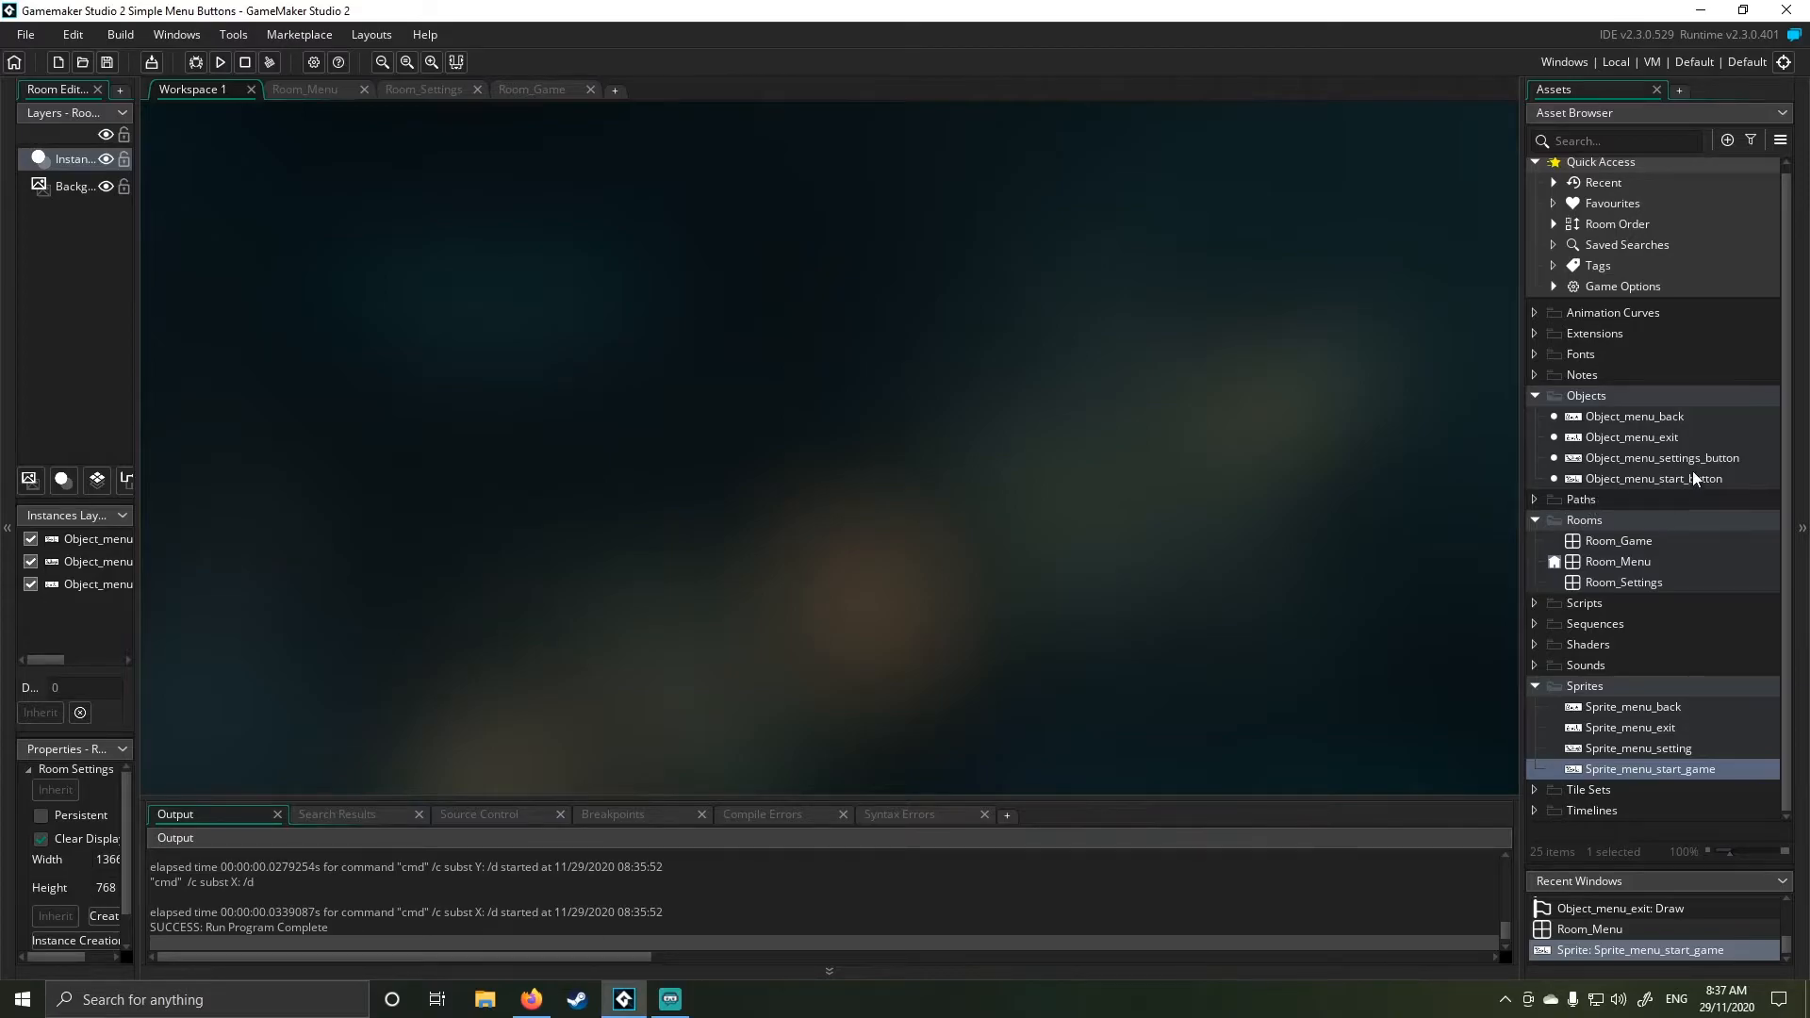
mouse_move(1677, 478)
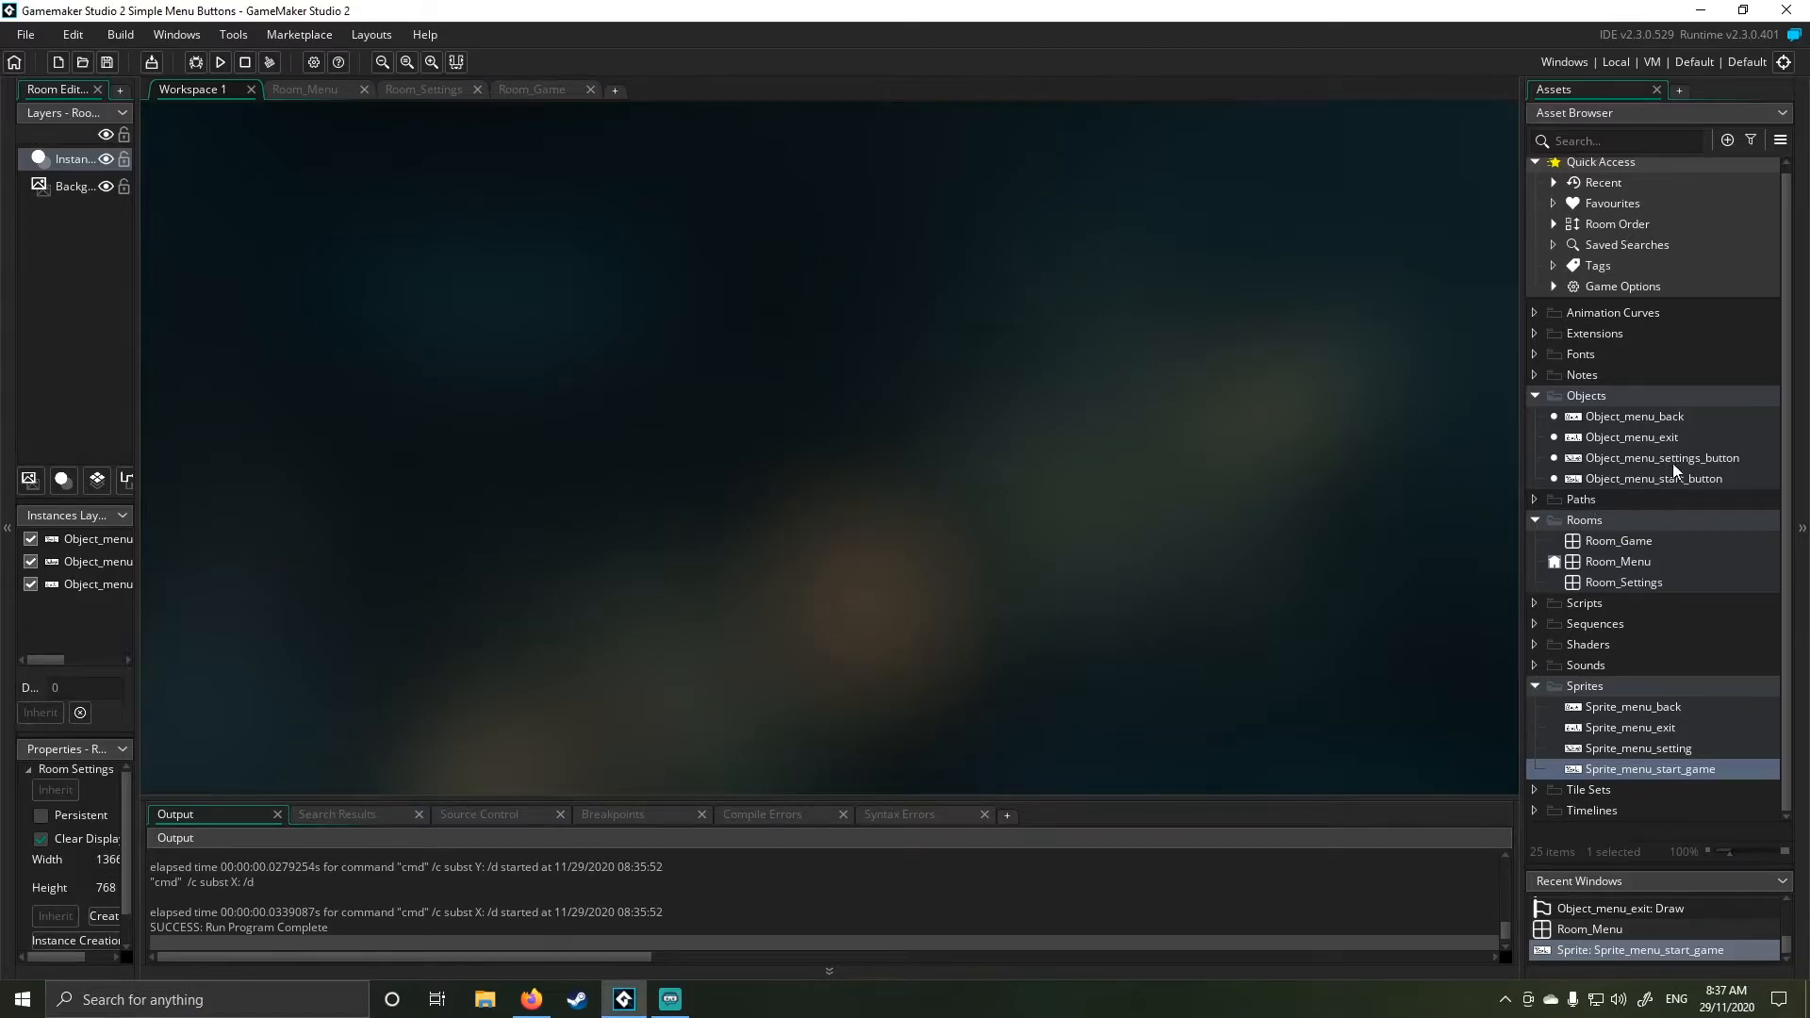
double_click(1660, 478)
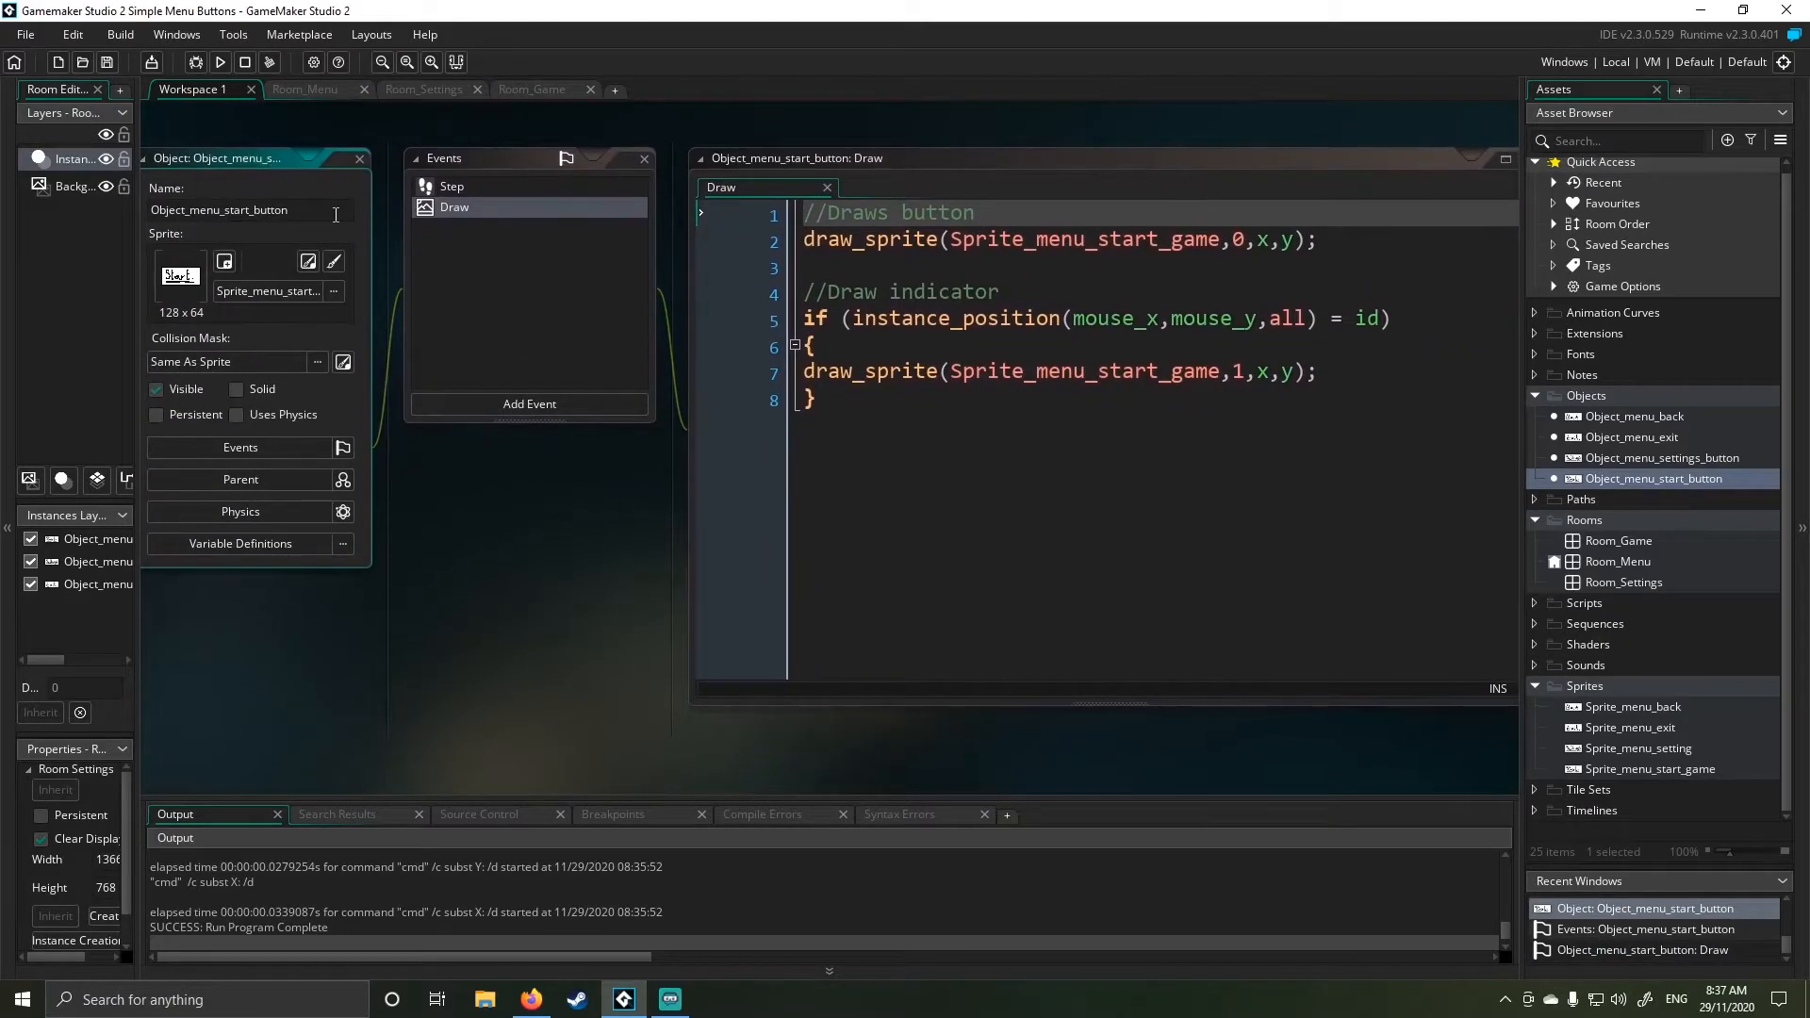
mouse_move(260, 318)
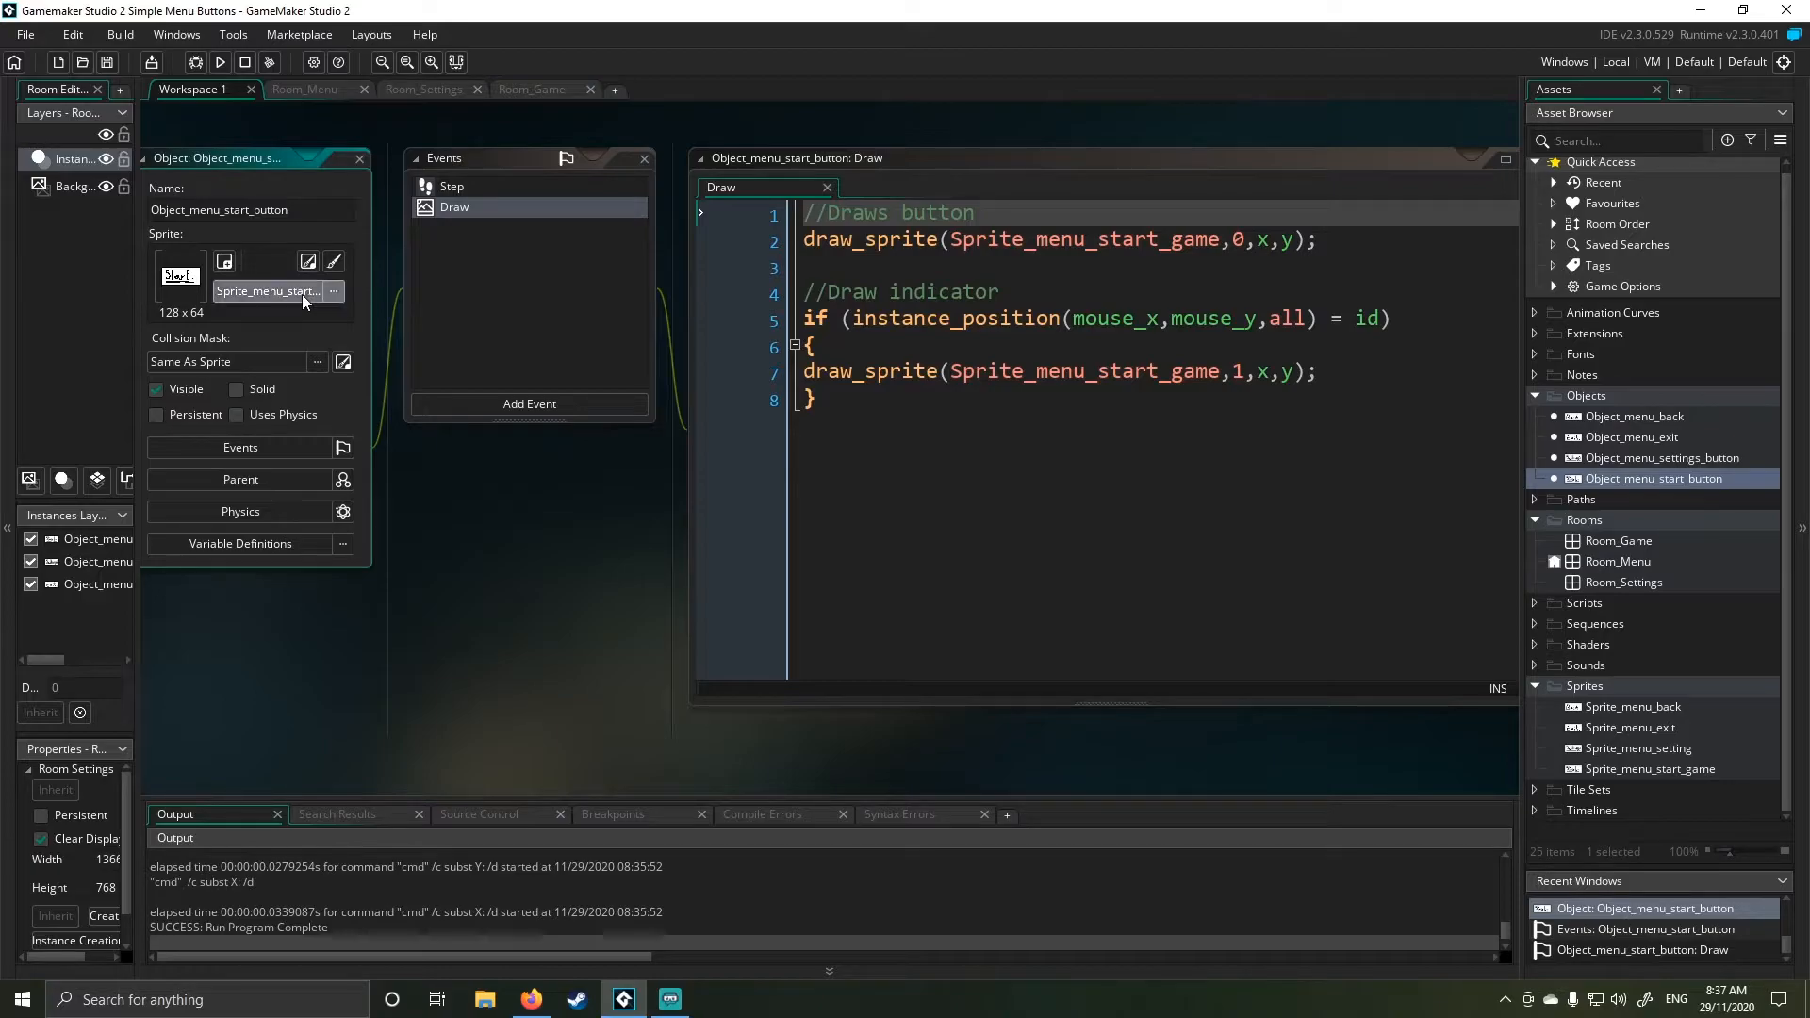
left_click(333, 290)
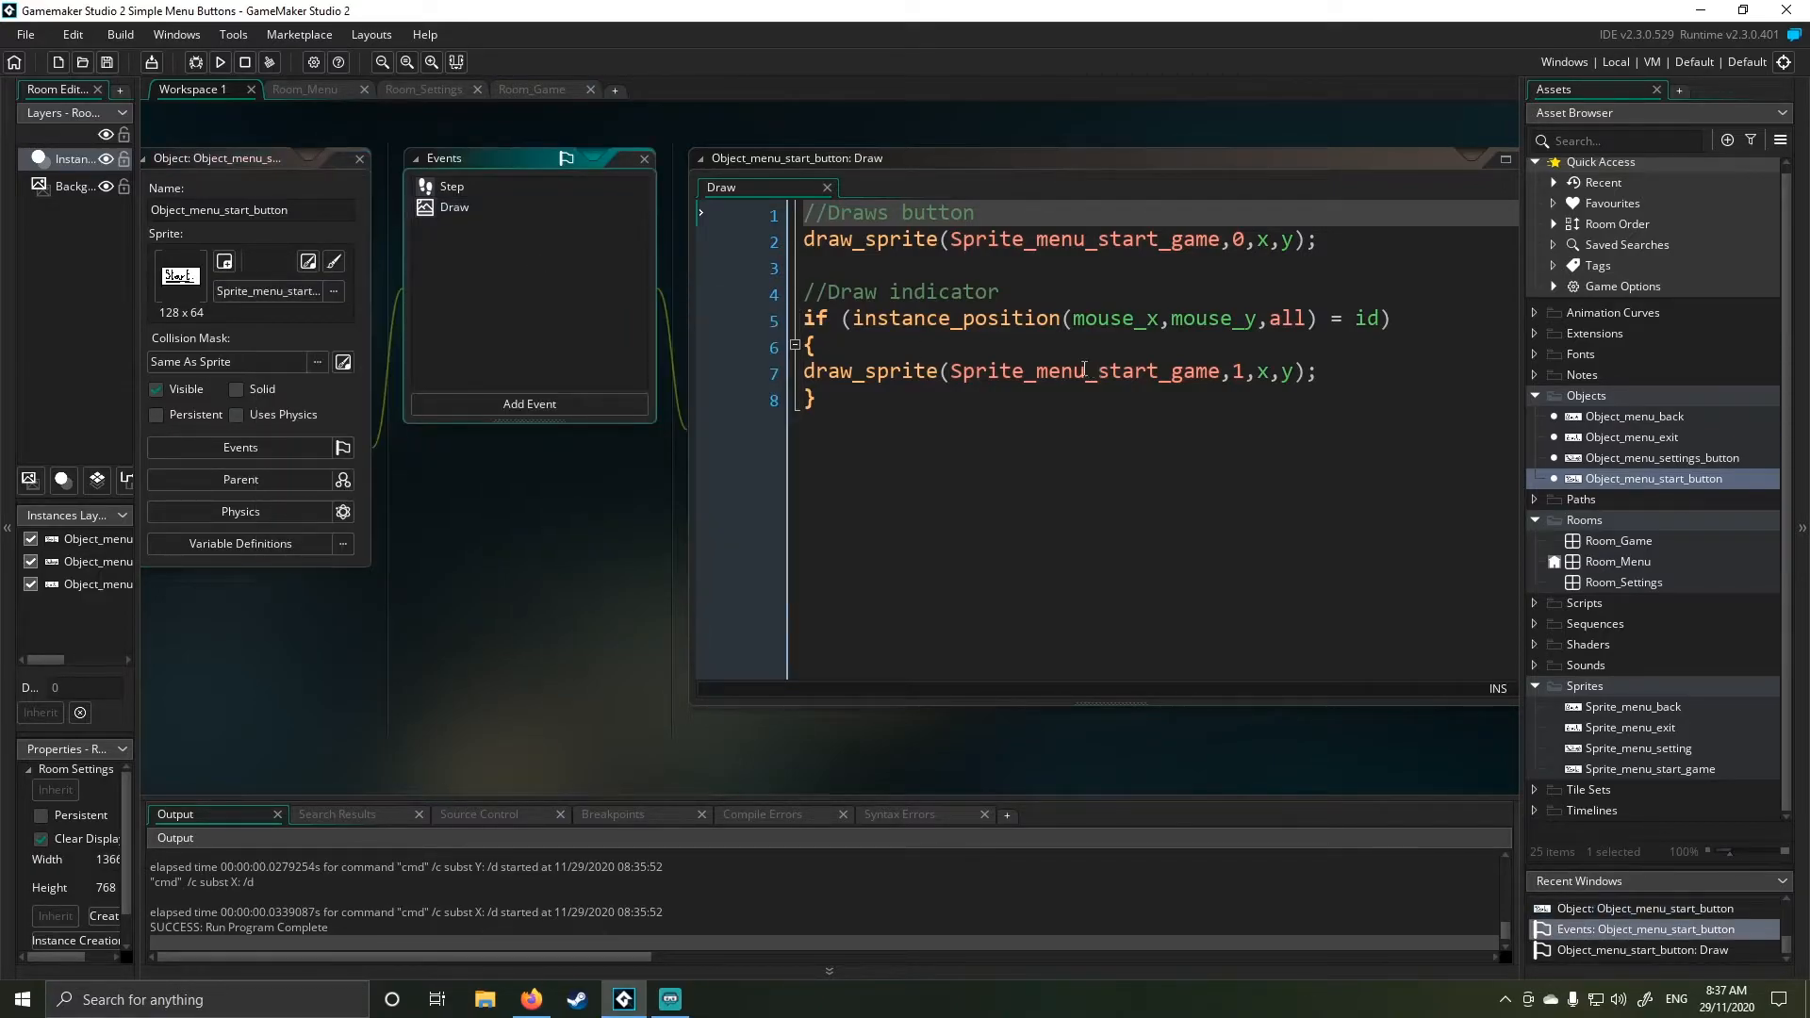
- Write the start button's Step code so a left click on it calls room_goto(Room_Game)
left_click(451, 186)
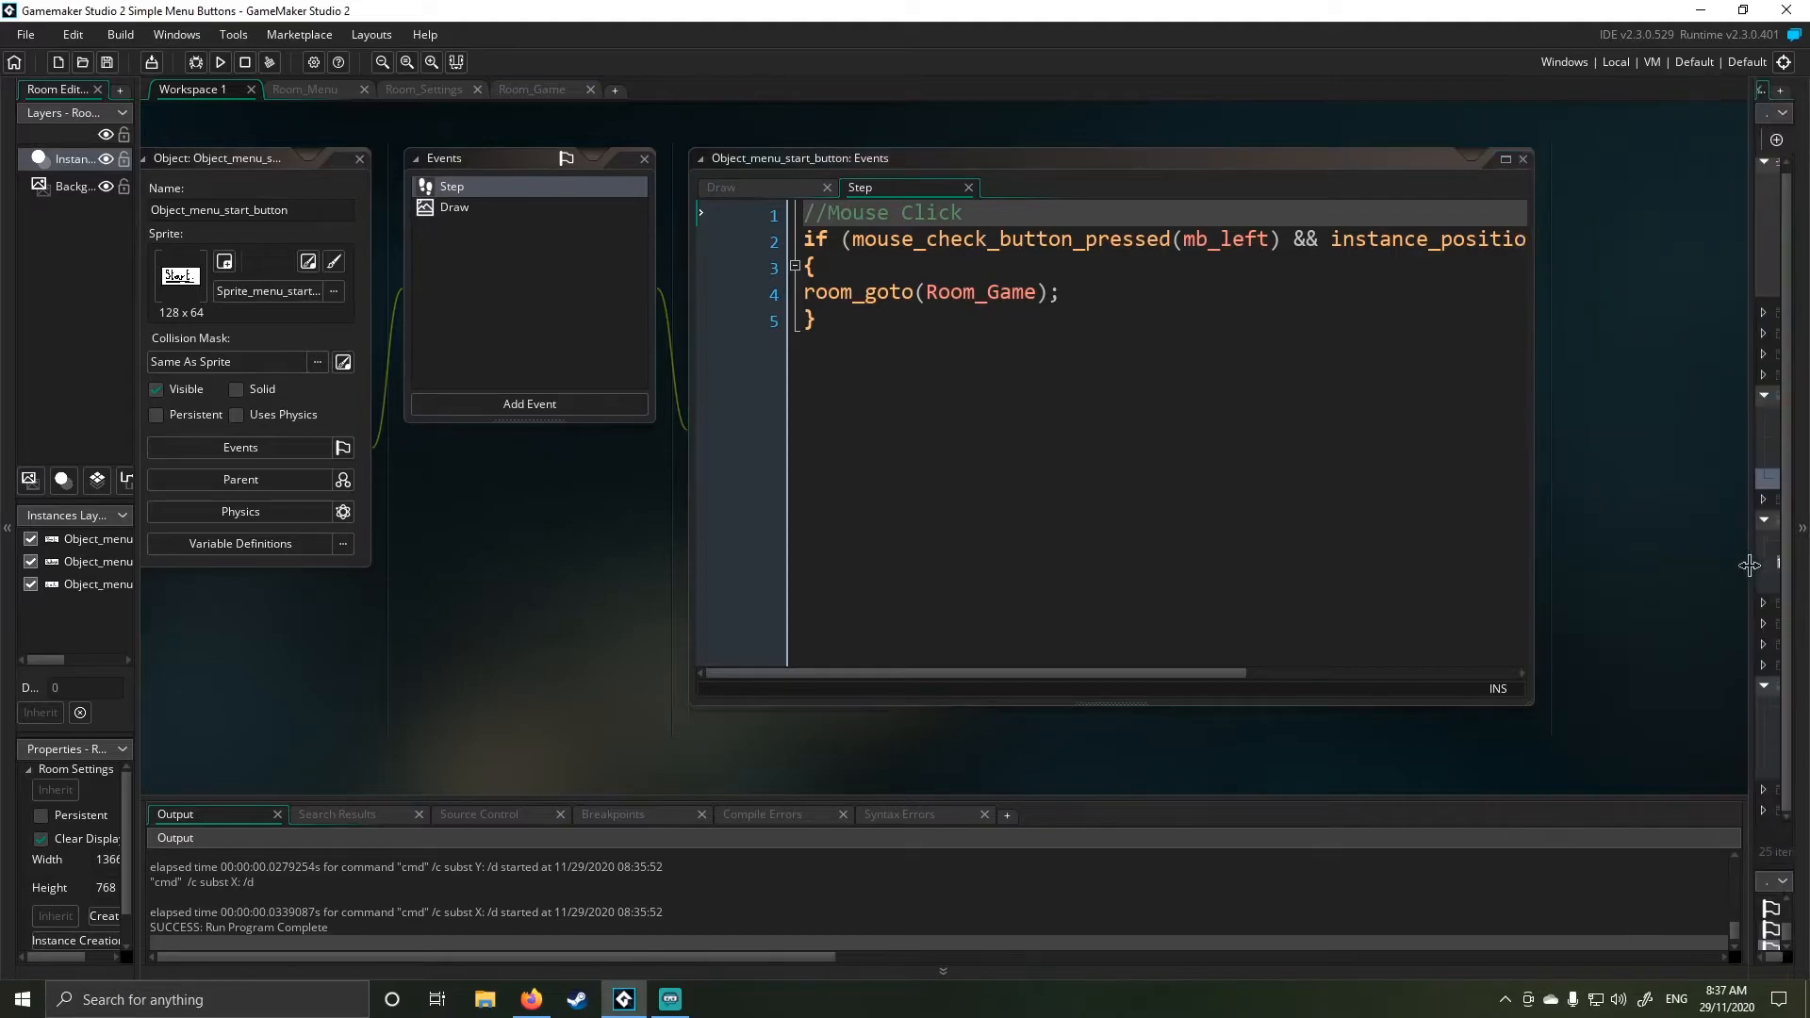
left_click(1759, 158)
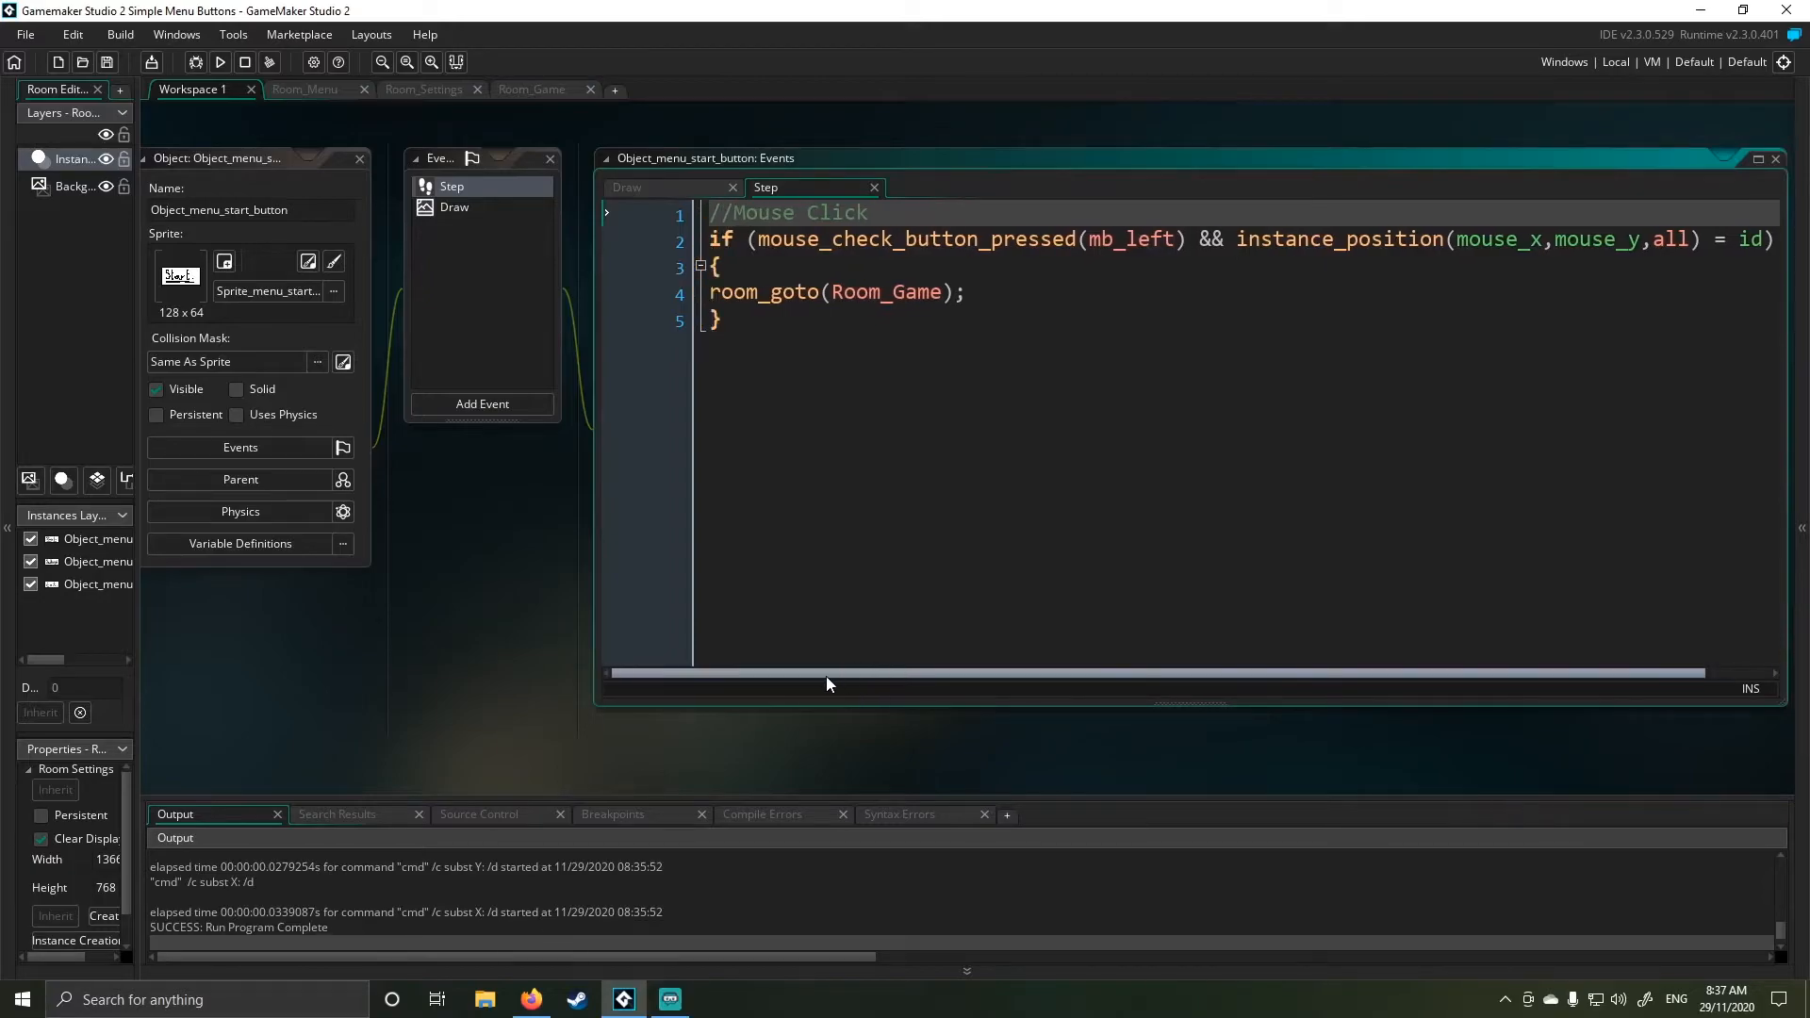
left_click(1096, 238)
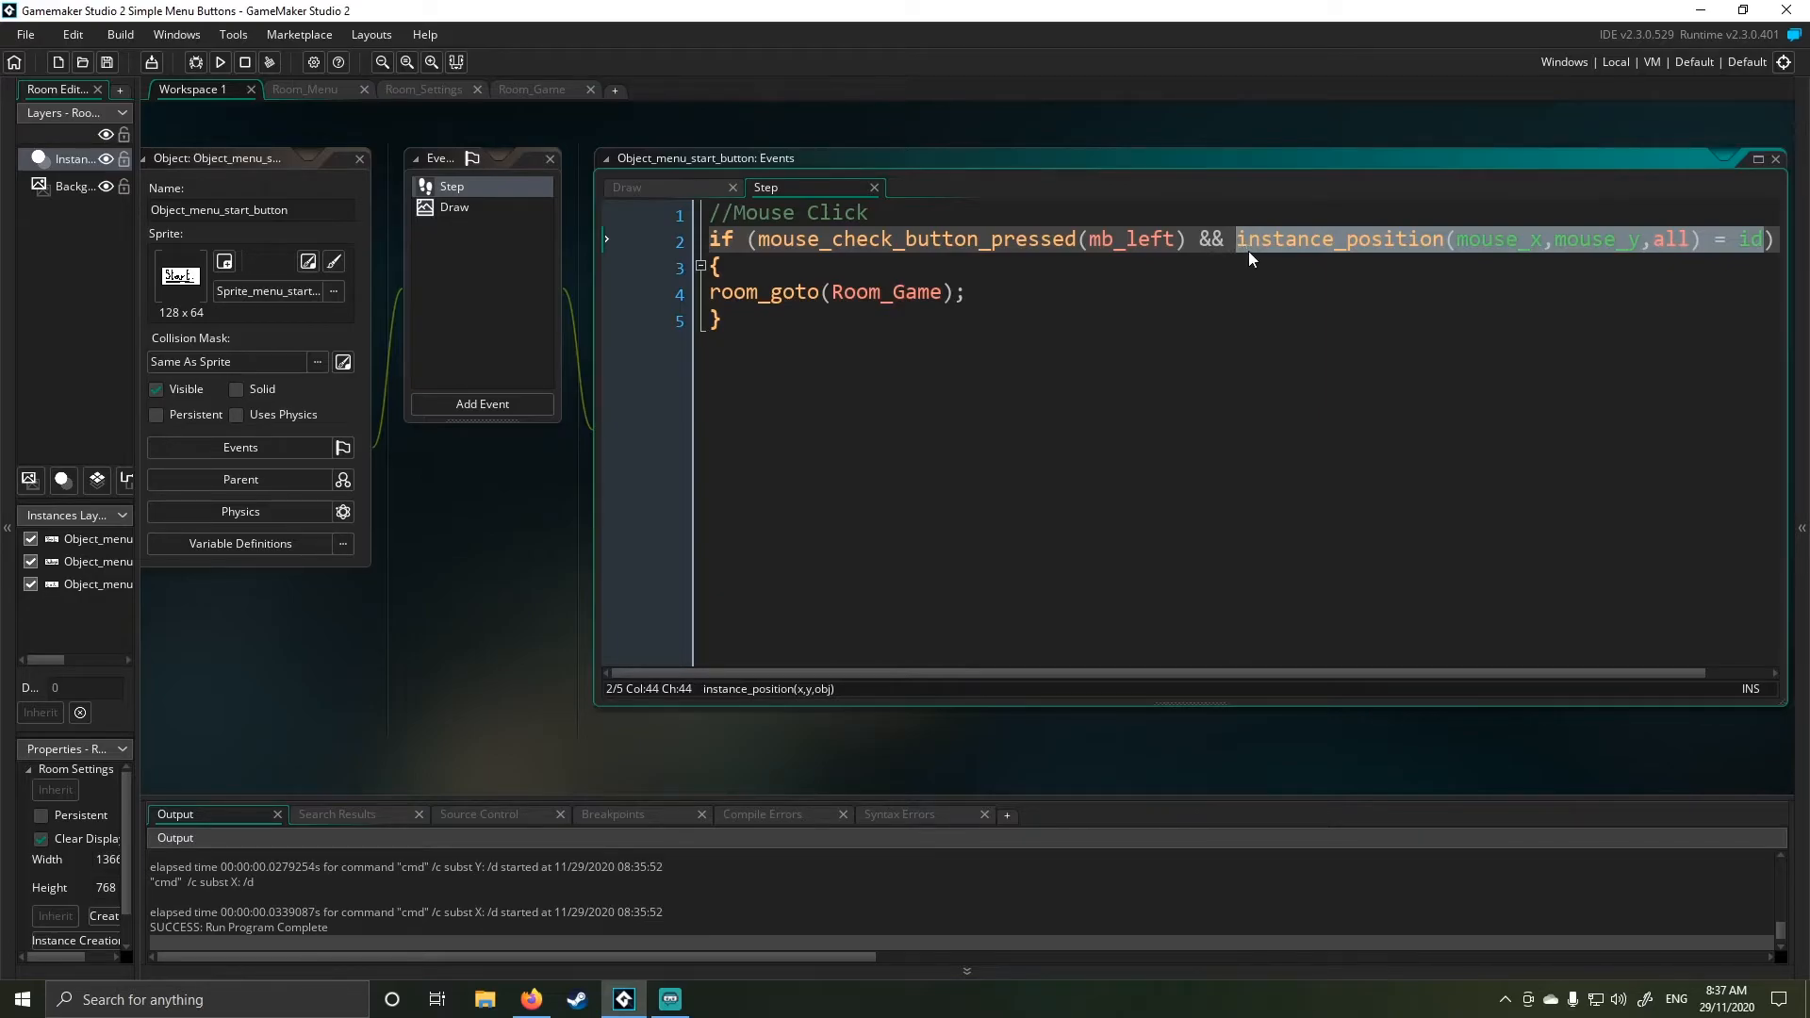
mouse_move(1481, 290)
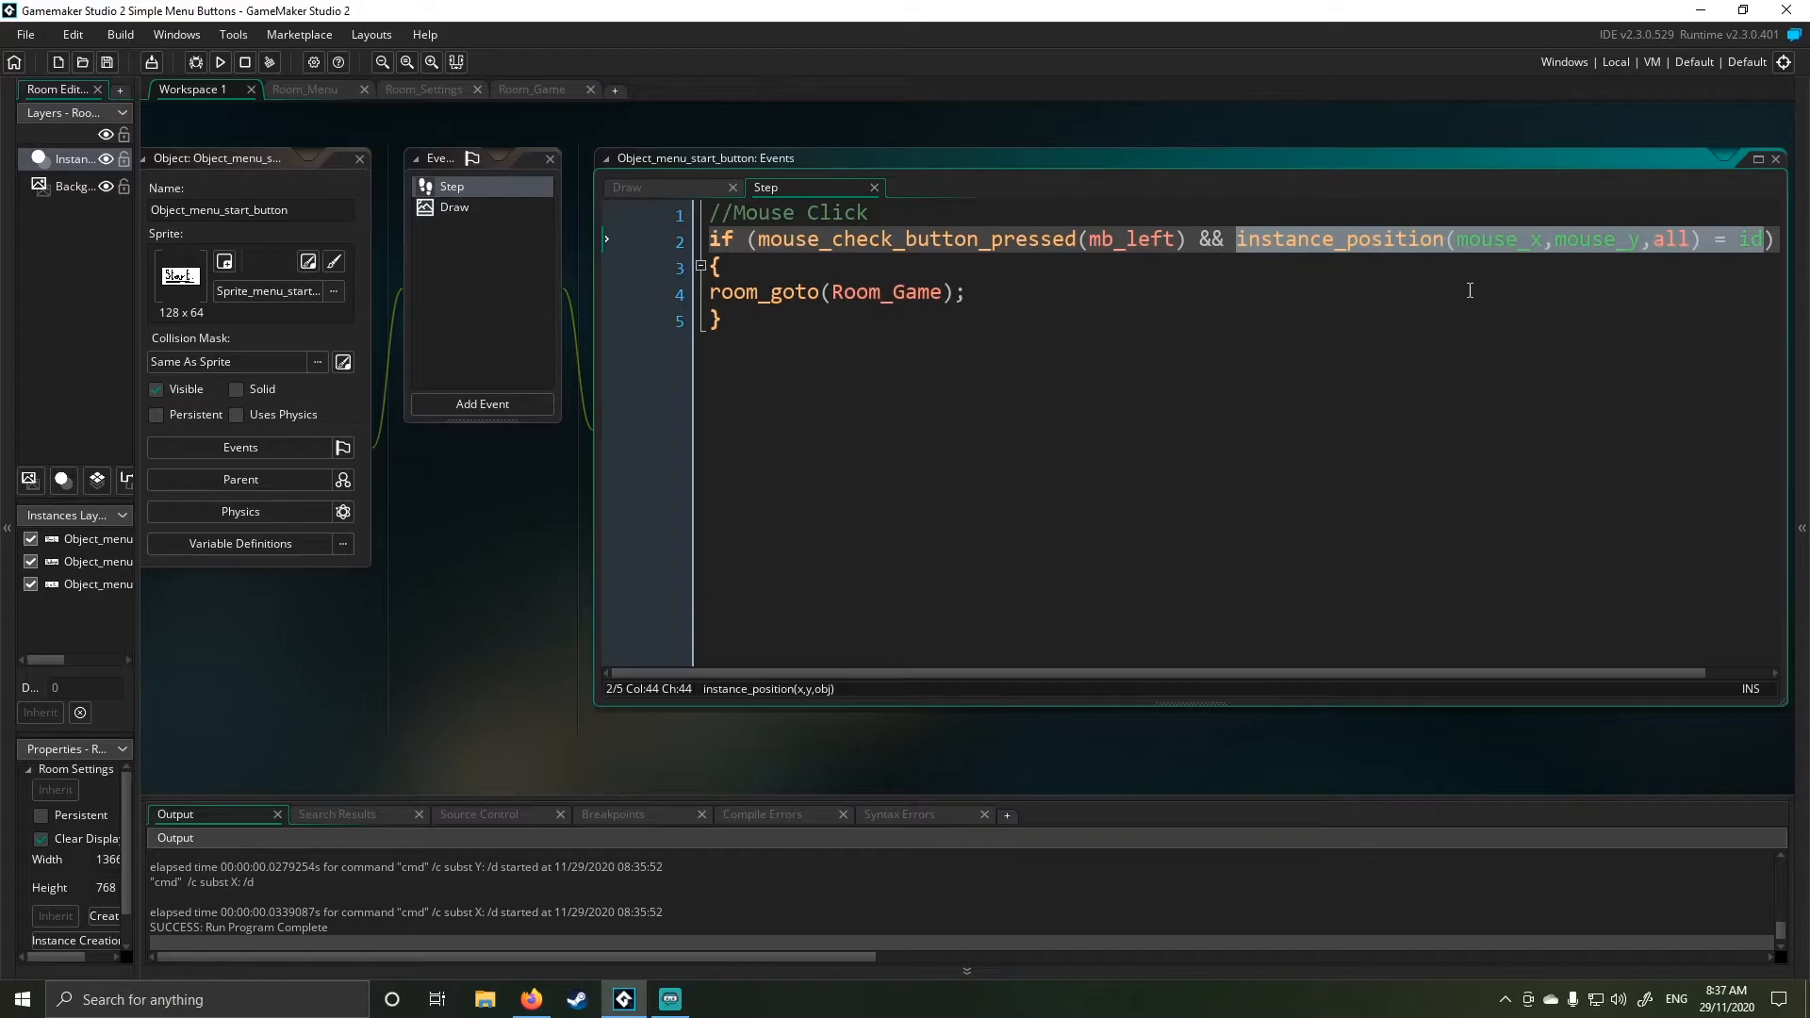
mouse_move(1446, 297)
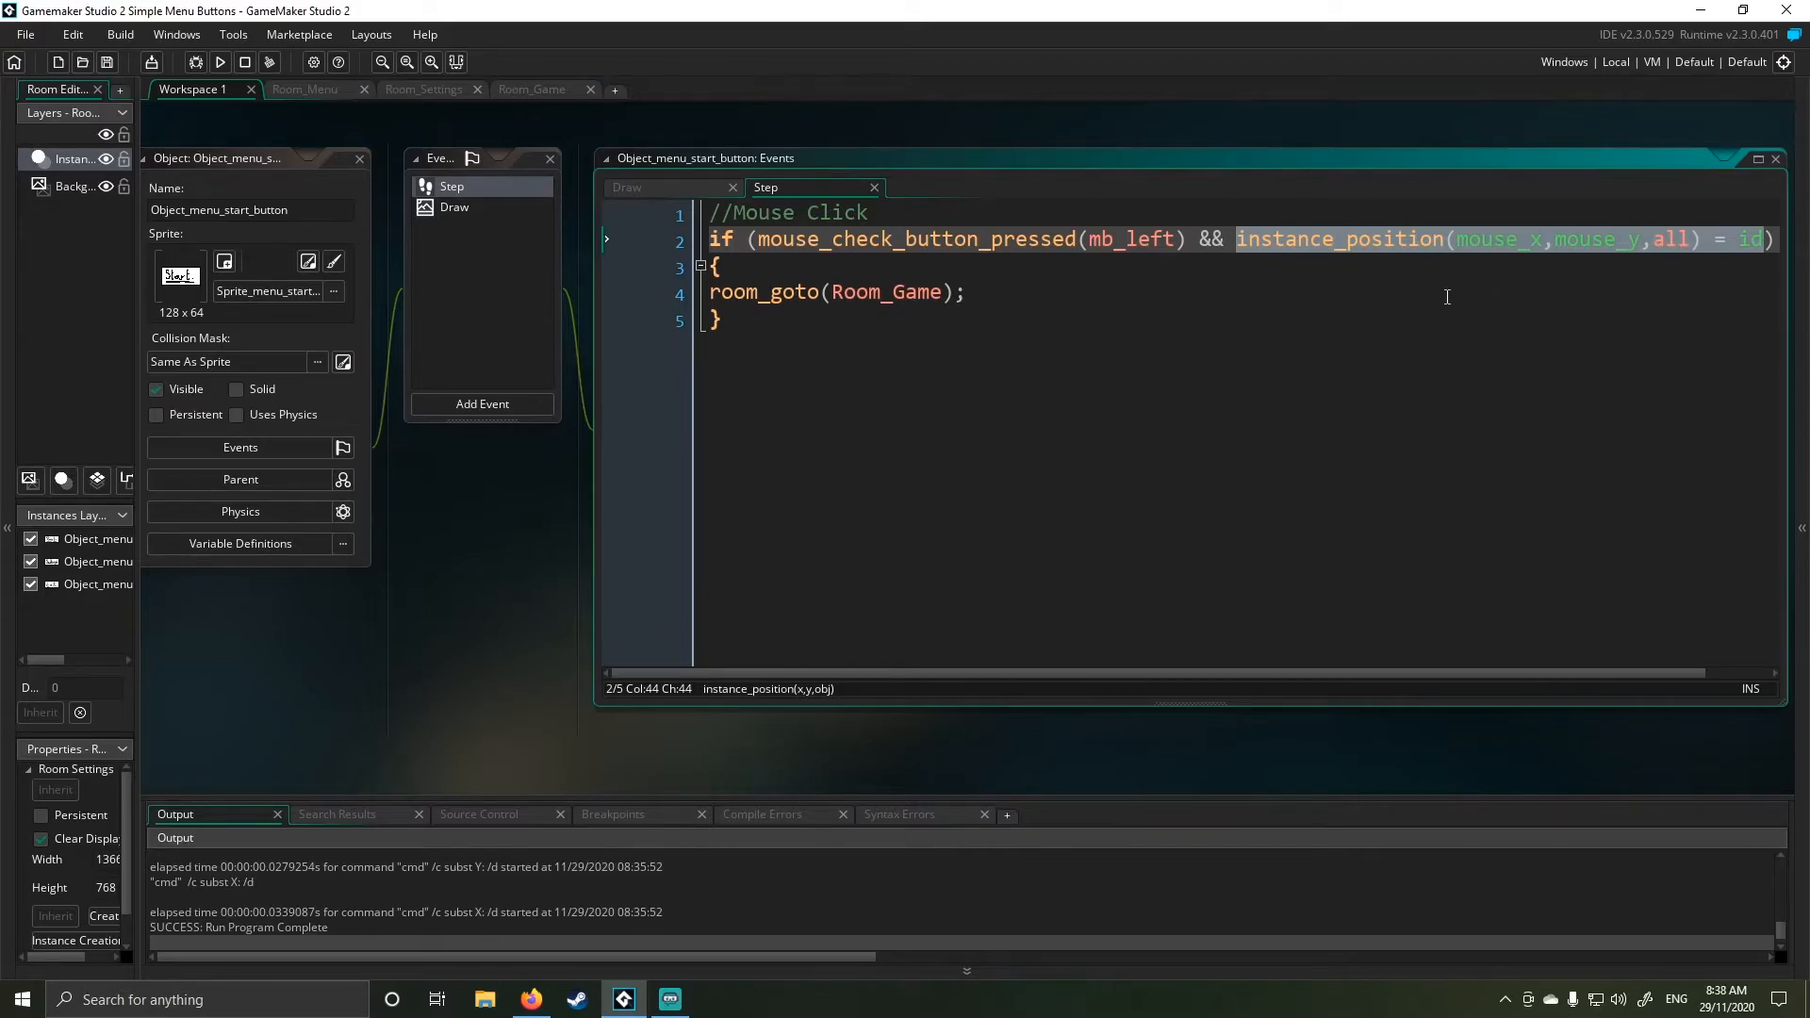
mouse_move(1418, 297)
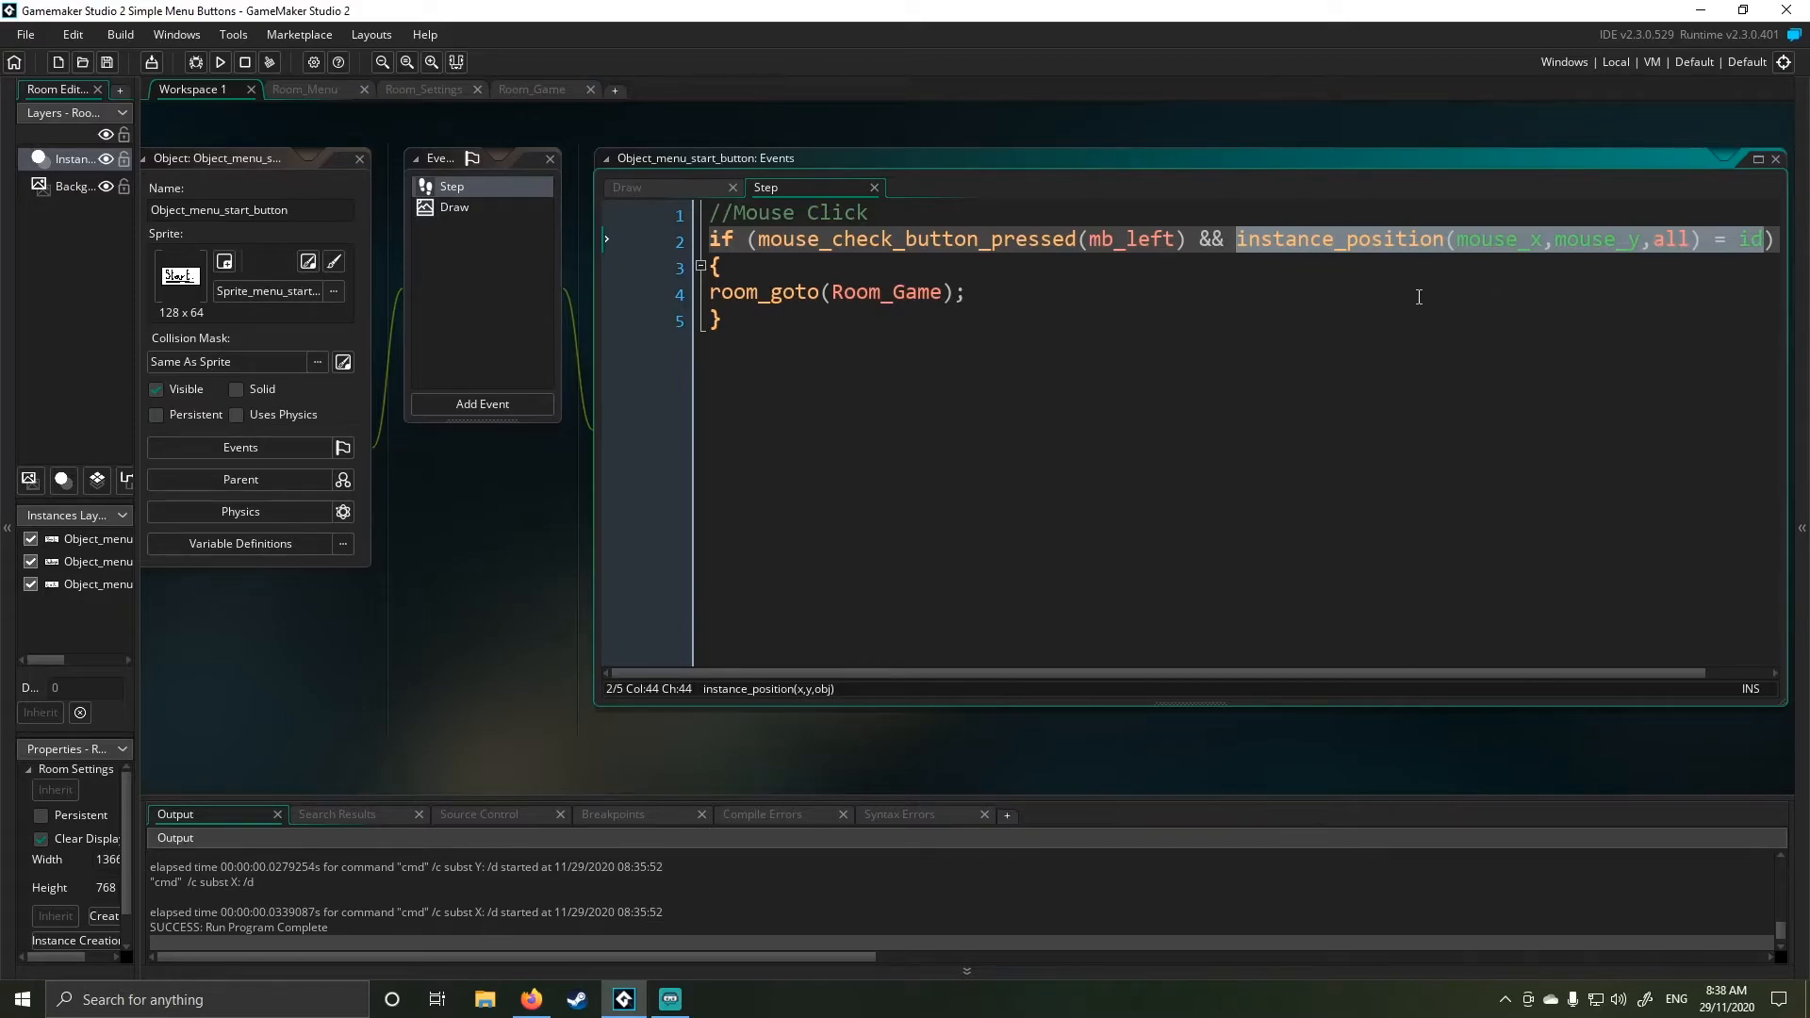
mouse_move(1094, 292)
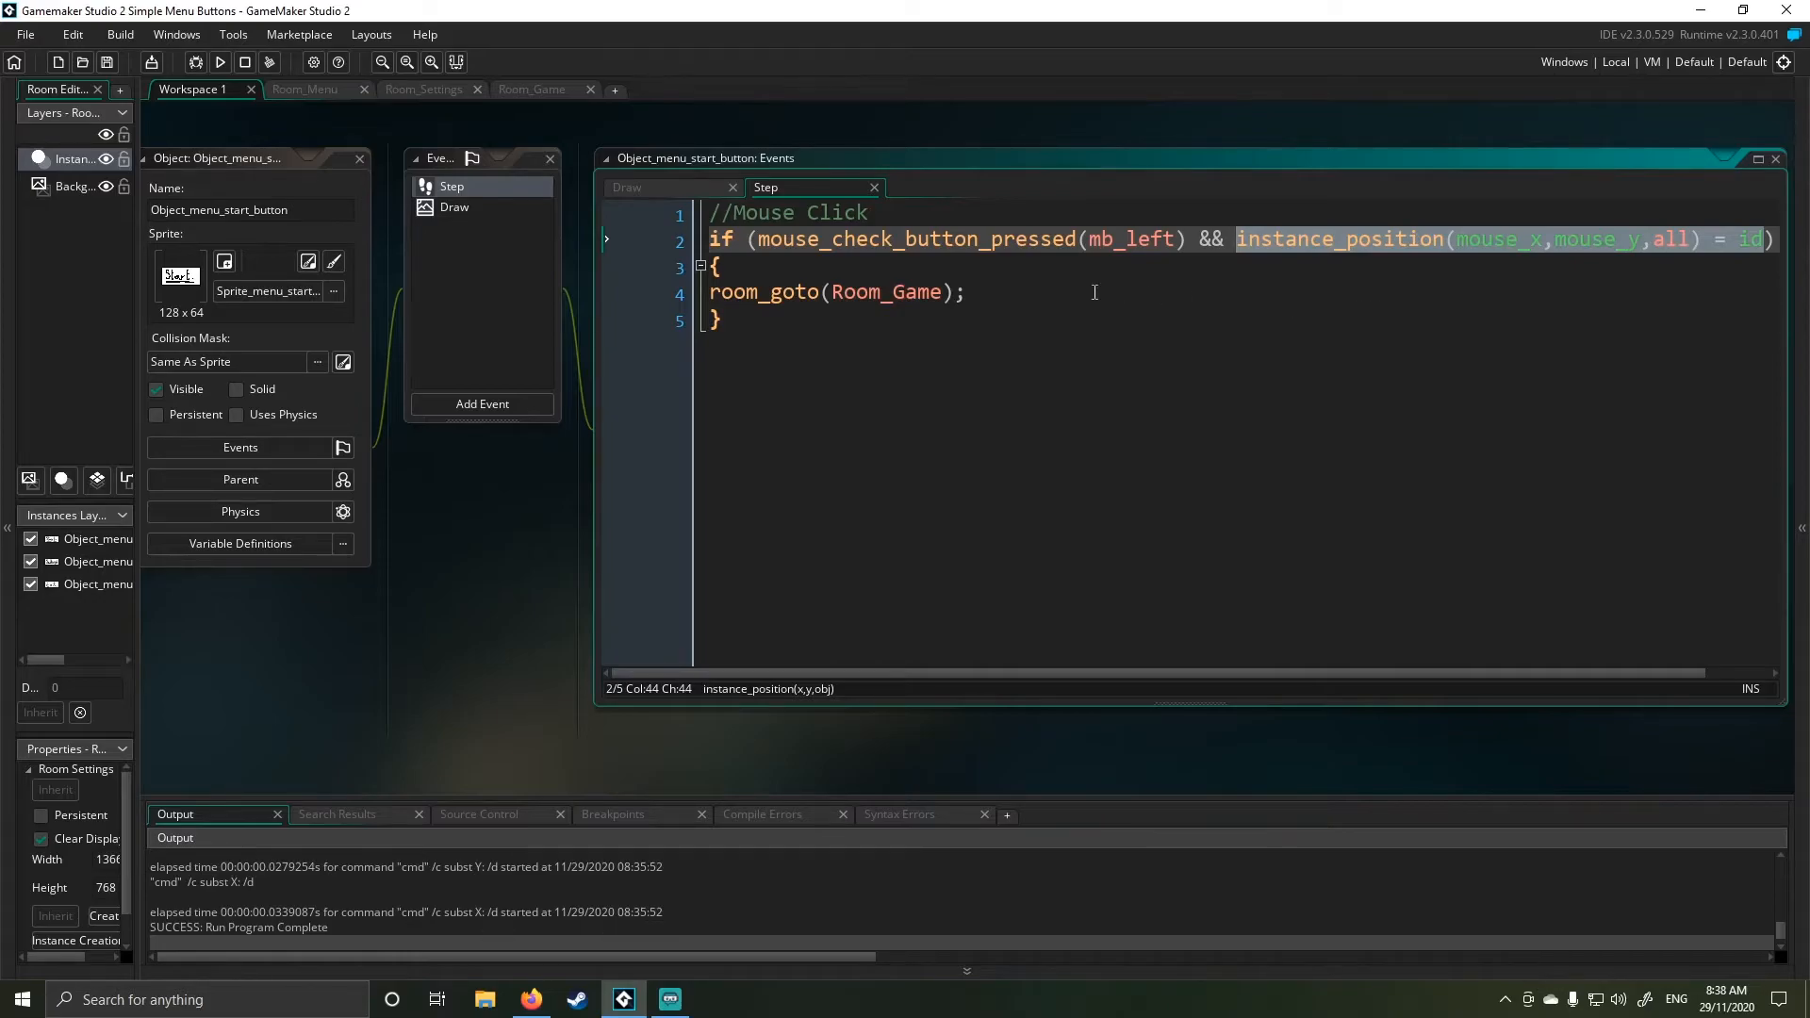
left_click(831, 292)
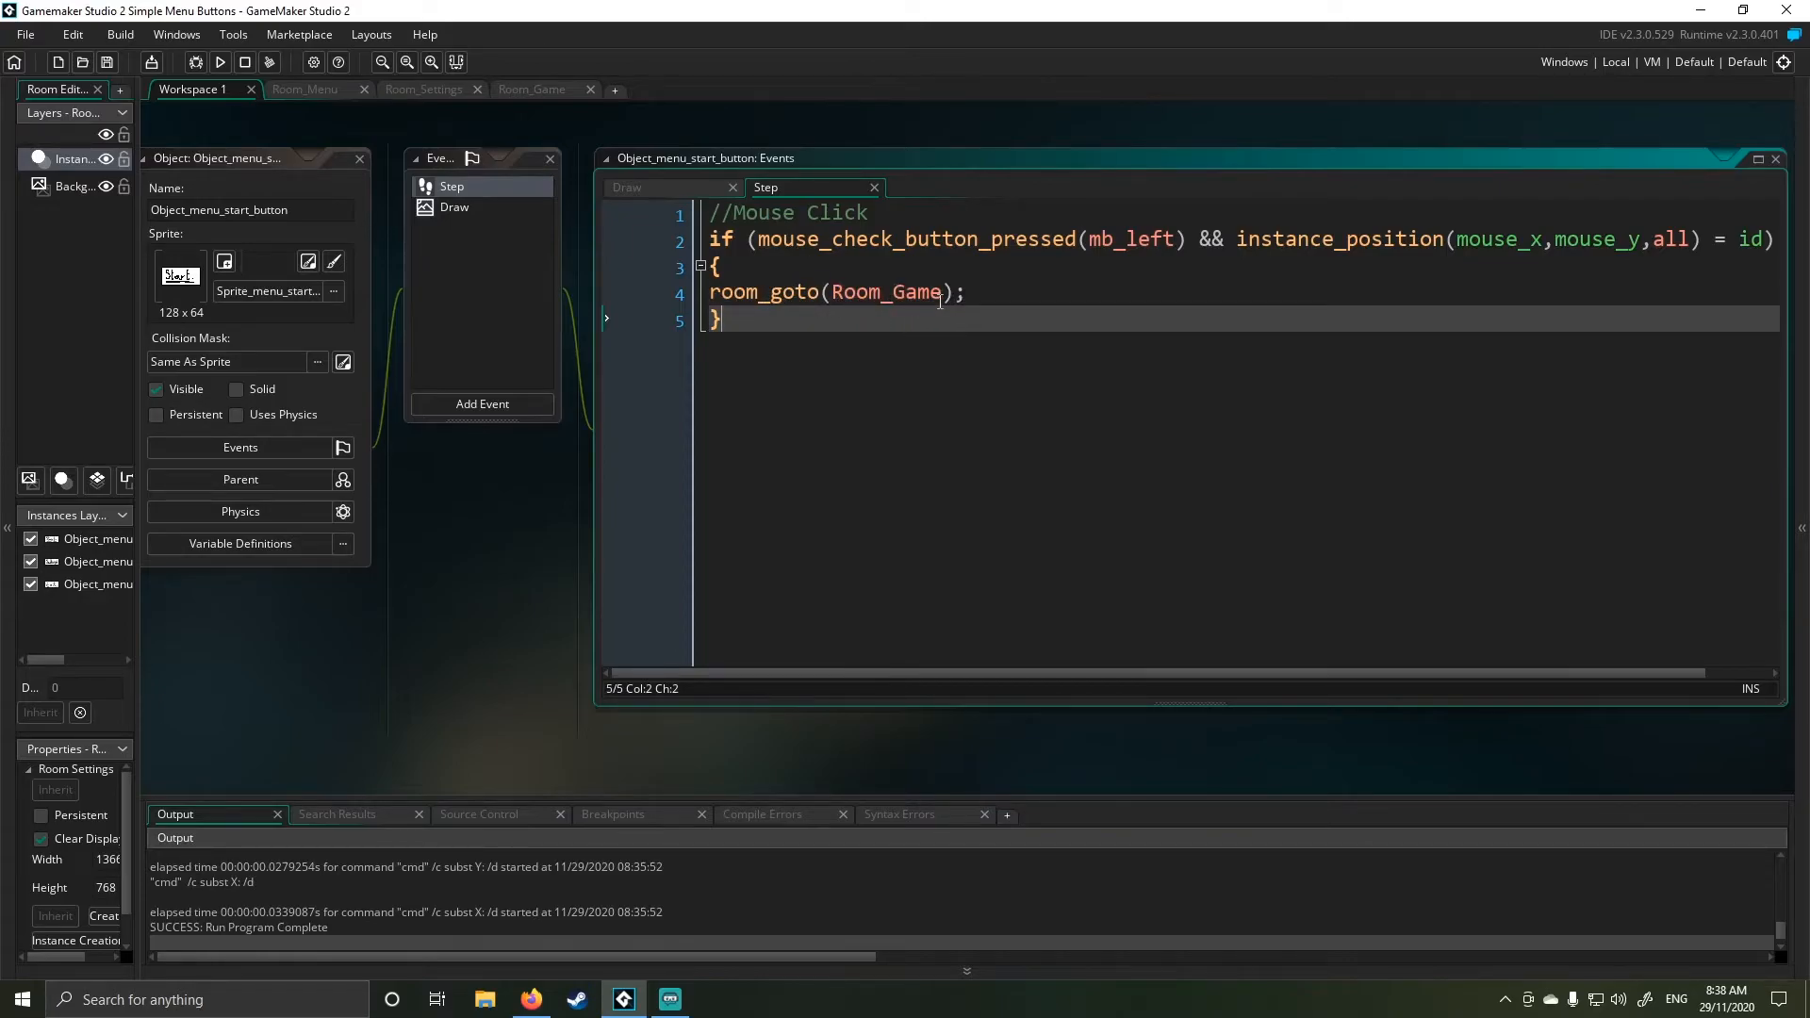
- Try image_index in the Draw code, then revert so frame 0 is drawn
left_click(958, 292)
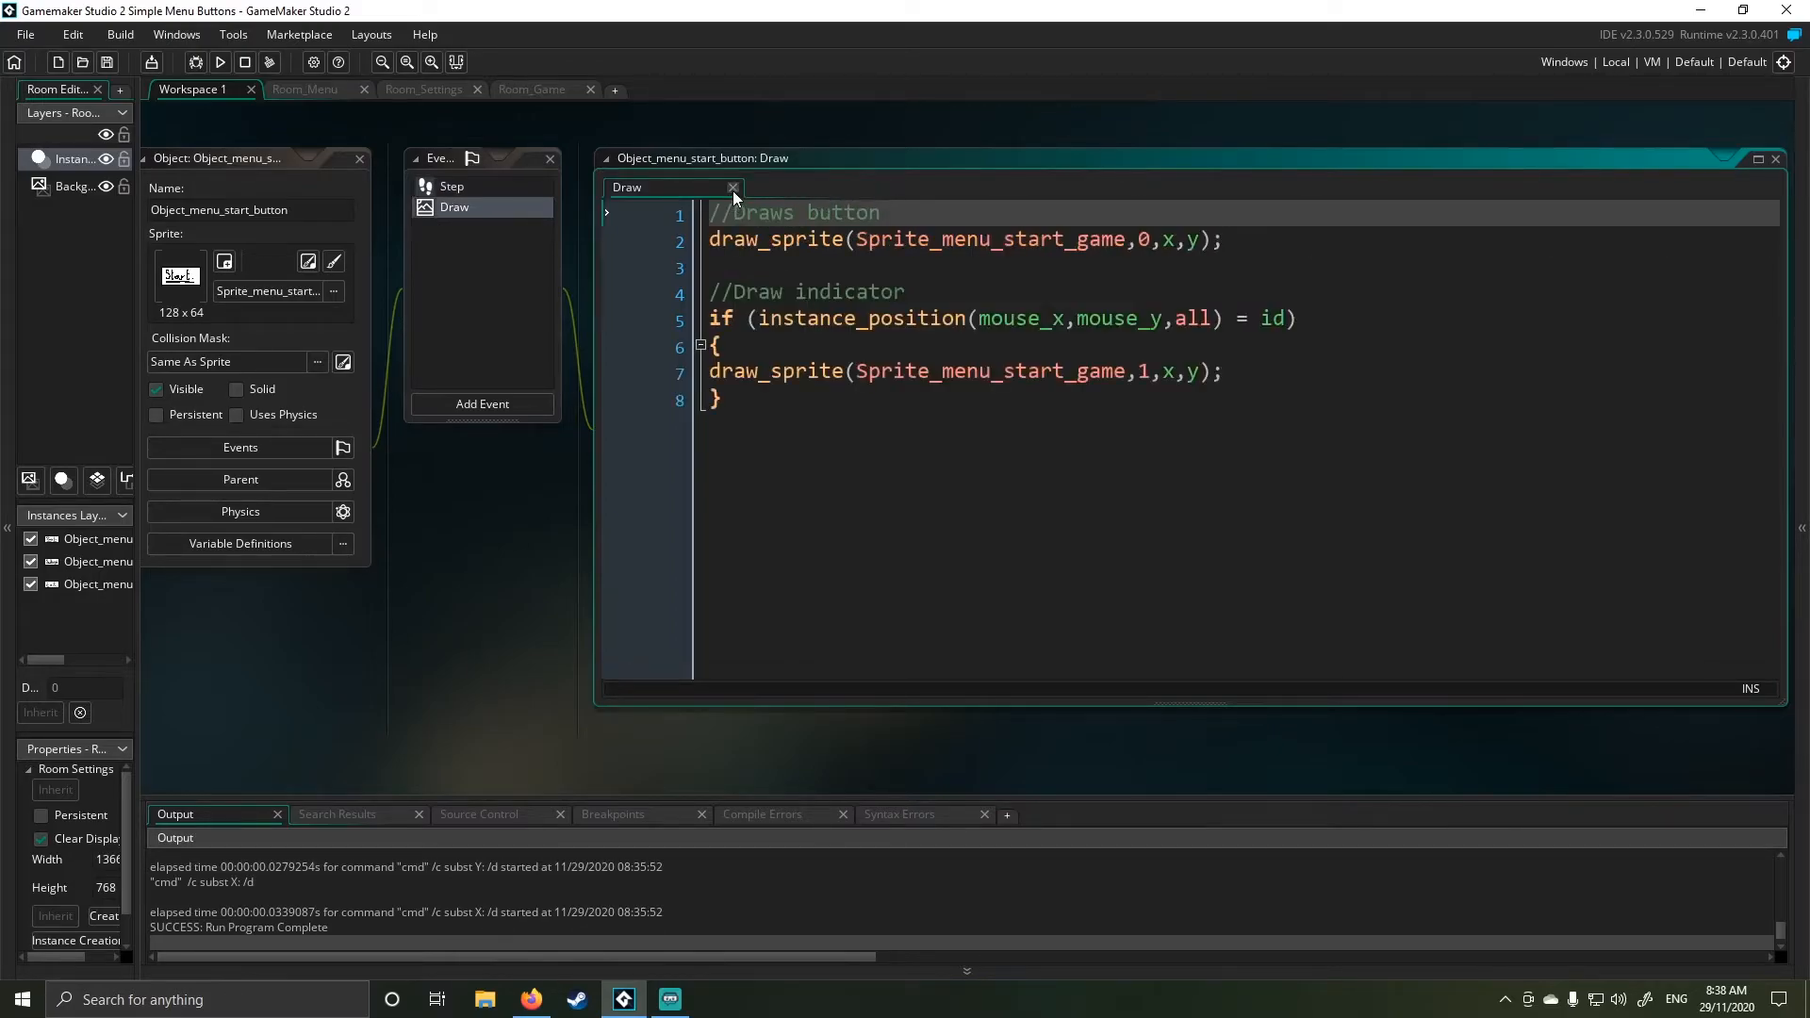
mouse_move(904, 423)
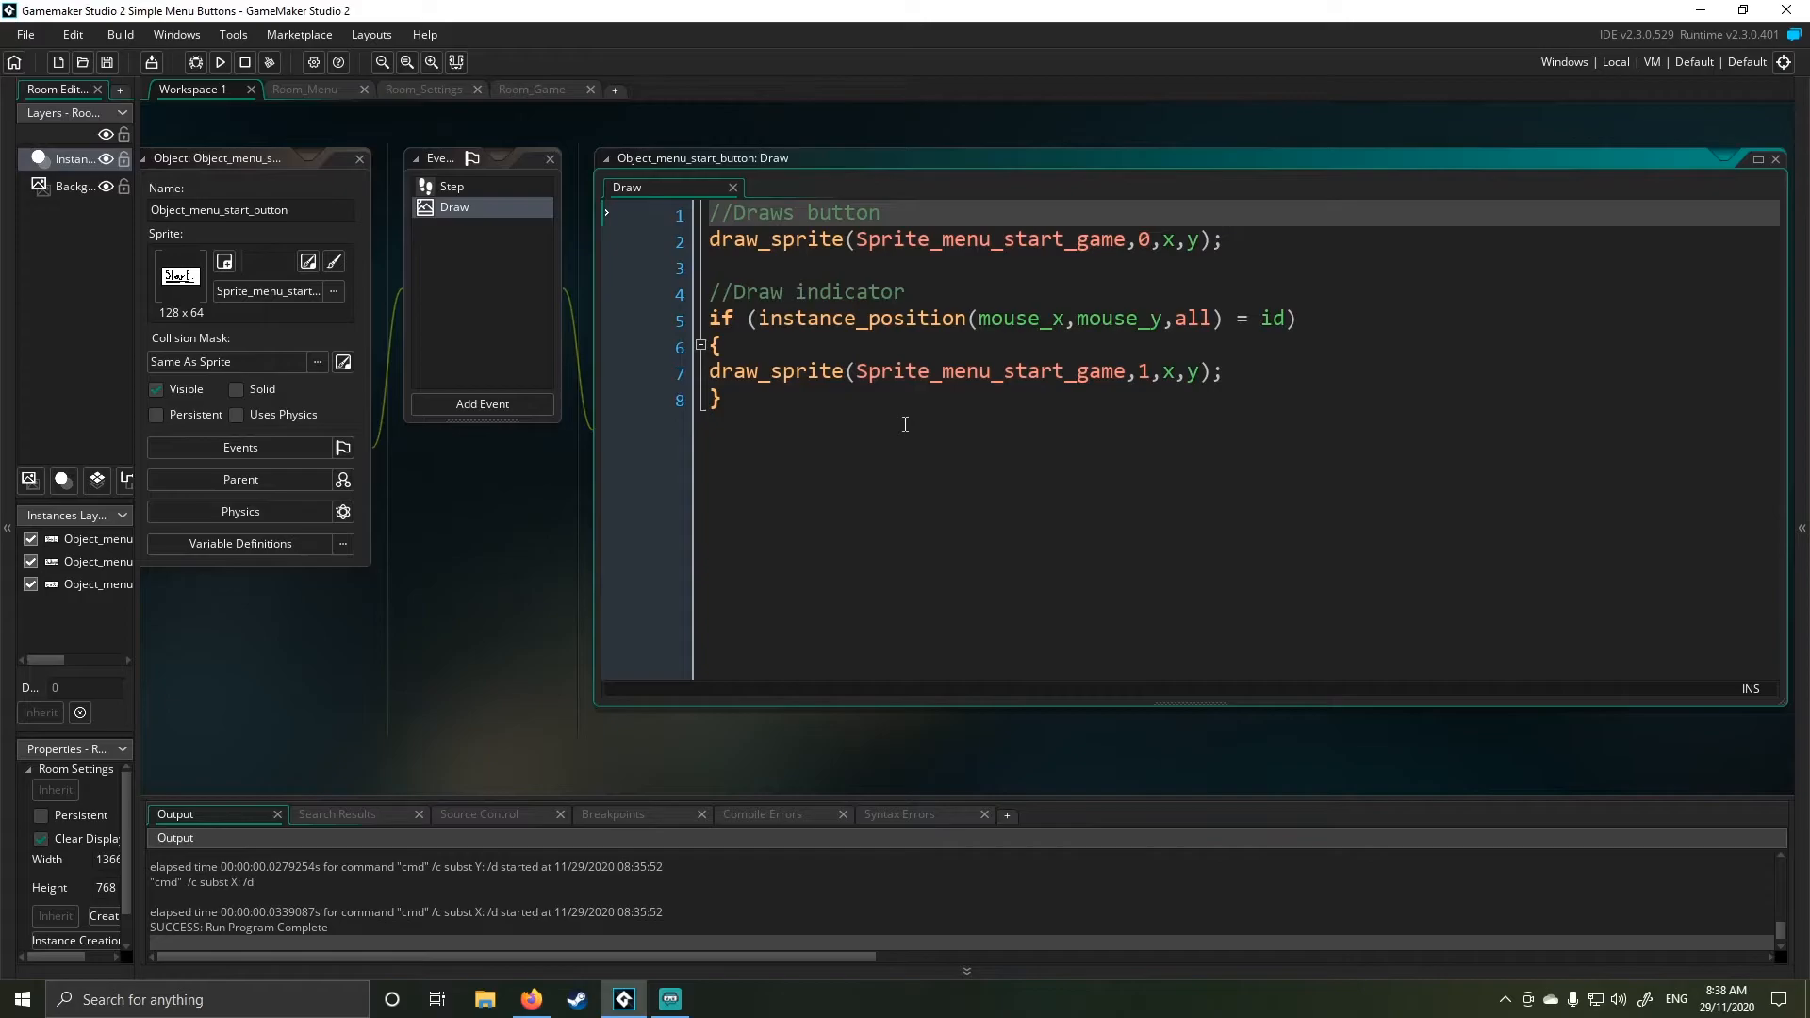
mouse_move(801, 297)
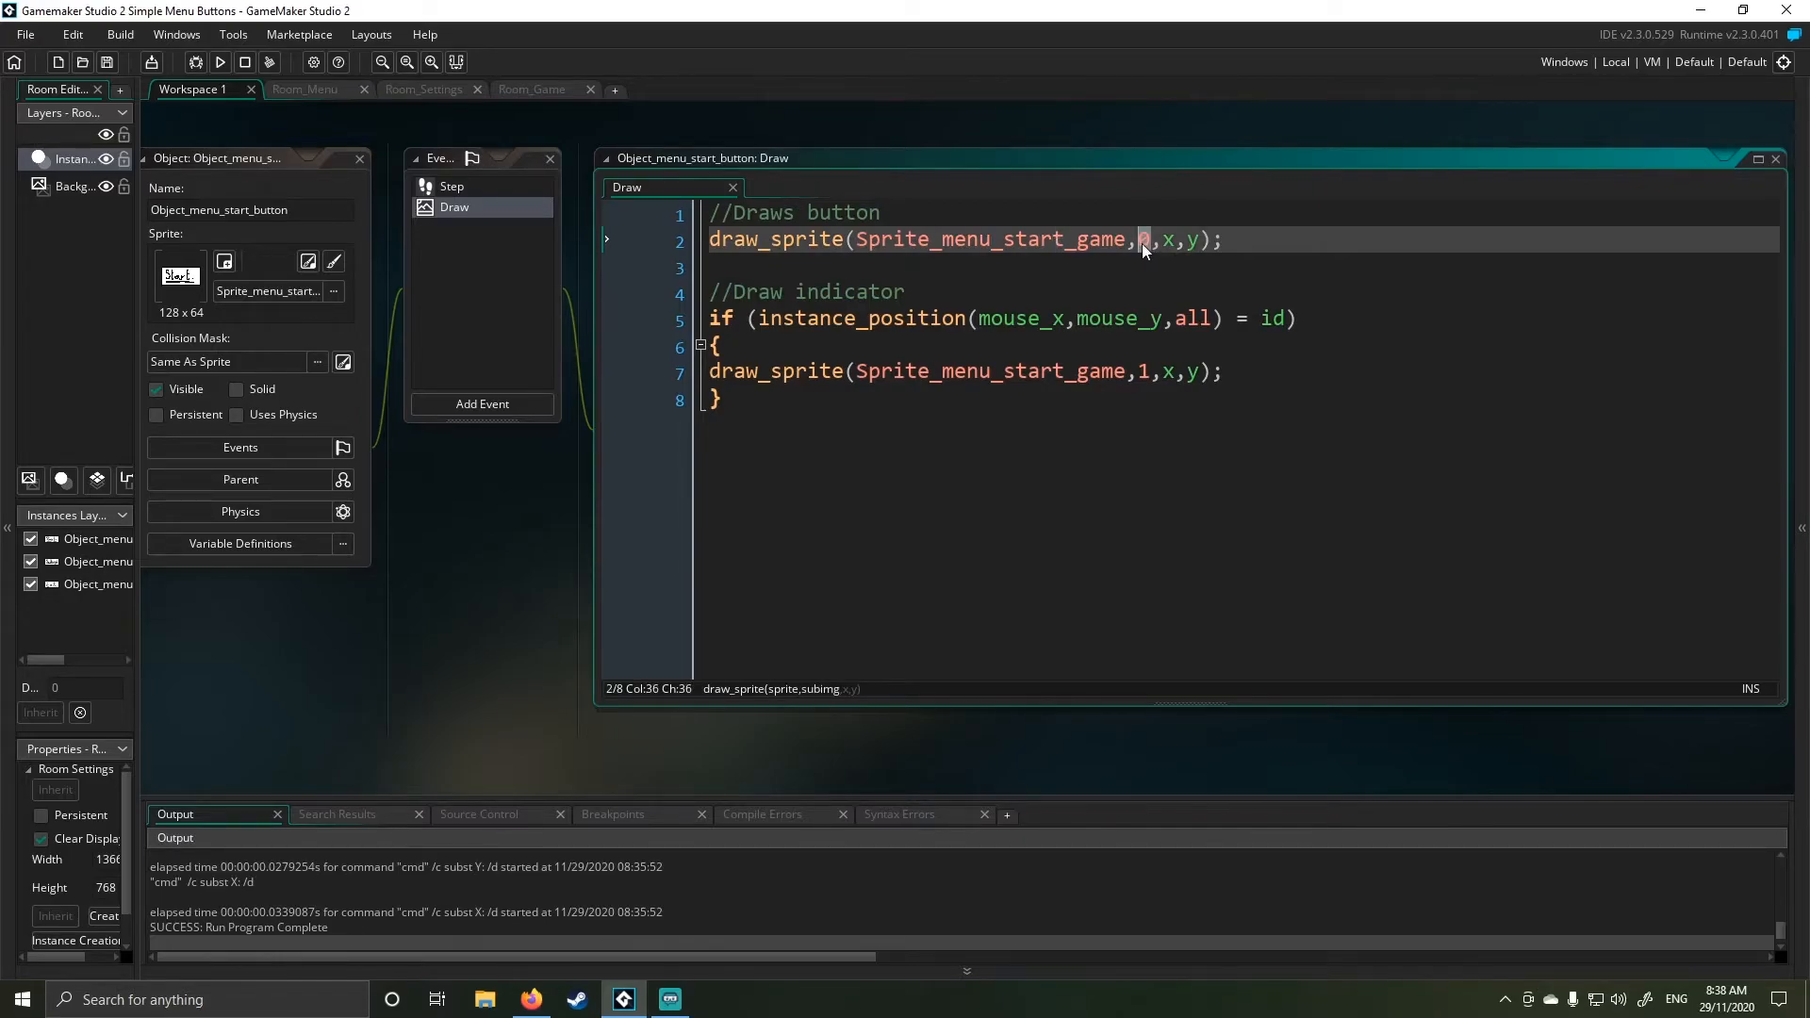
type("image_index")
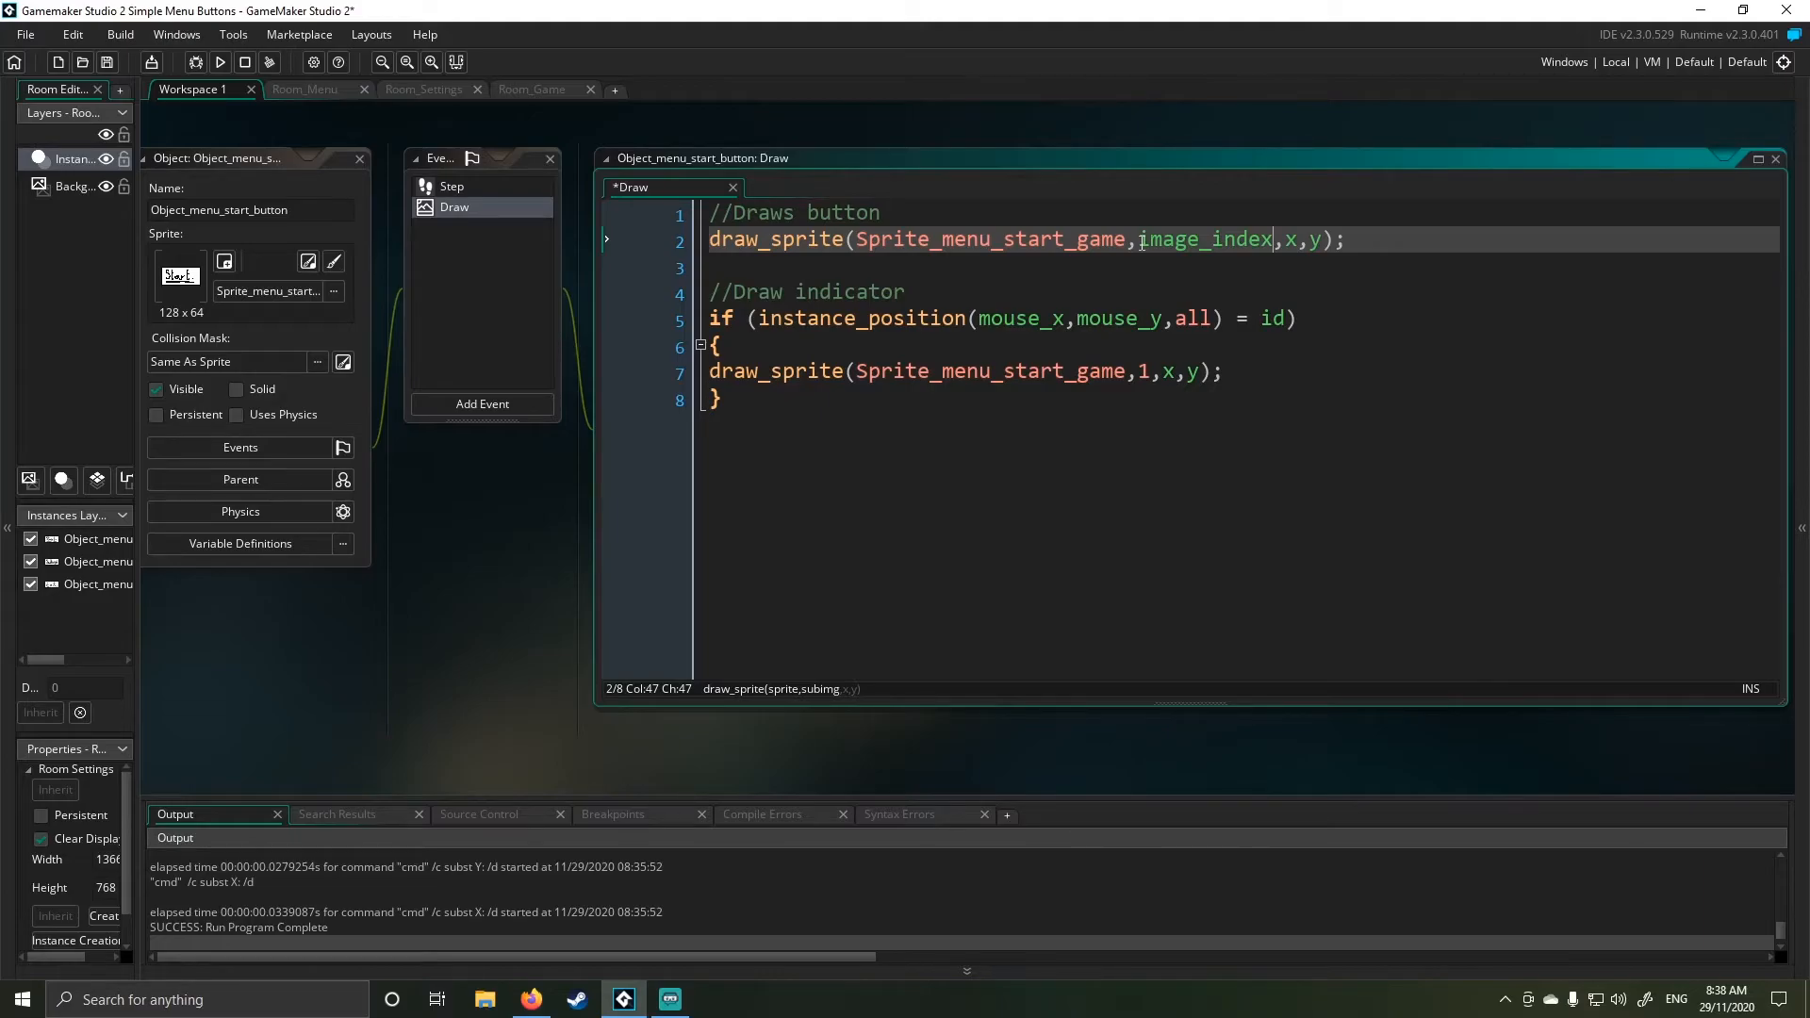
key("Backspace")
type("0")
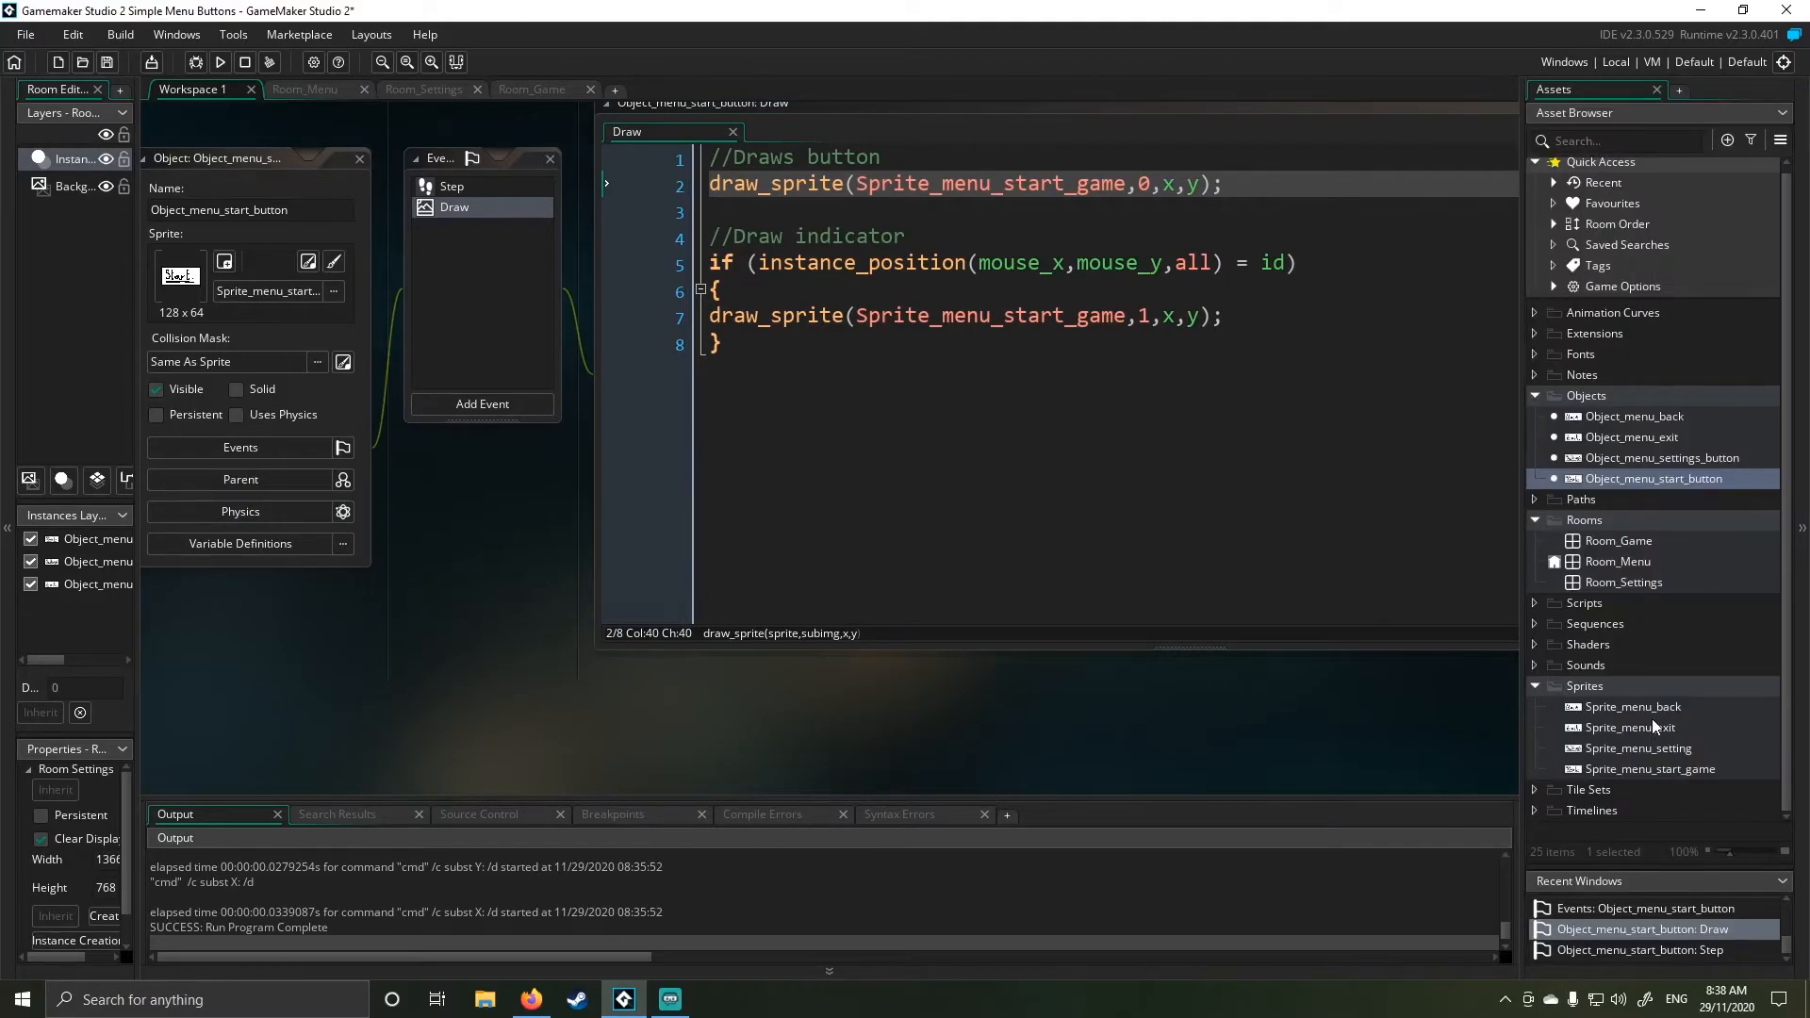
- Inspect the two frames of Sprite_menu_back, then run the game to test the buttons
double_click(1633, 705)
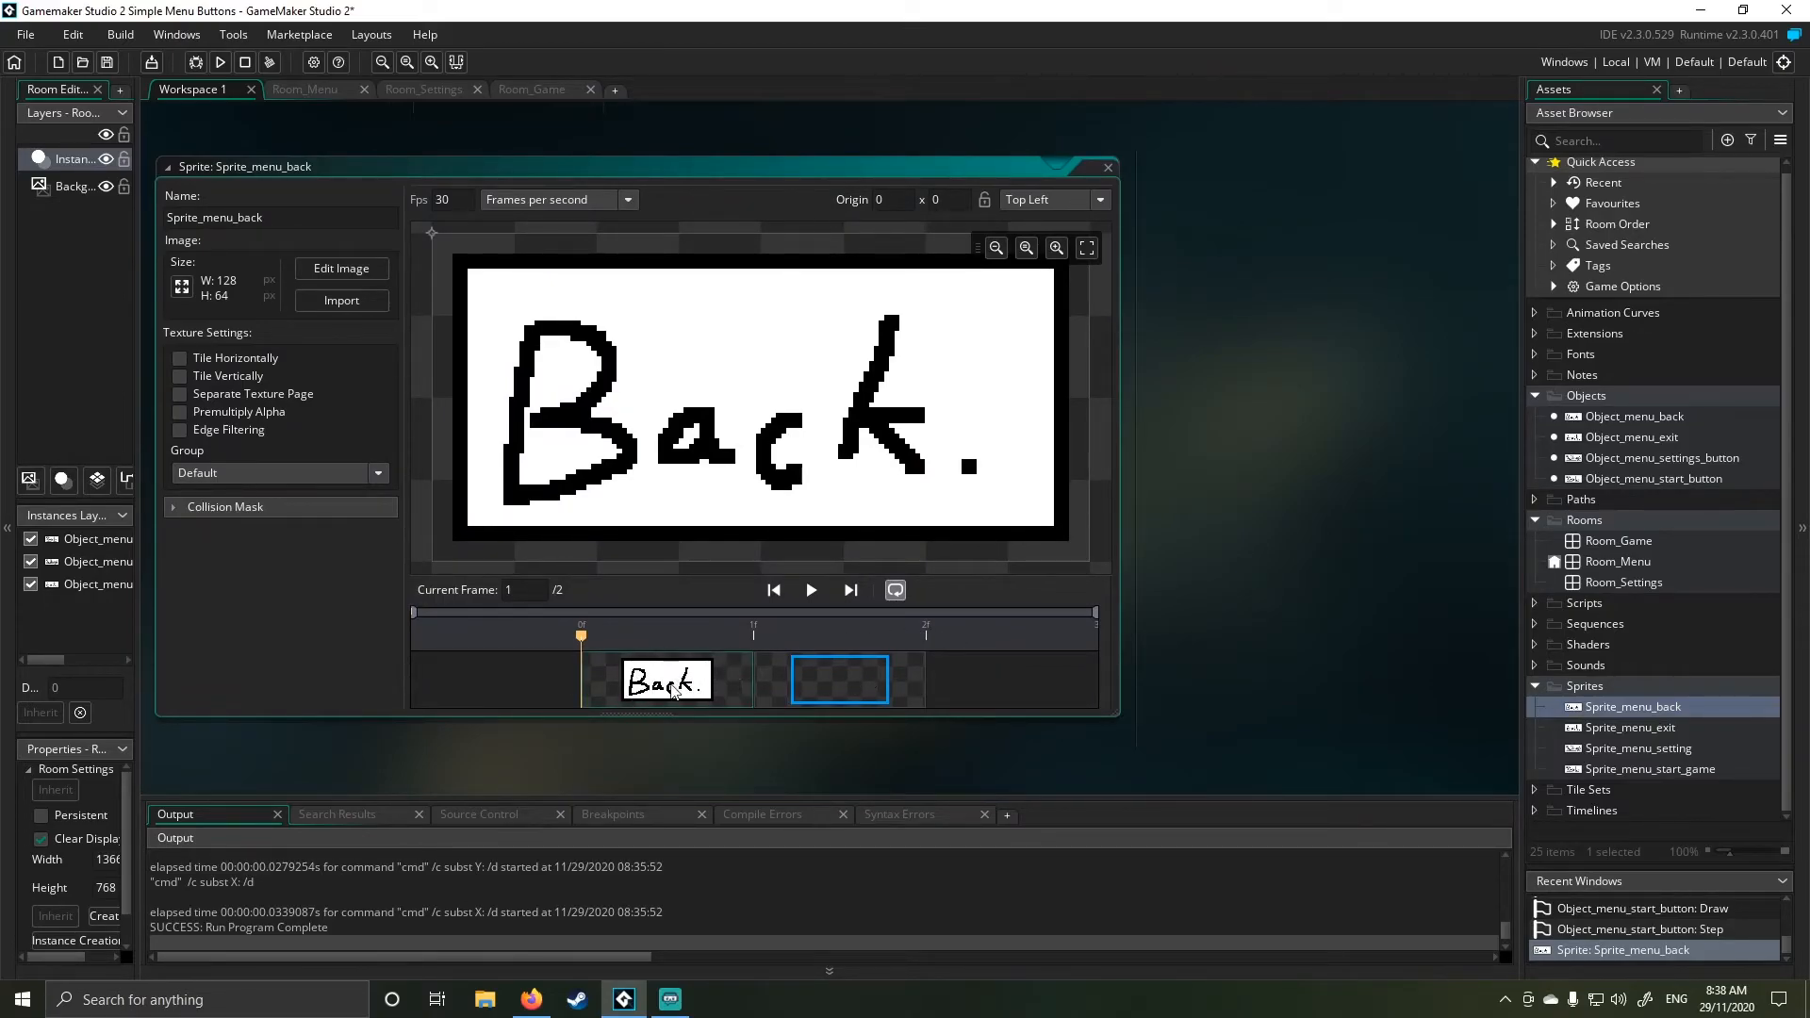
left_click(839, 678)
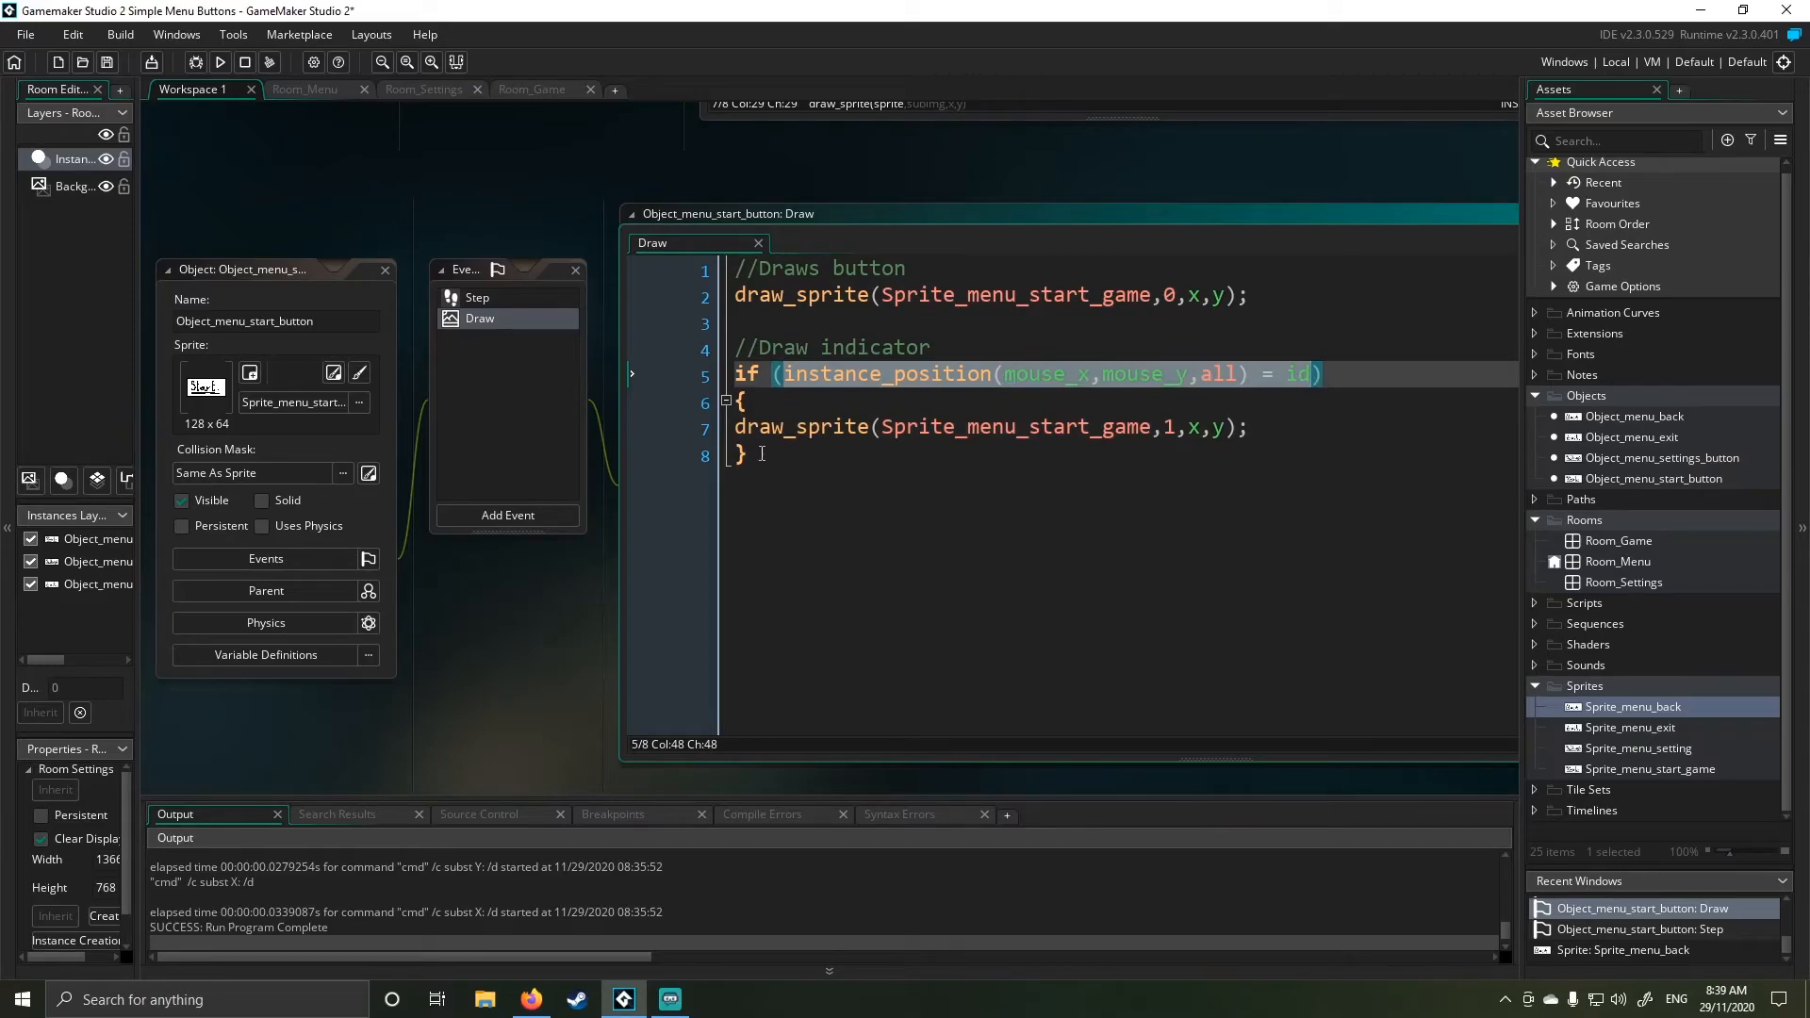
mouse_move(501, 303)
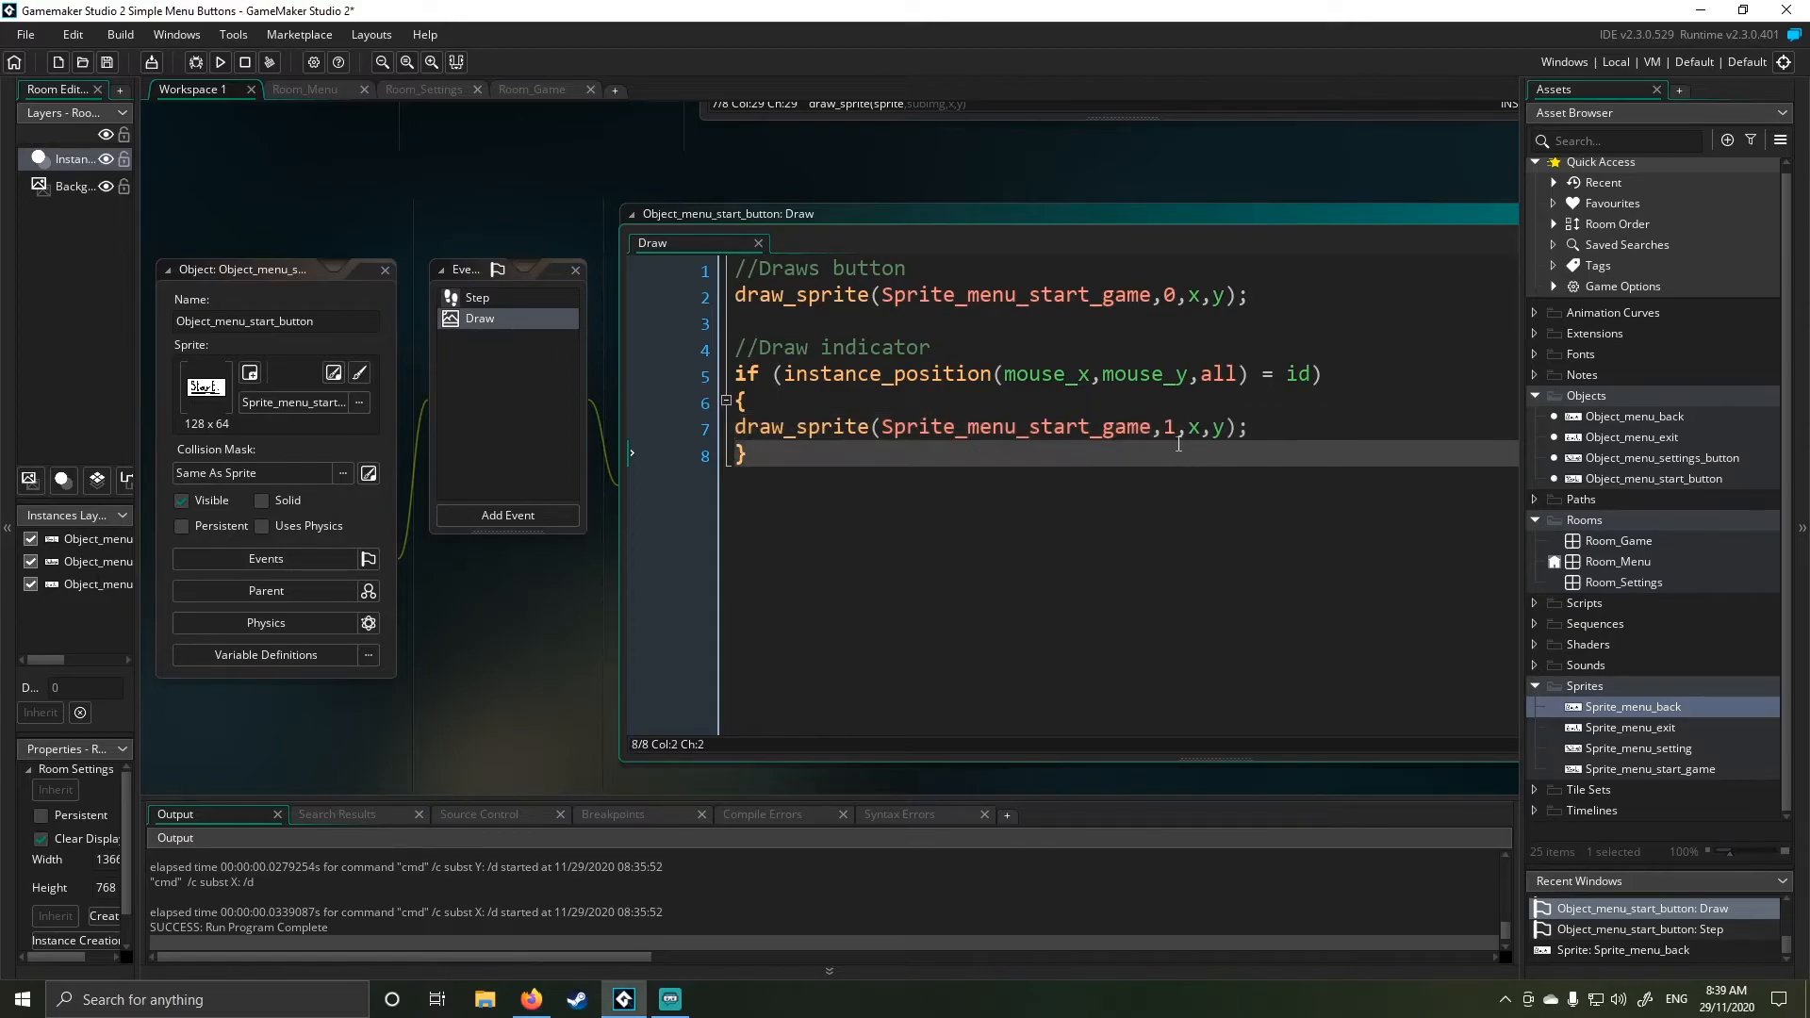
left_click(220, 61)
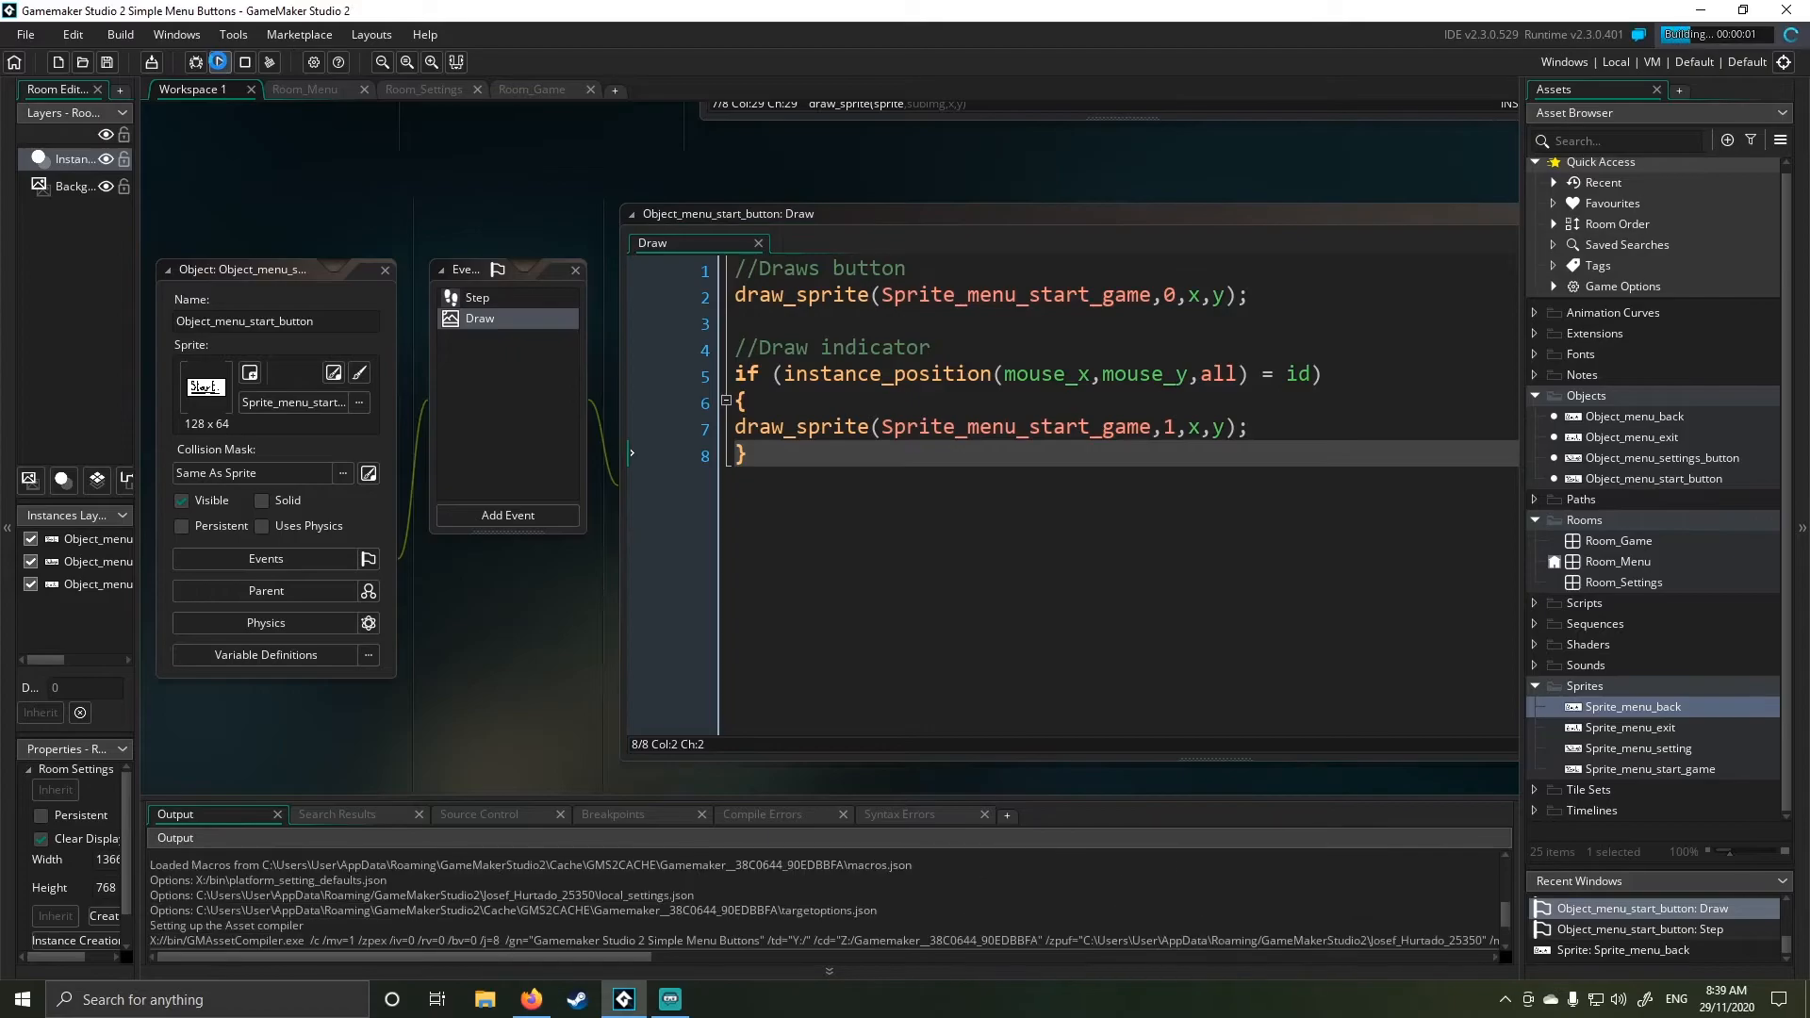
- End the test run and close the Start button's Draw code
left_click(217, 62)
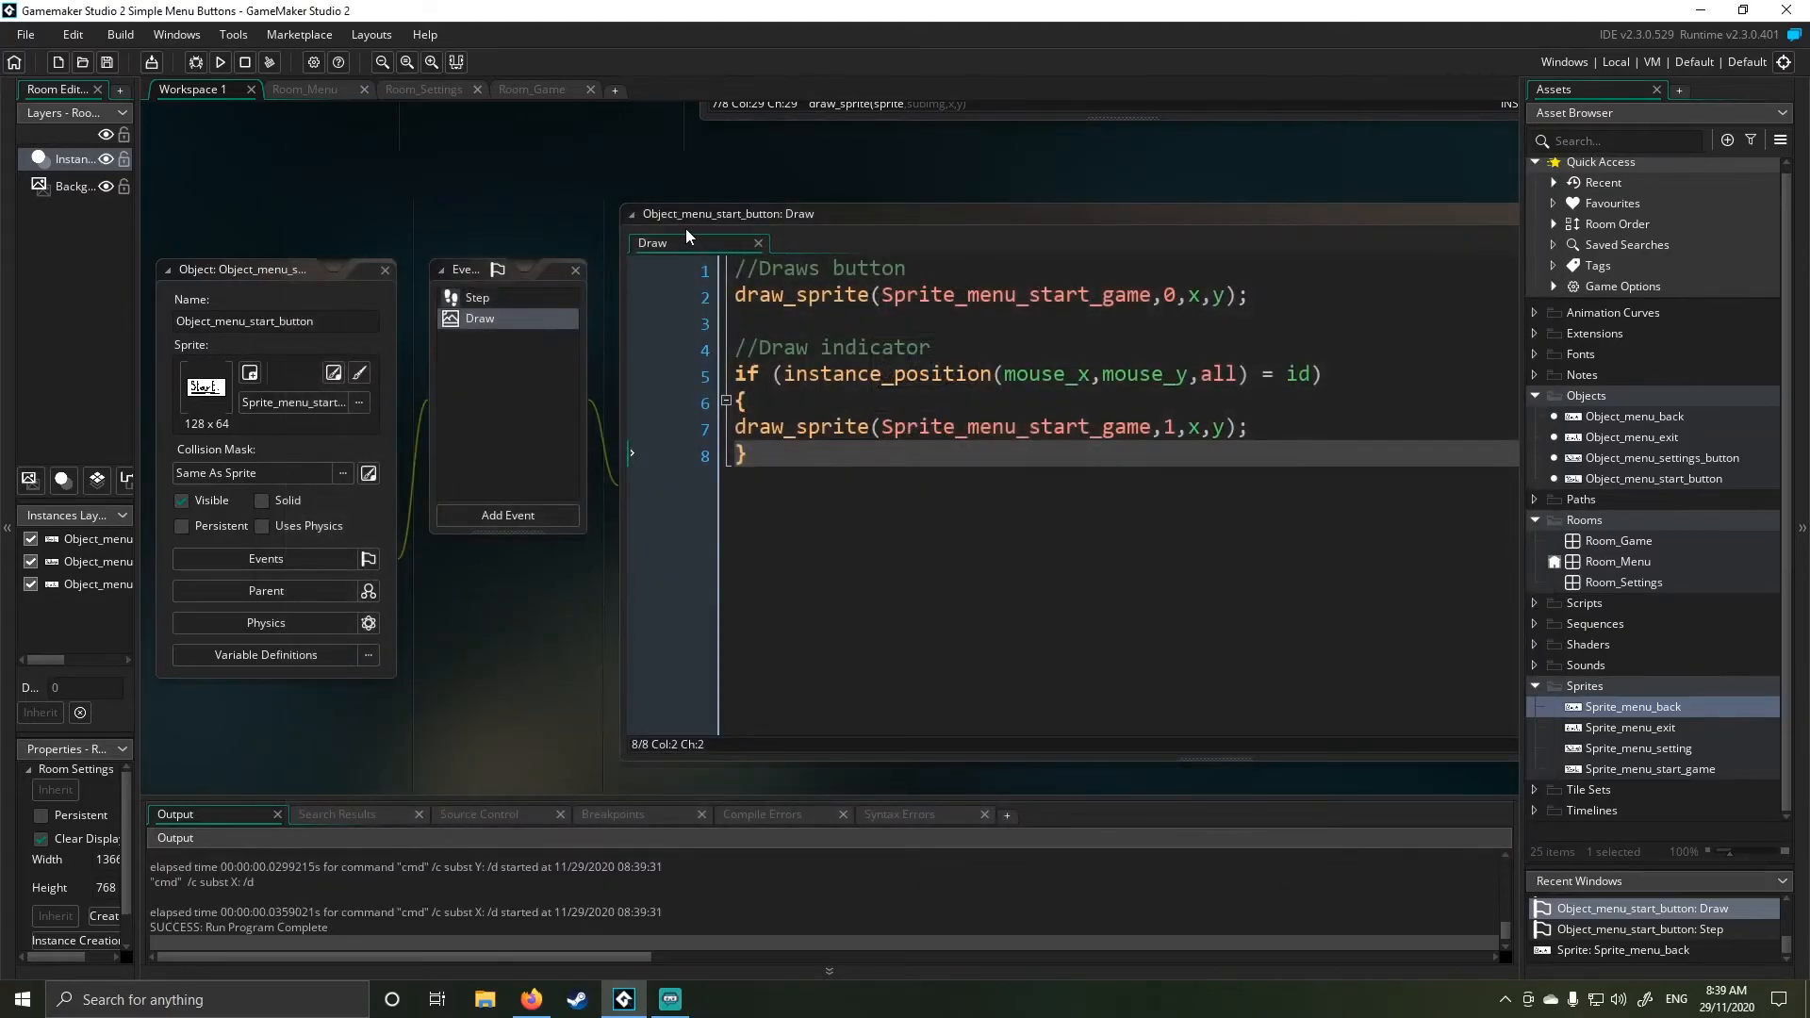
mouse_move(714, 231)
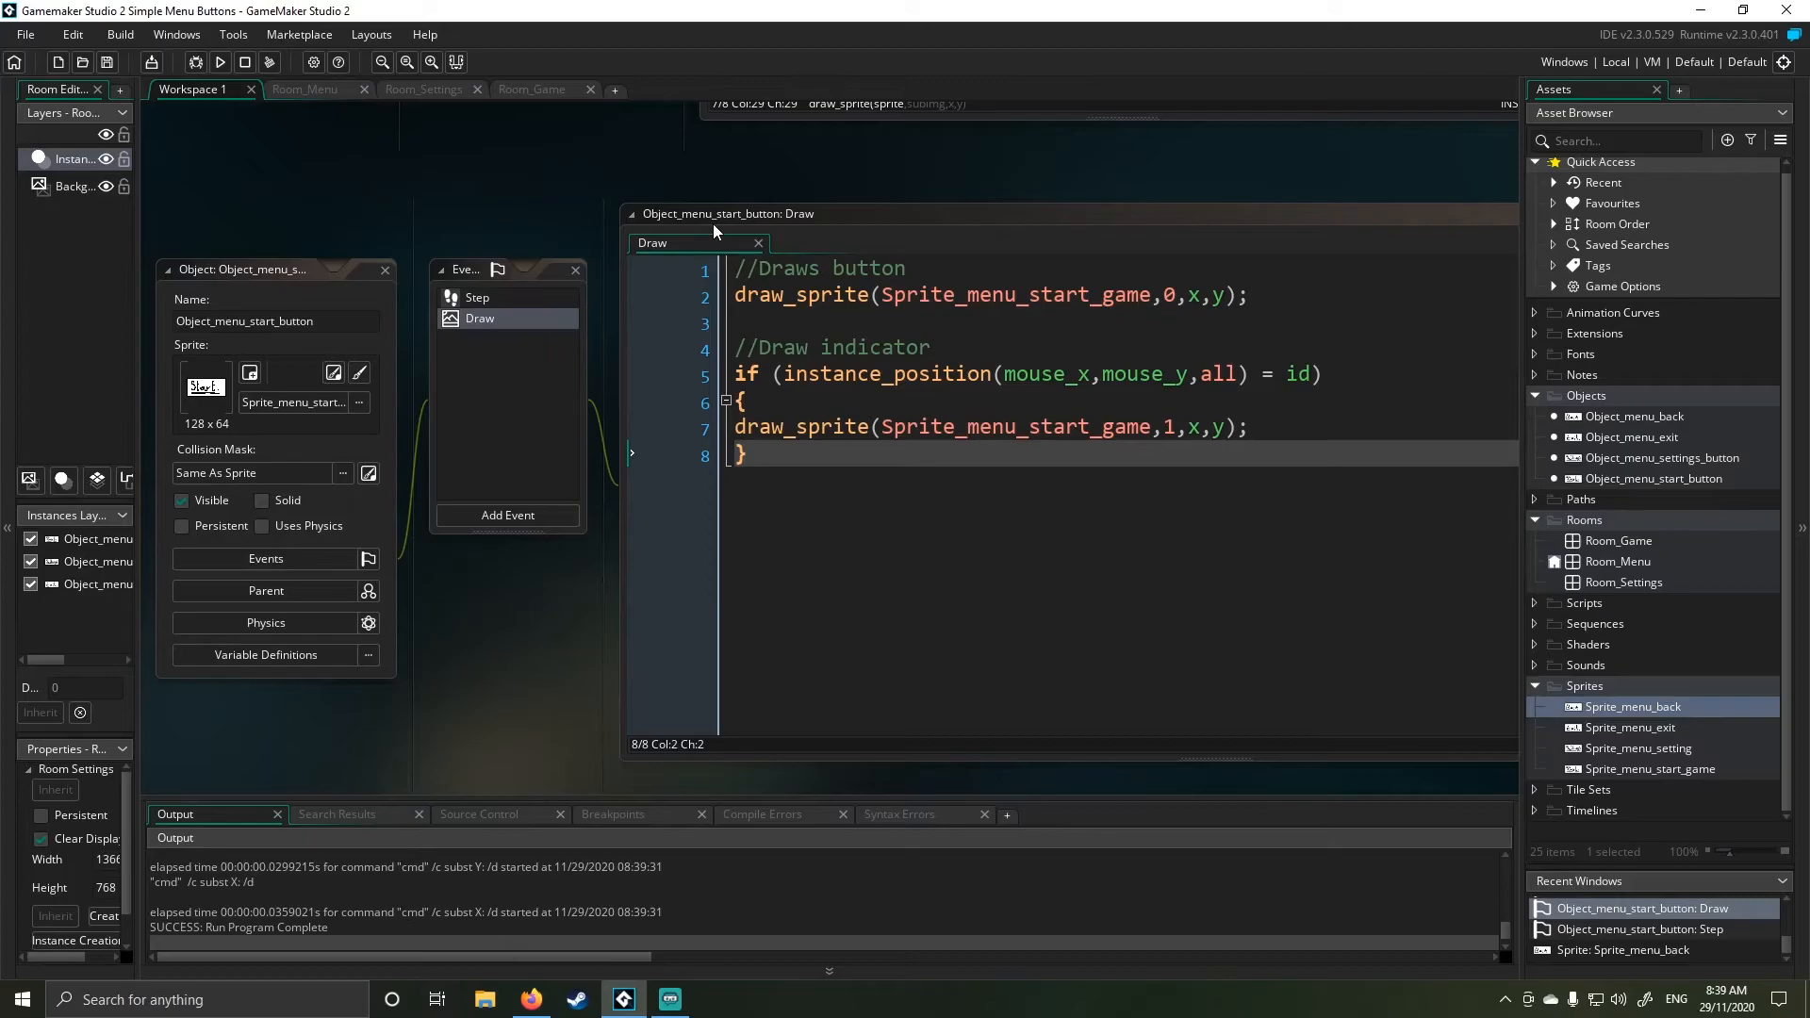
left_click(757, 242)
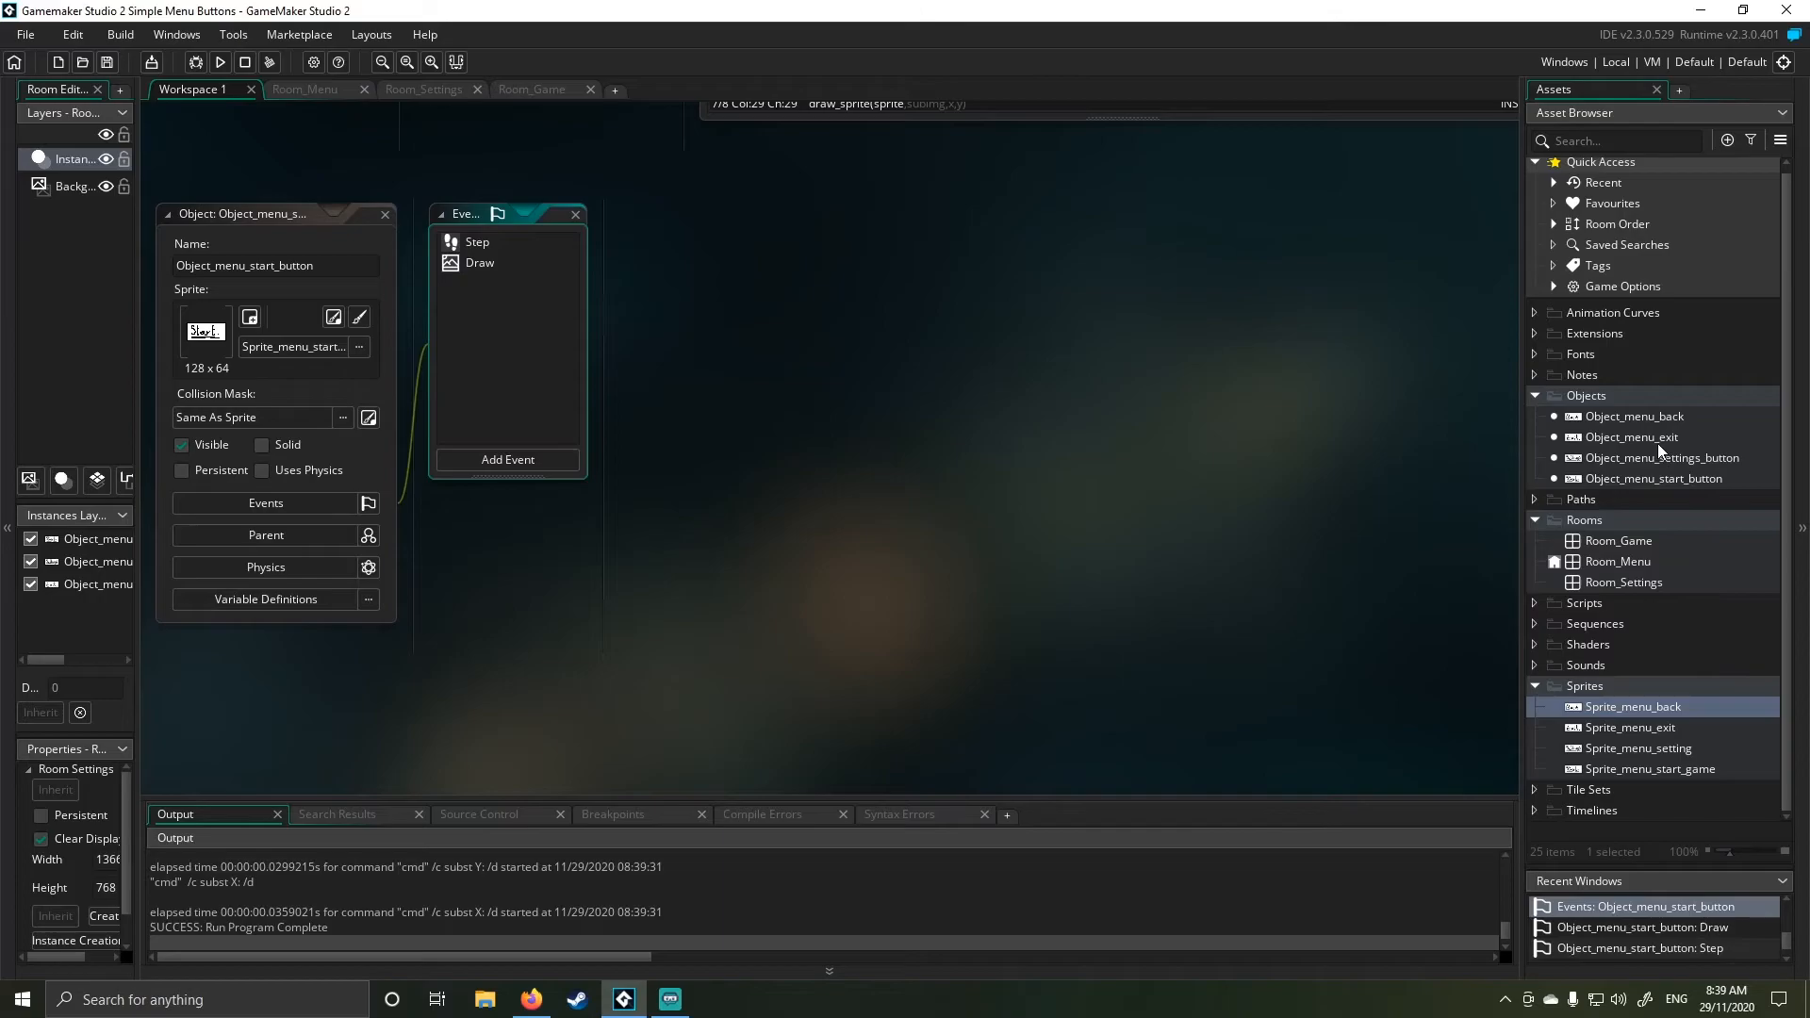
- Open Object_menu_exit's Step event showing the game_end() call on left click
double_click(1634, 436)
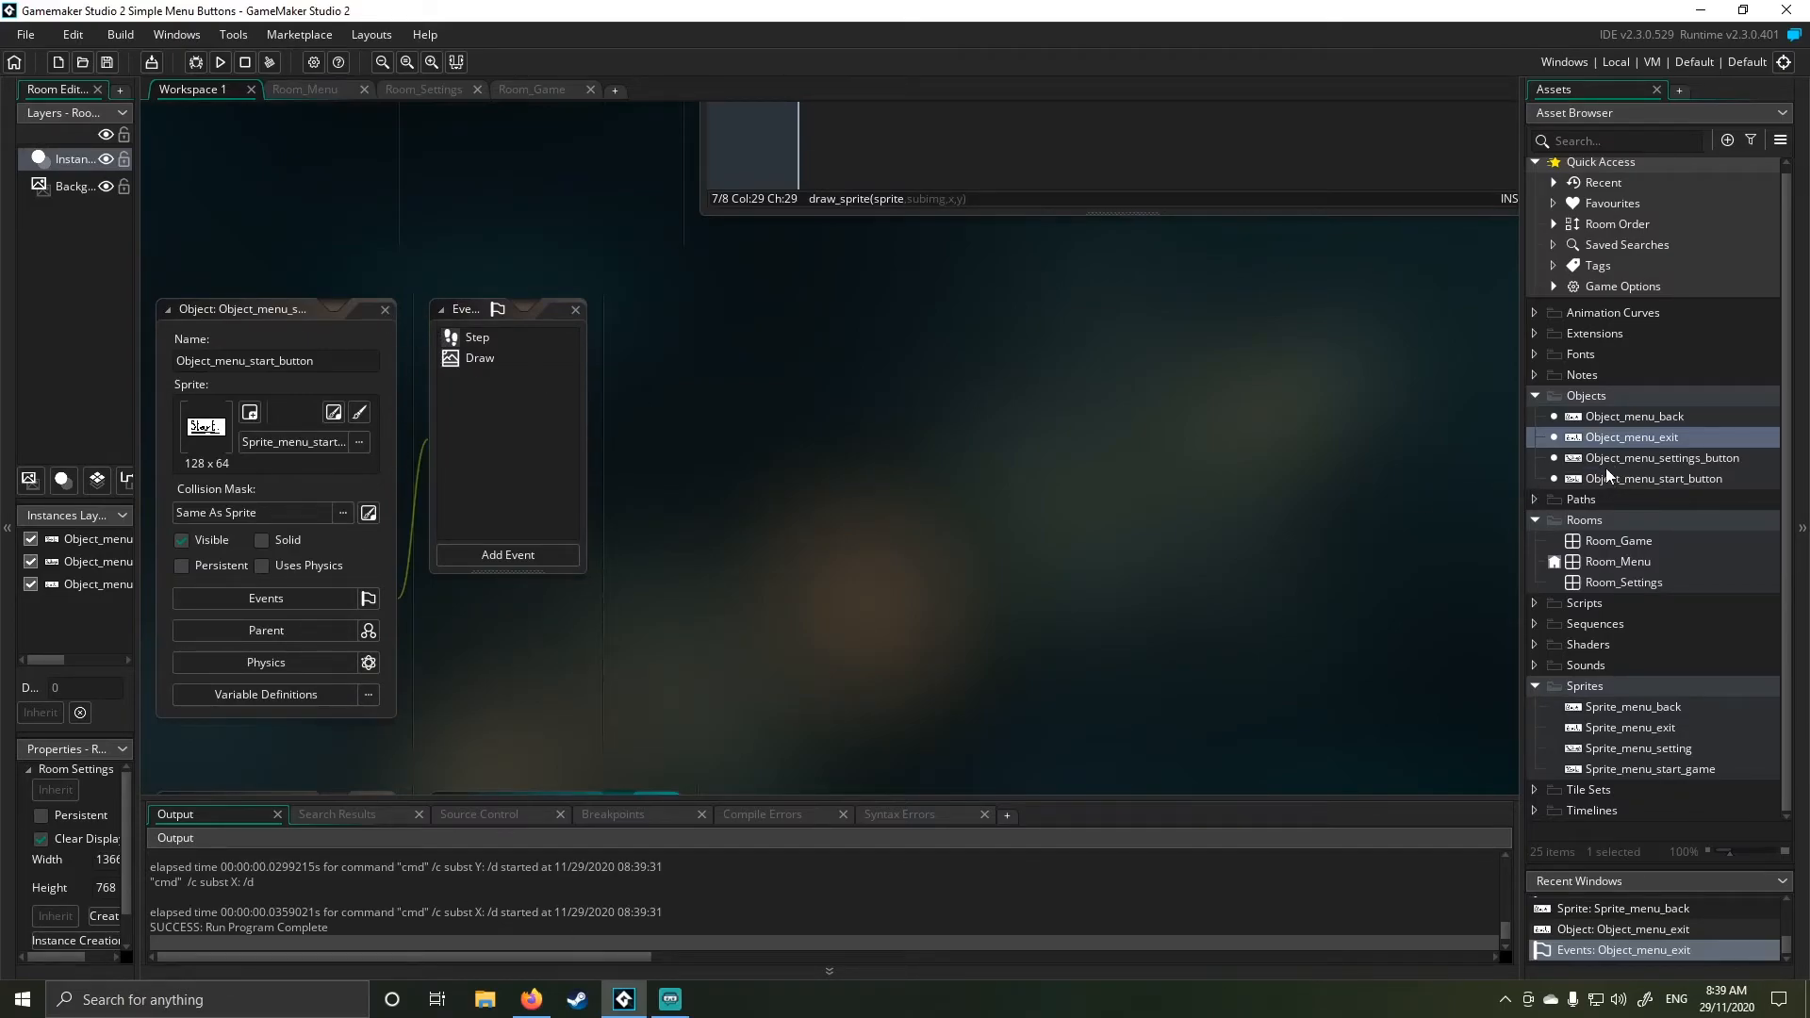
mouse_move(1588, 473)
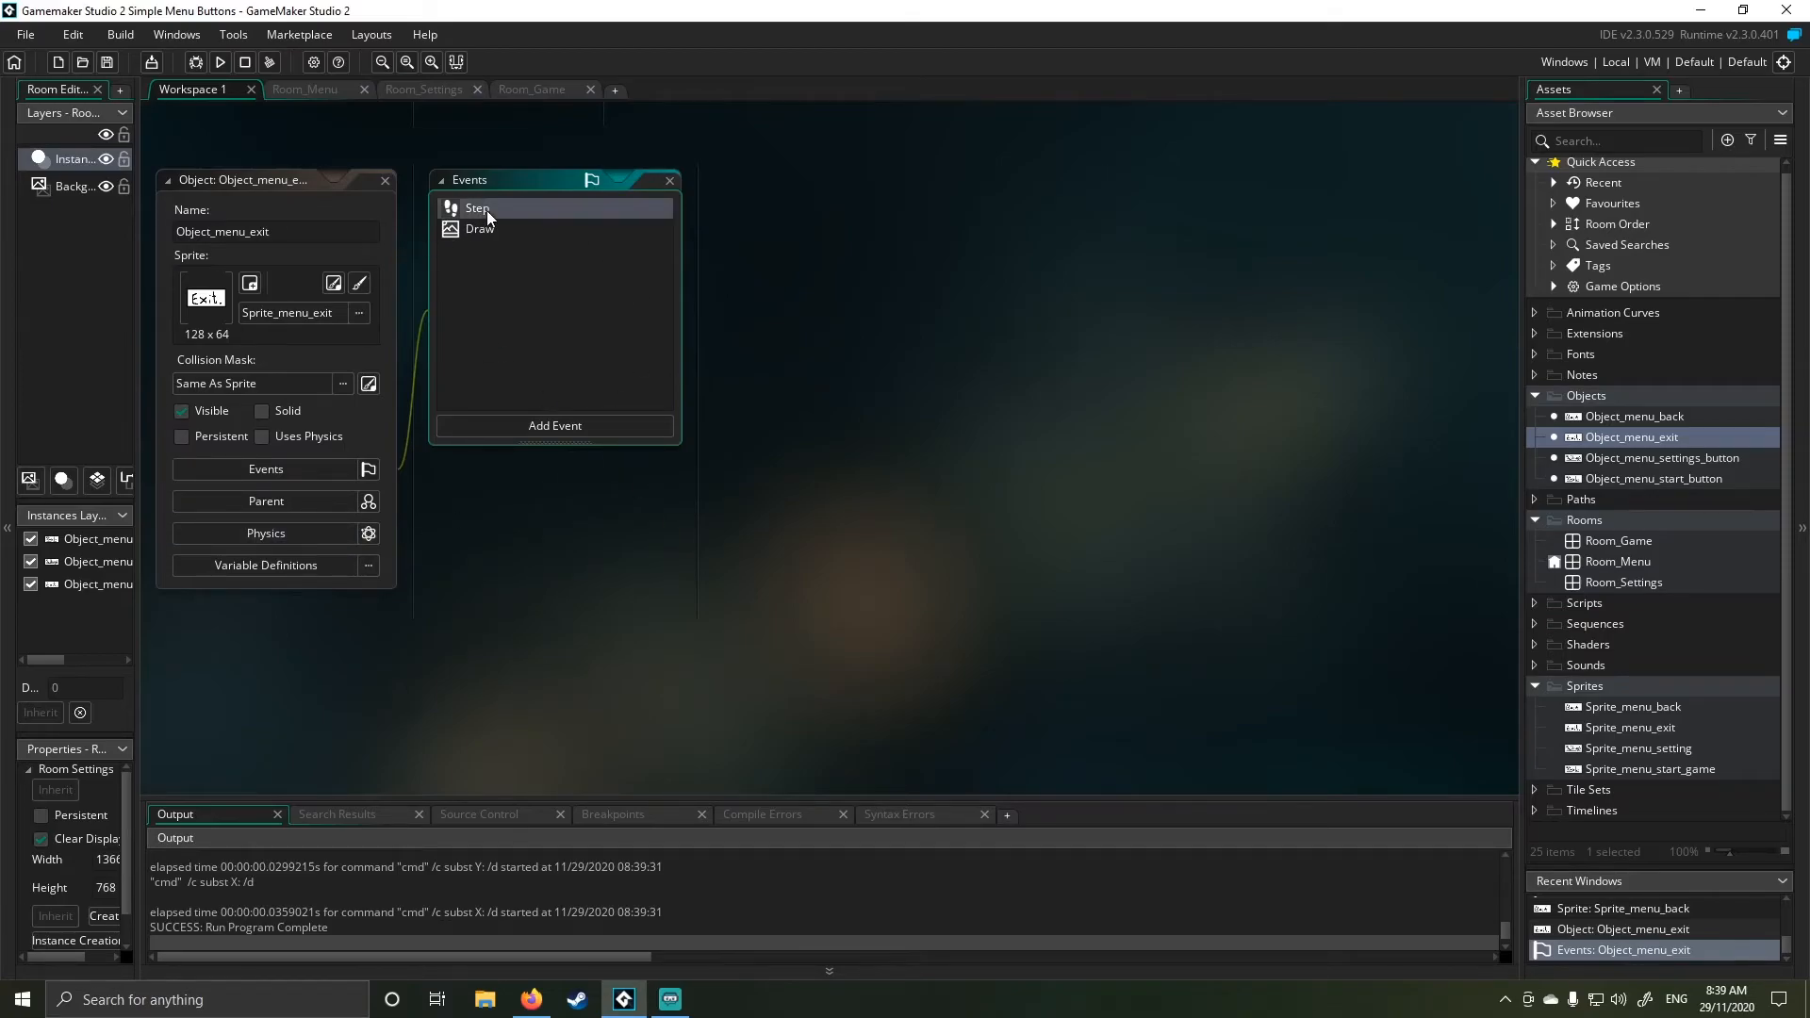
double_click(477, 207)
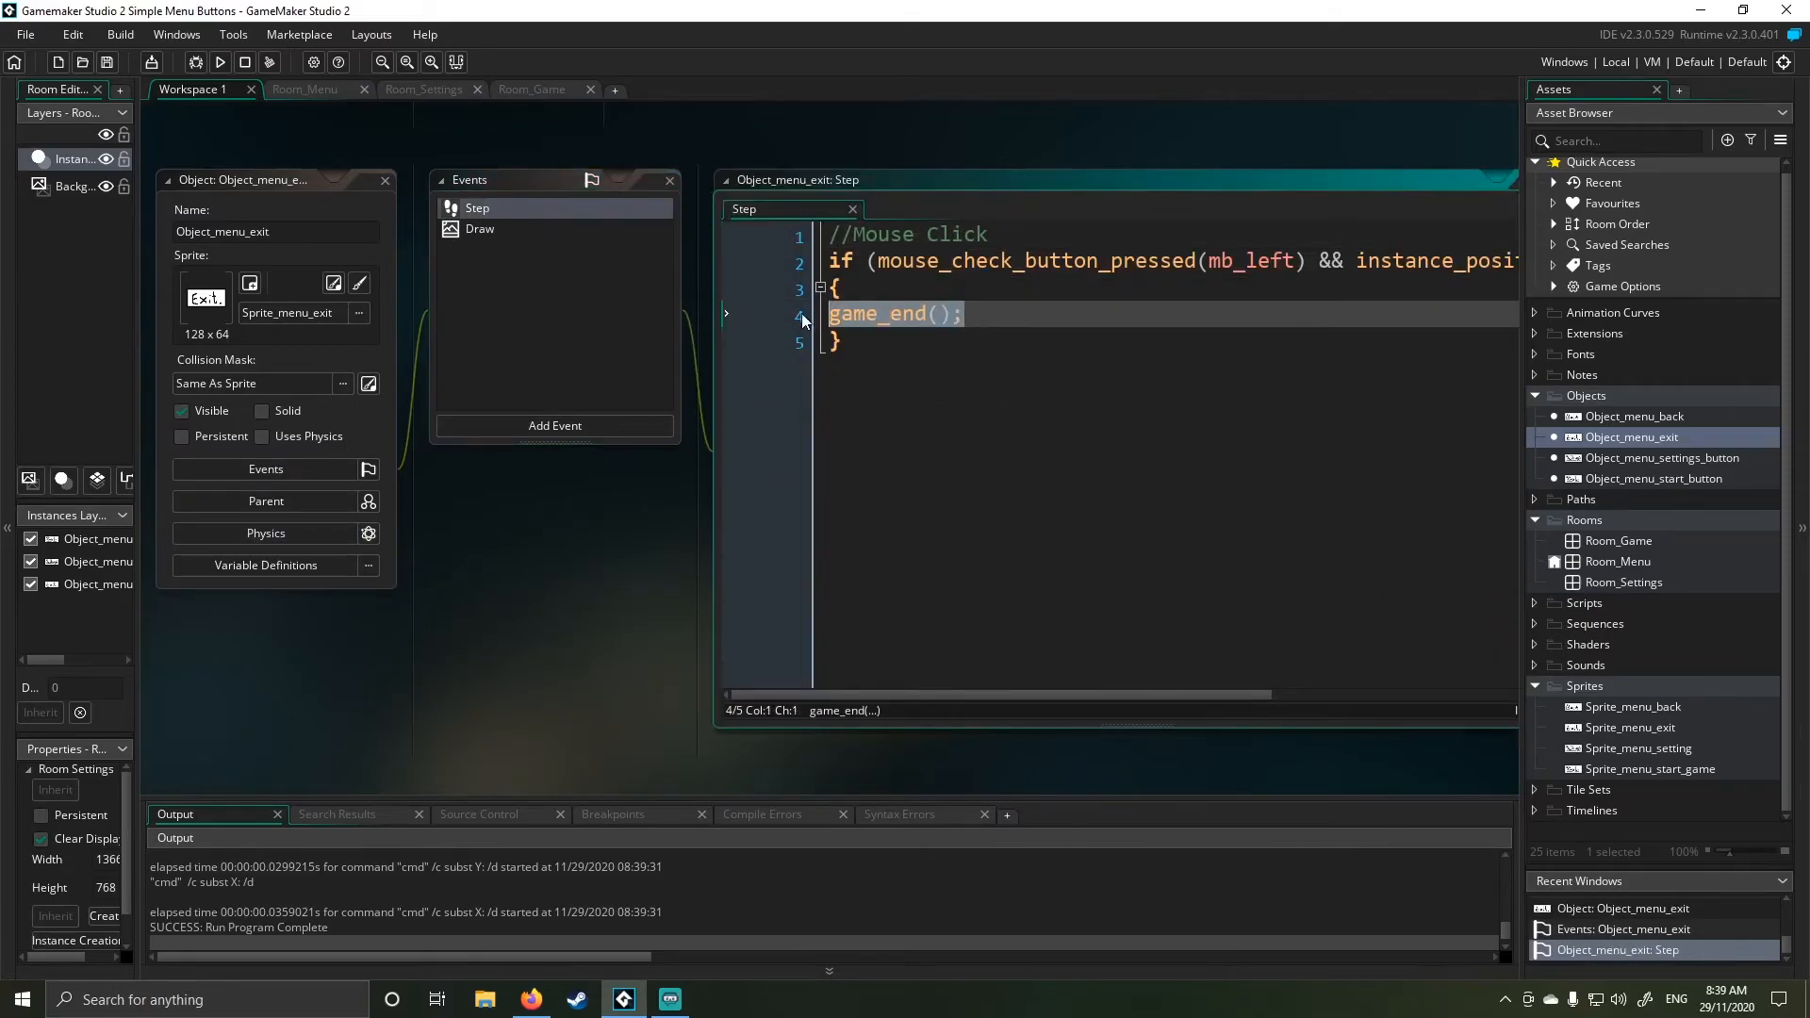
scroll("right", 3)
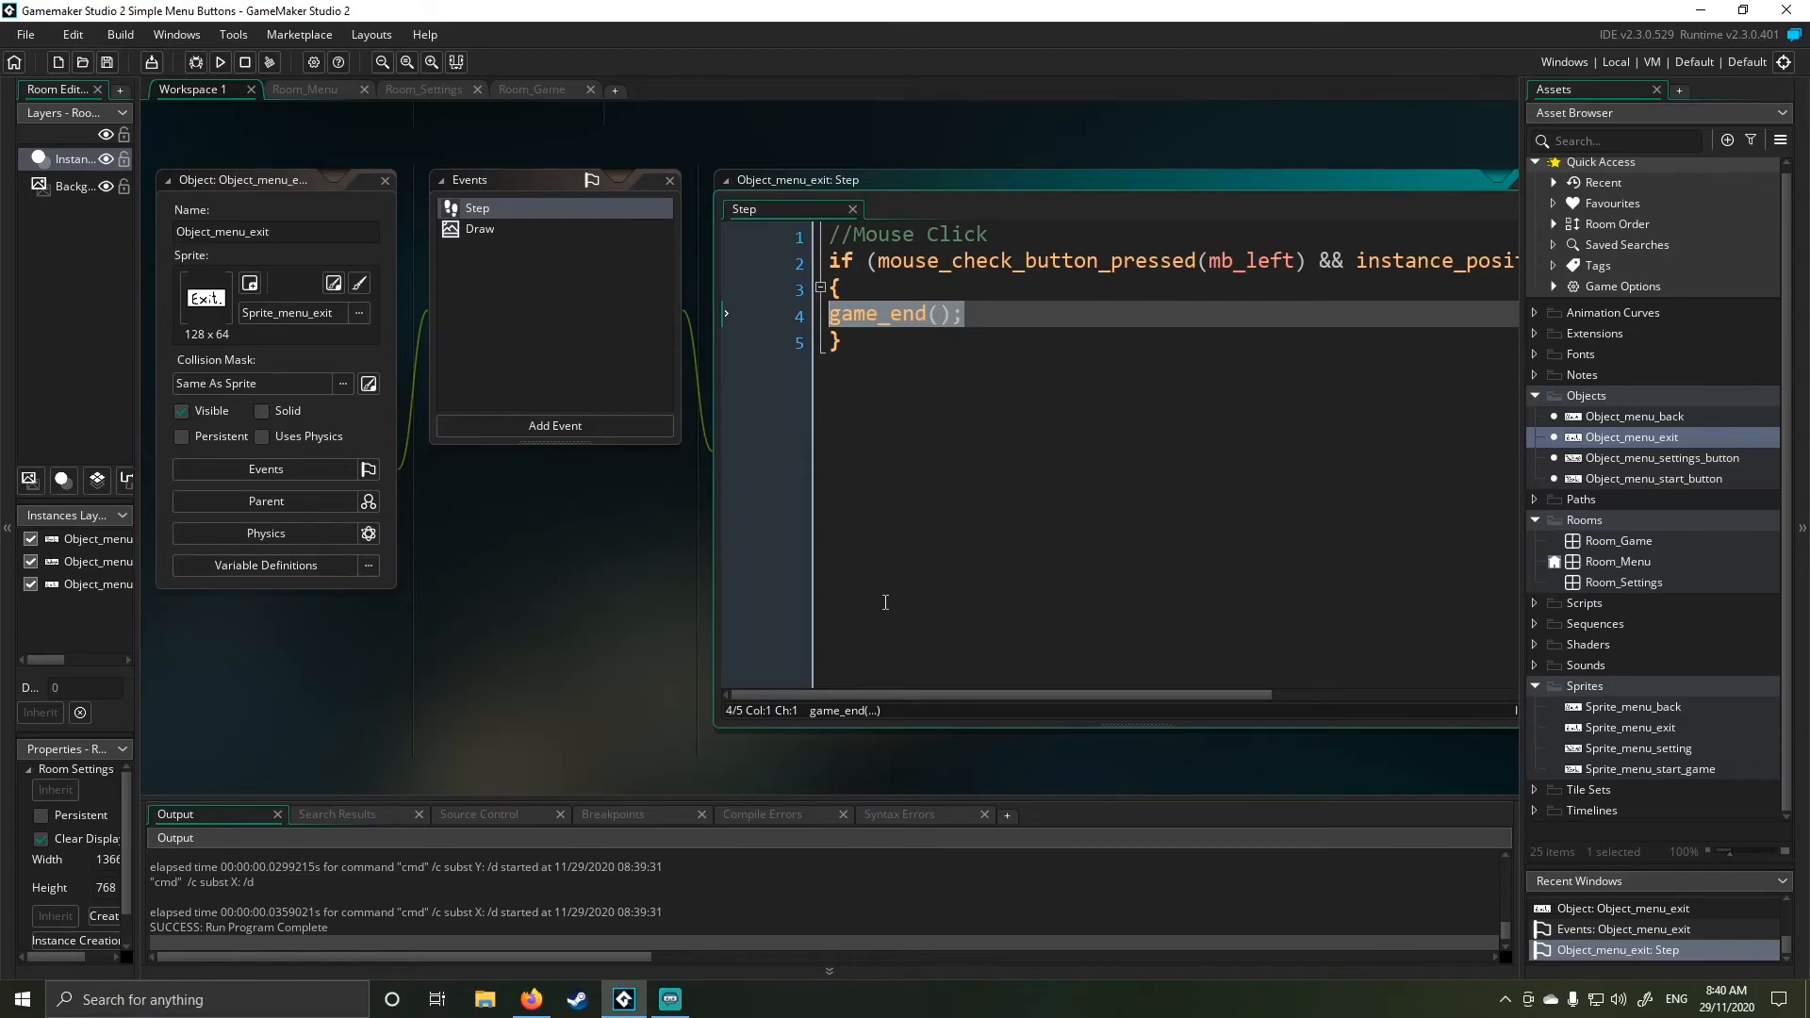
mouse_move(852, 209)
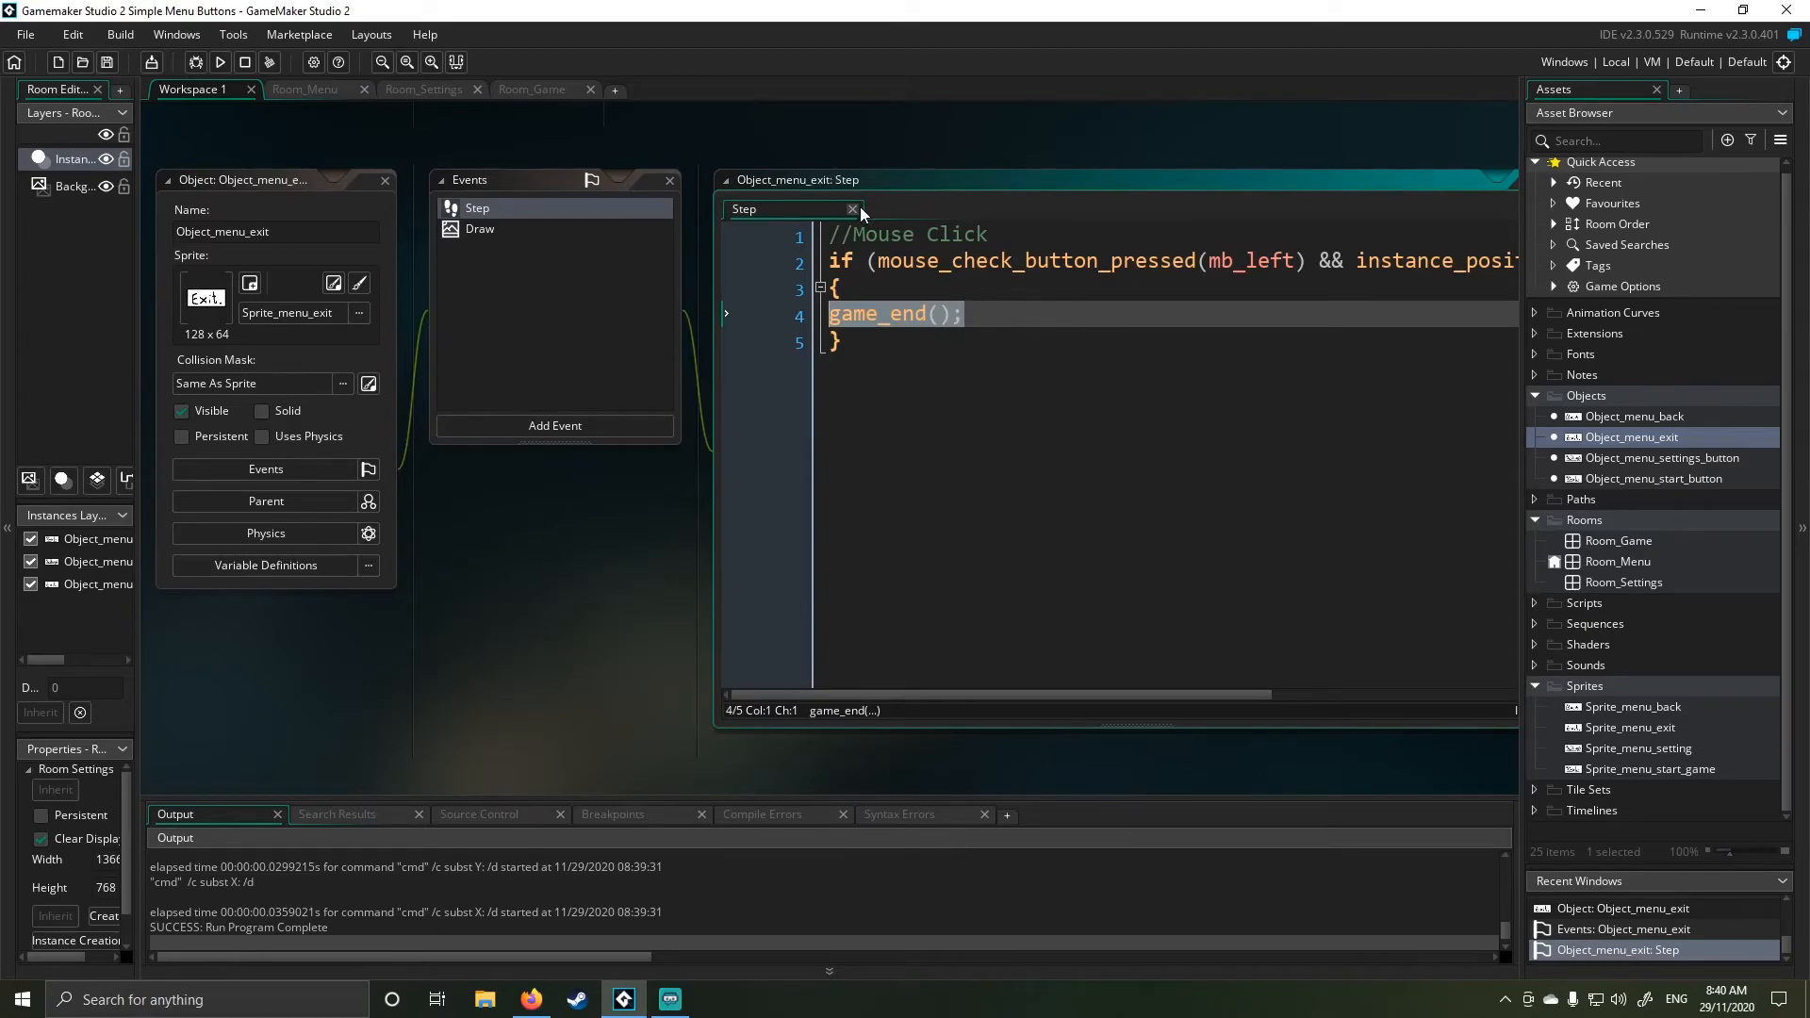
- Close the Exit button's Step code tab
left_click(855, 210)
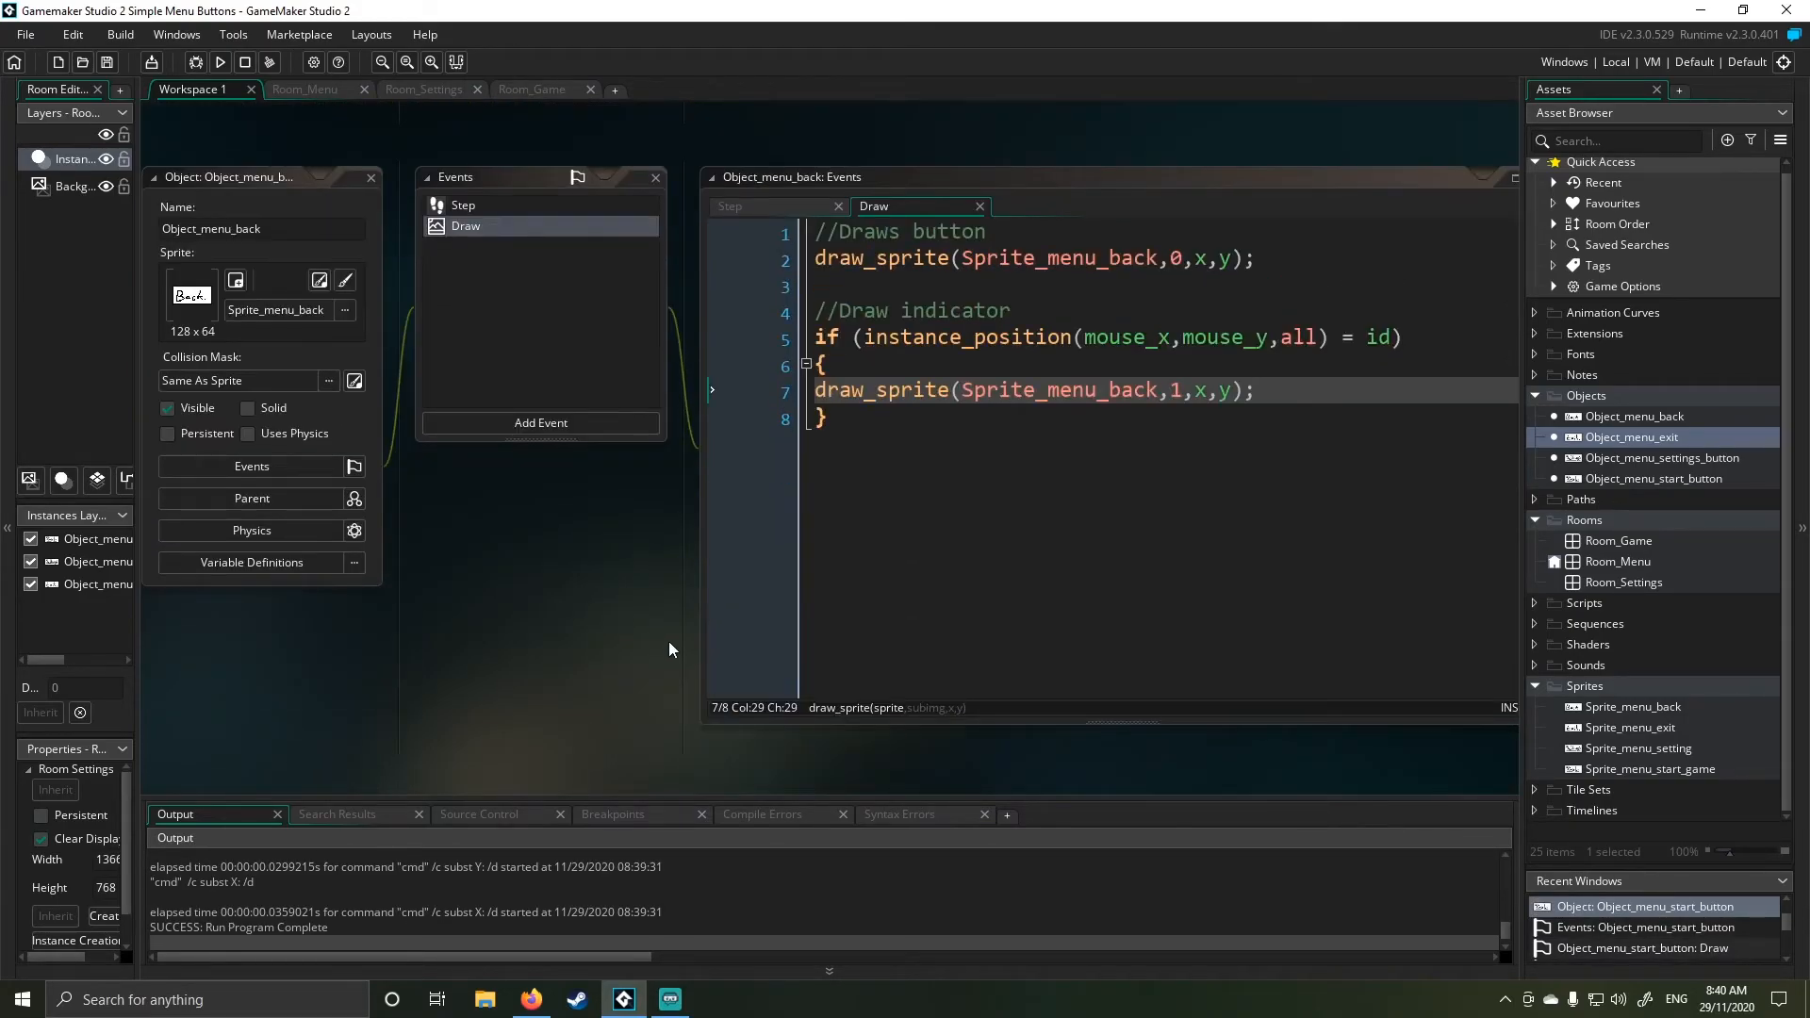
mouse_move(688, 632)
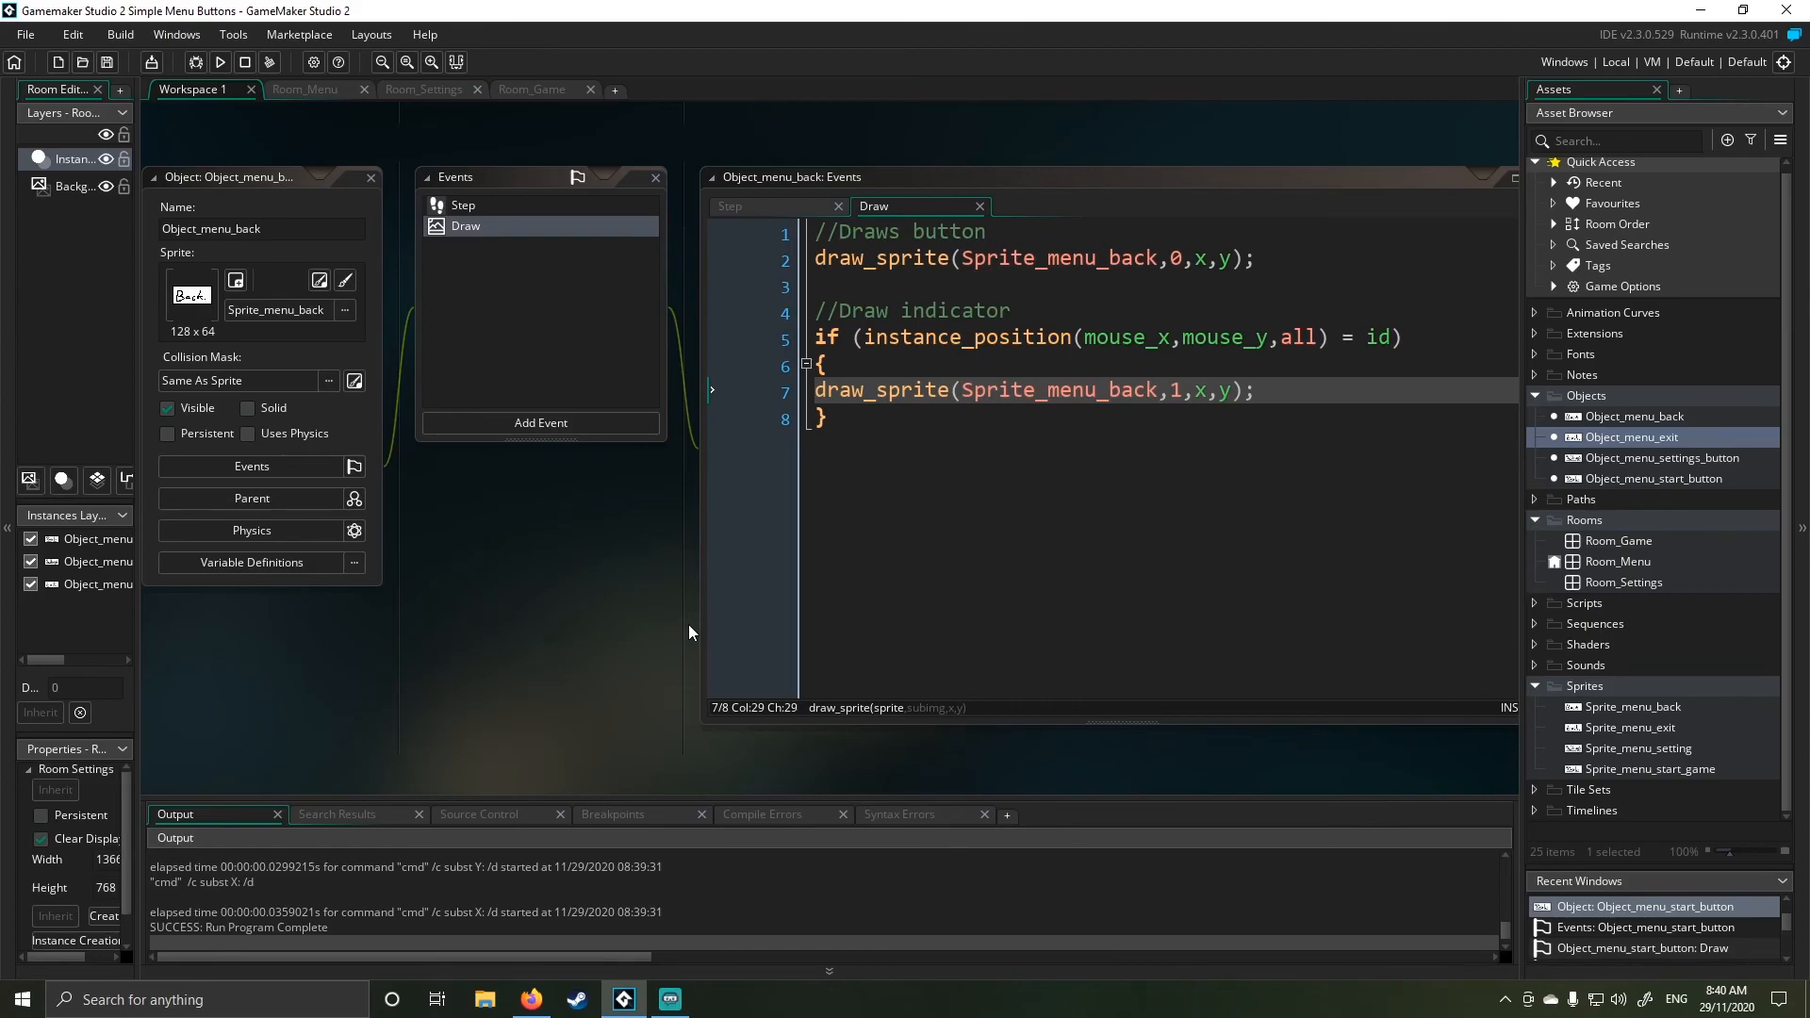
mouse_move(675, 637)
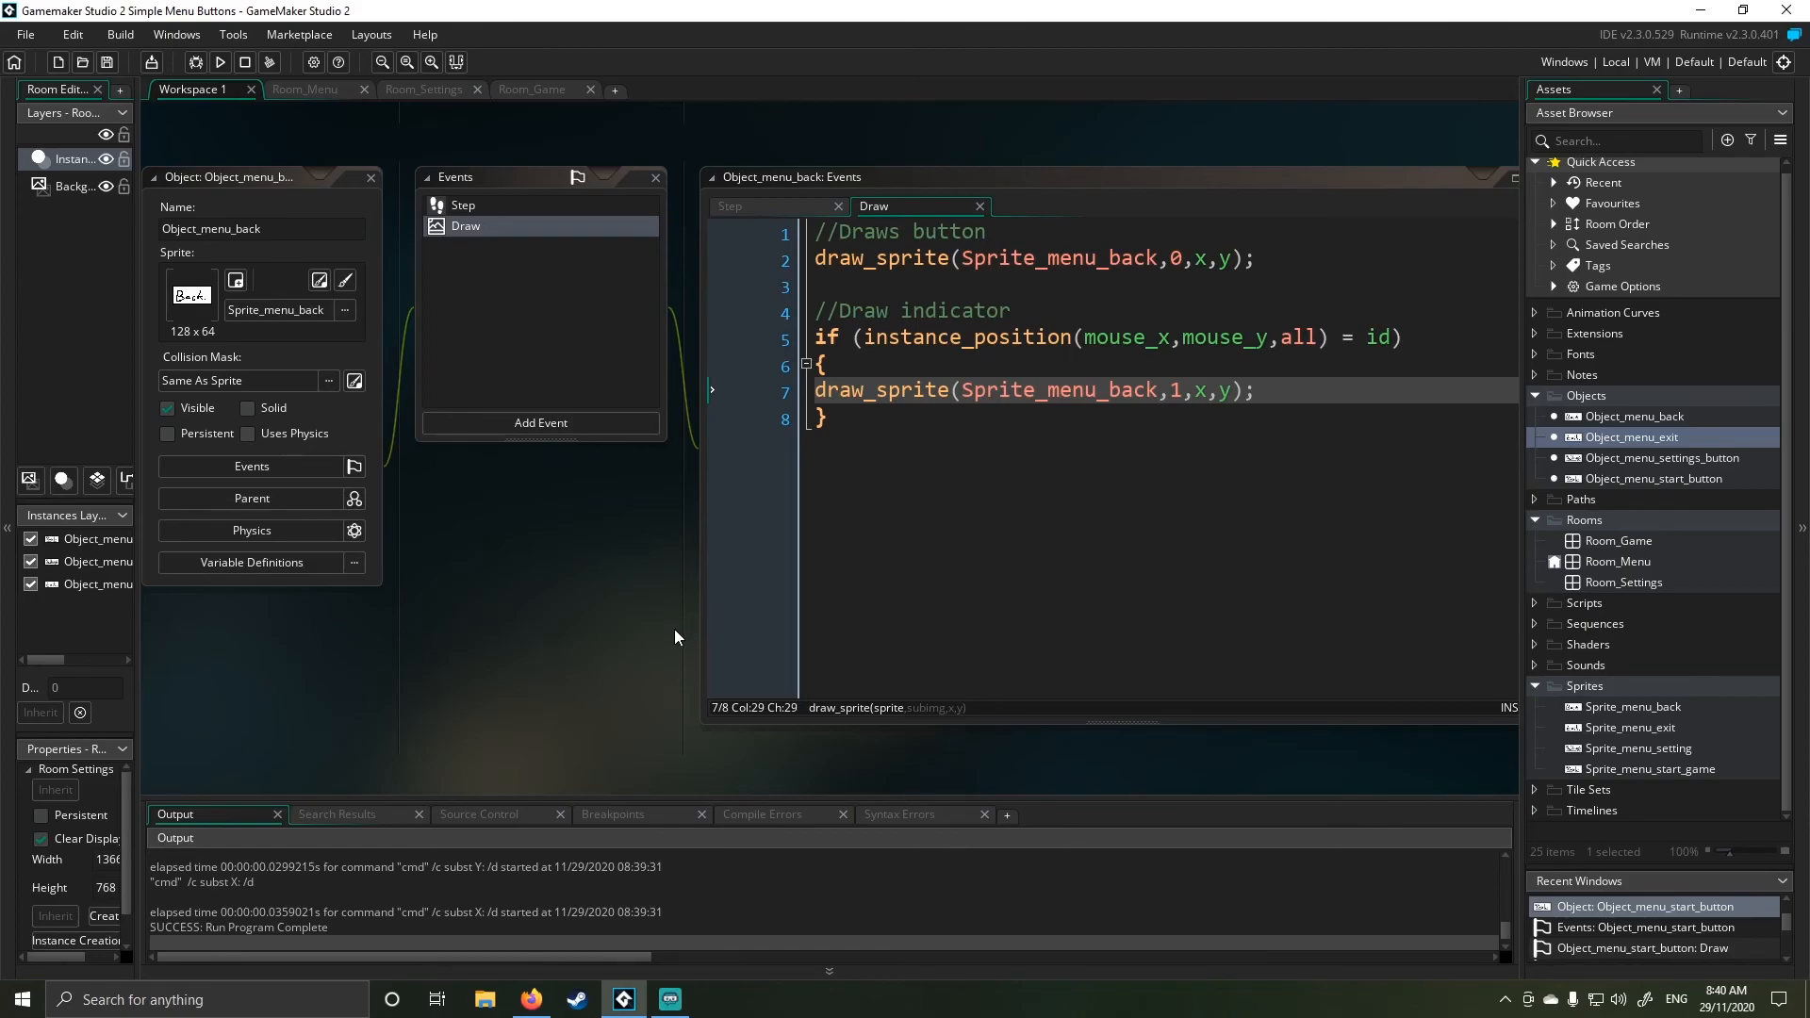